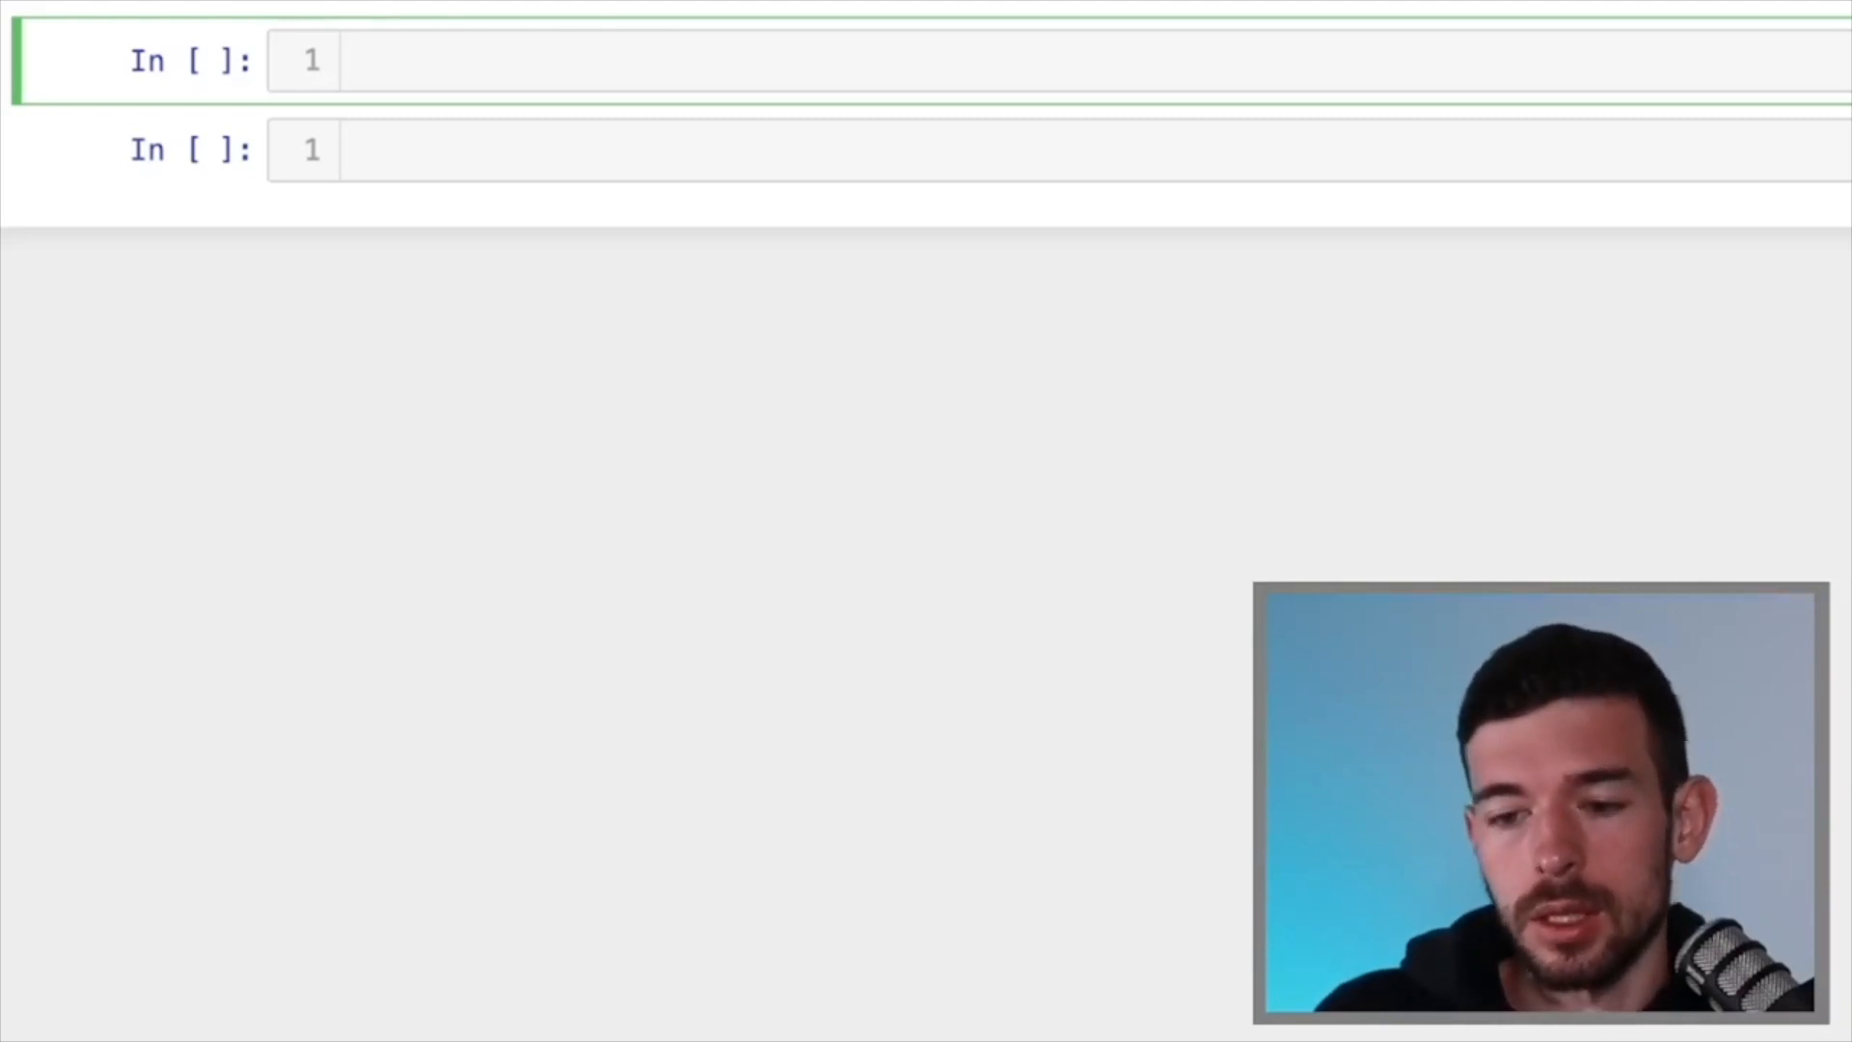
- Import pennylane as qml and create a default.qubit device with wires = 1
{"action": "type", "text": "import pe"}
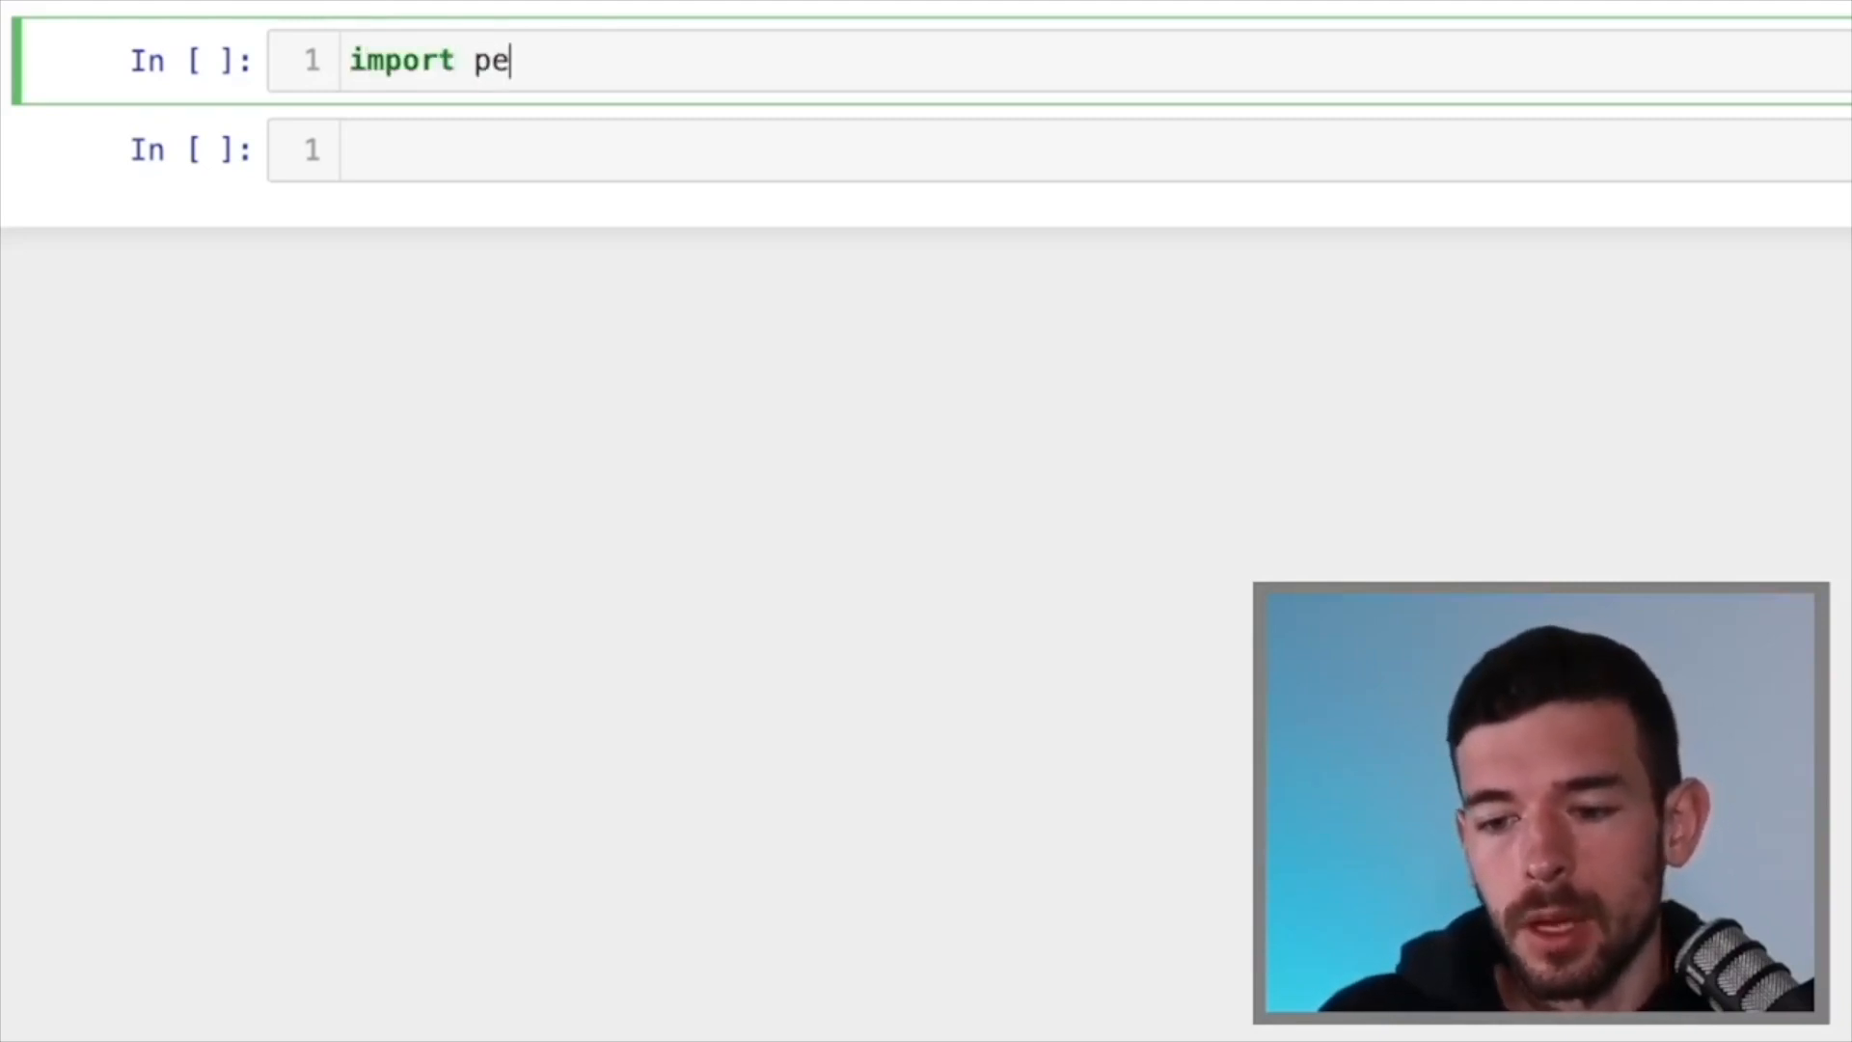
{"action": "type", "text": "nnylane as"}
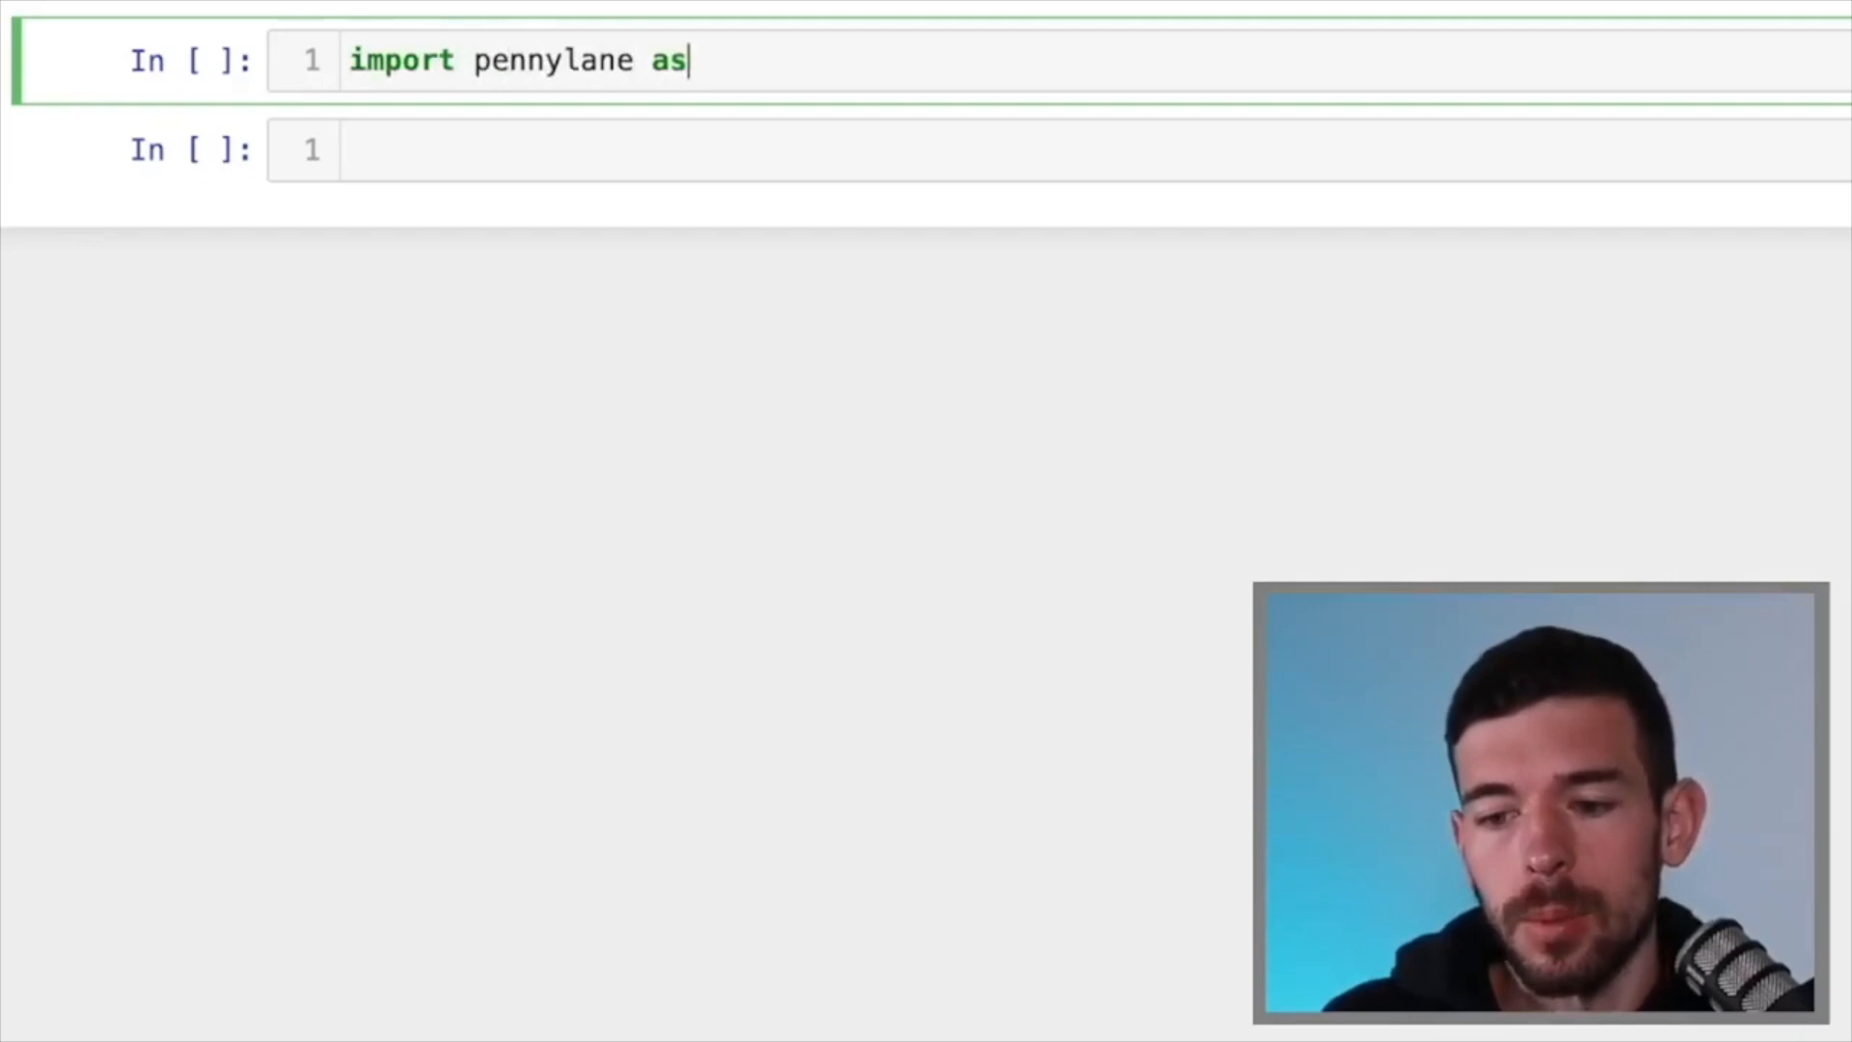
{"action": "type", "text": "qml"}
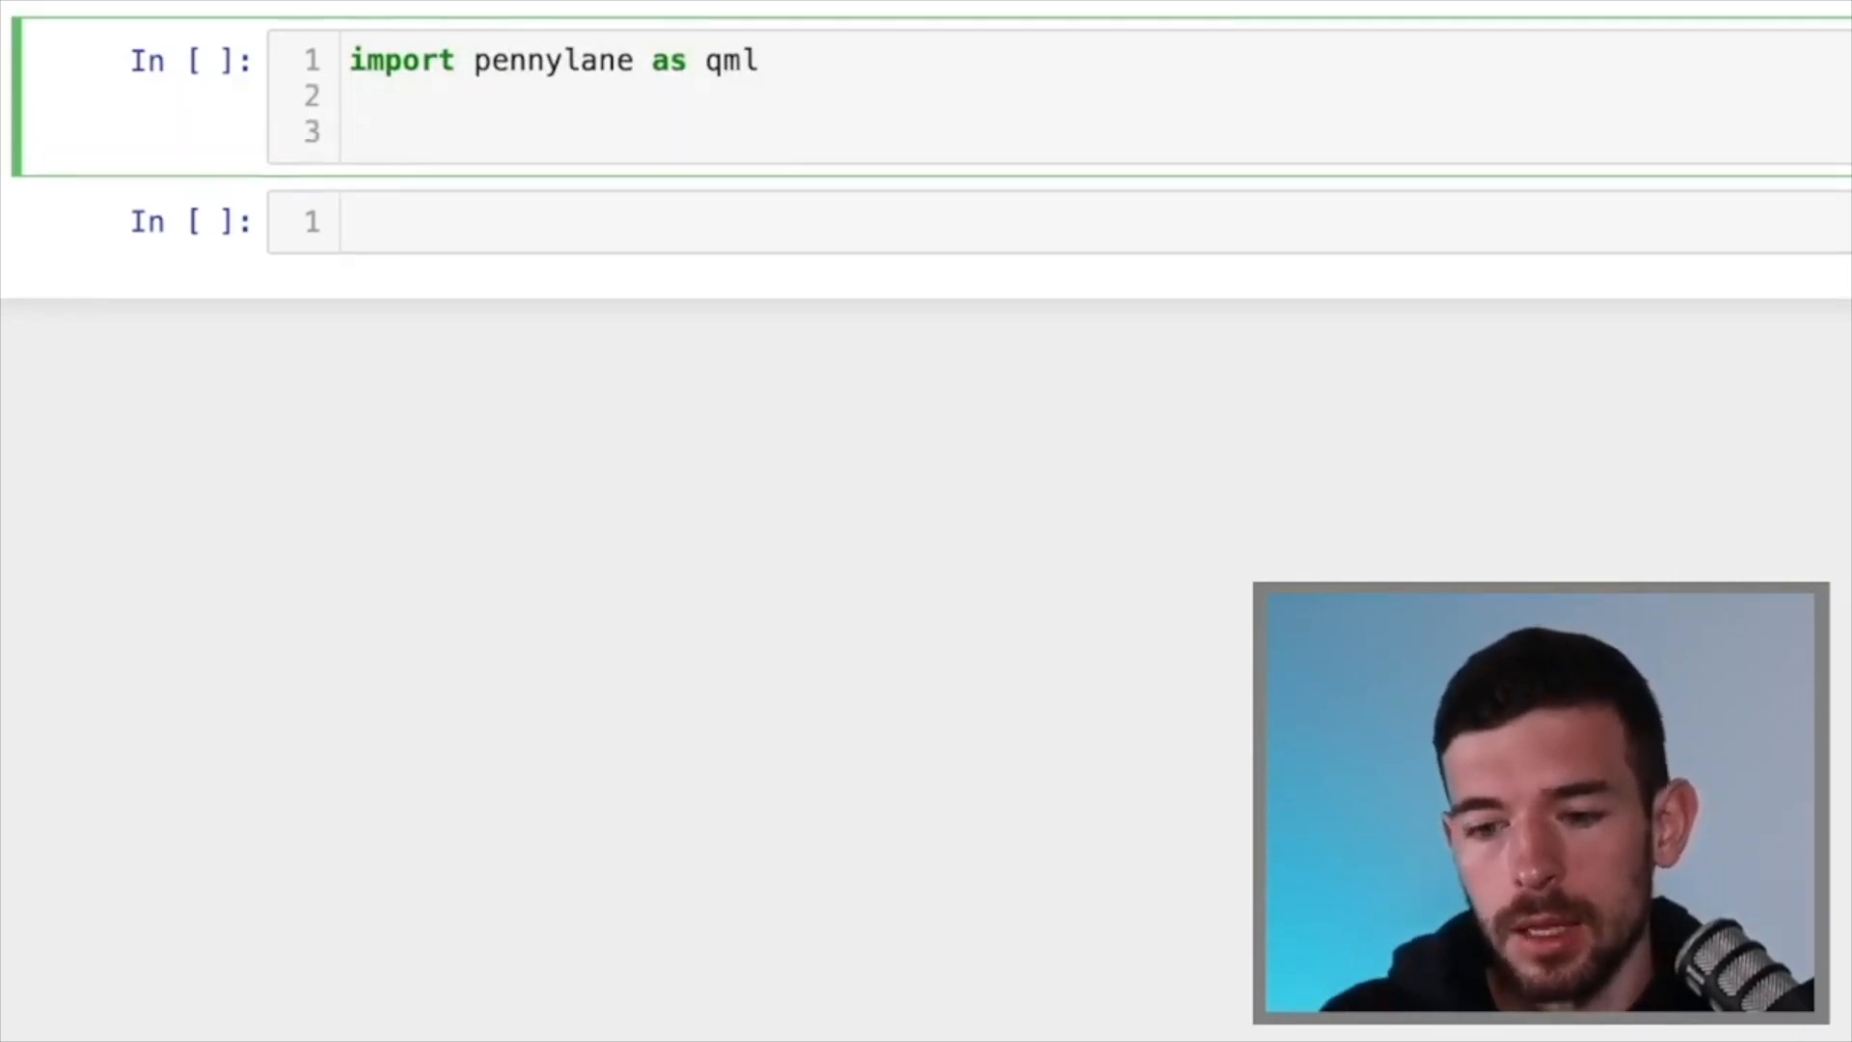
{"action": "type", "text": "dev ="}
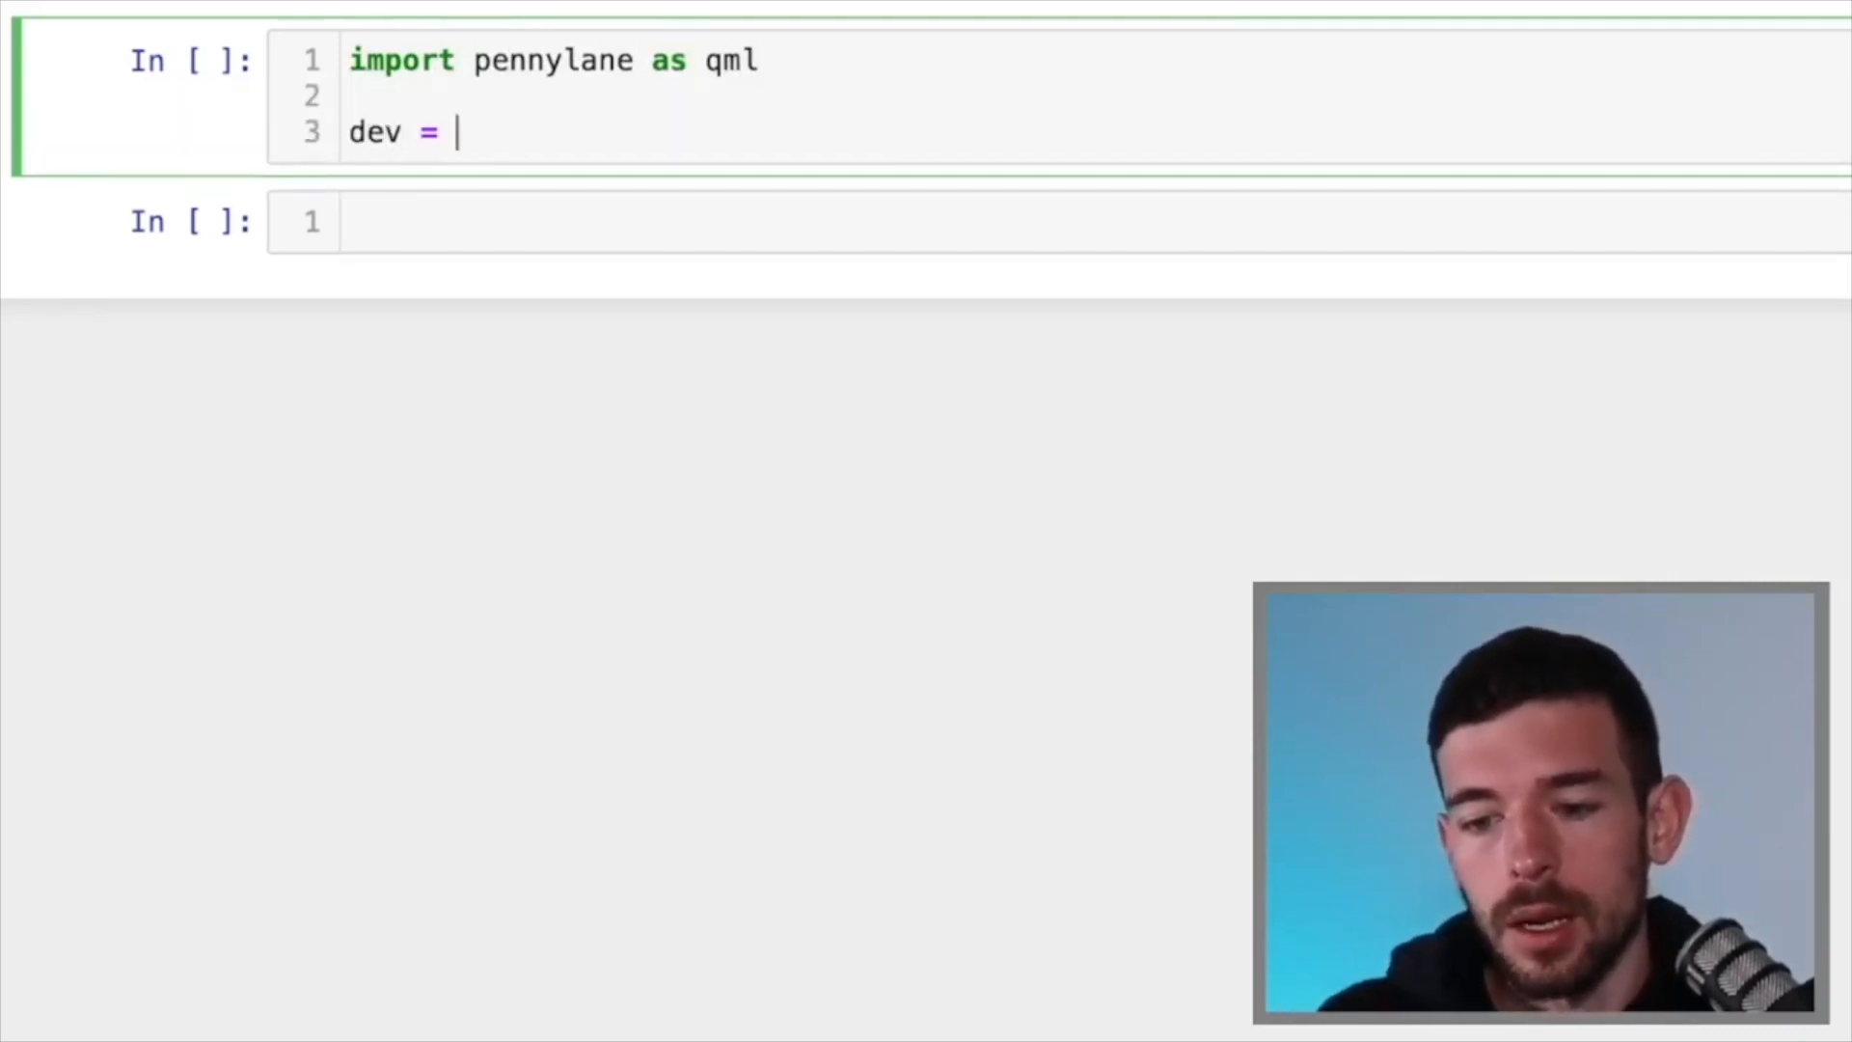
{"action": "type", "text": "qml.device(\"defa"}
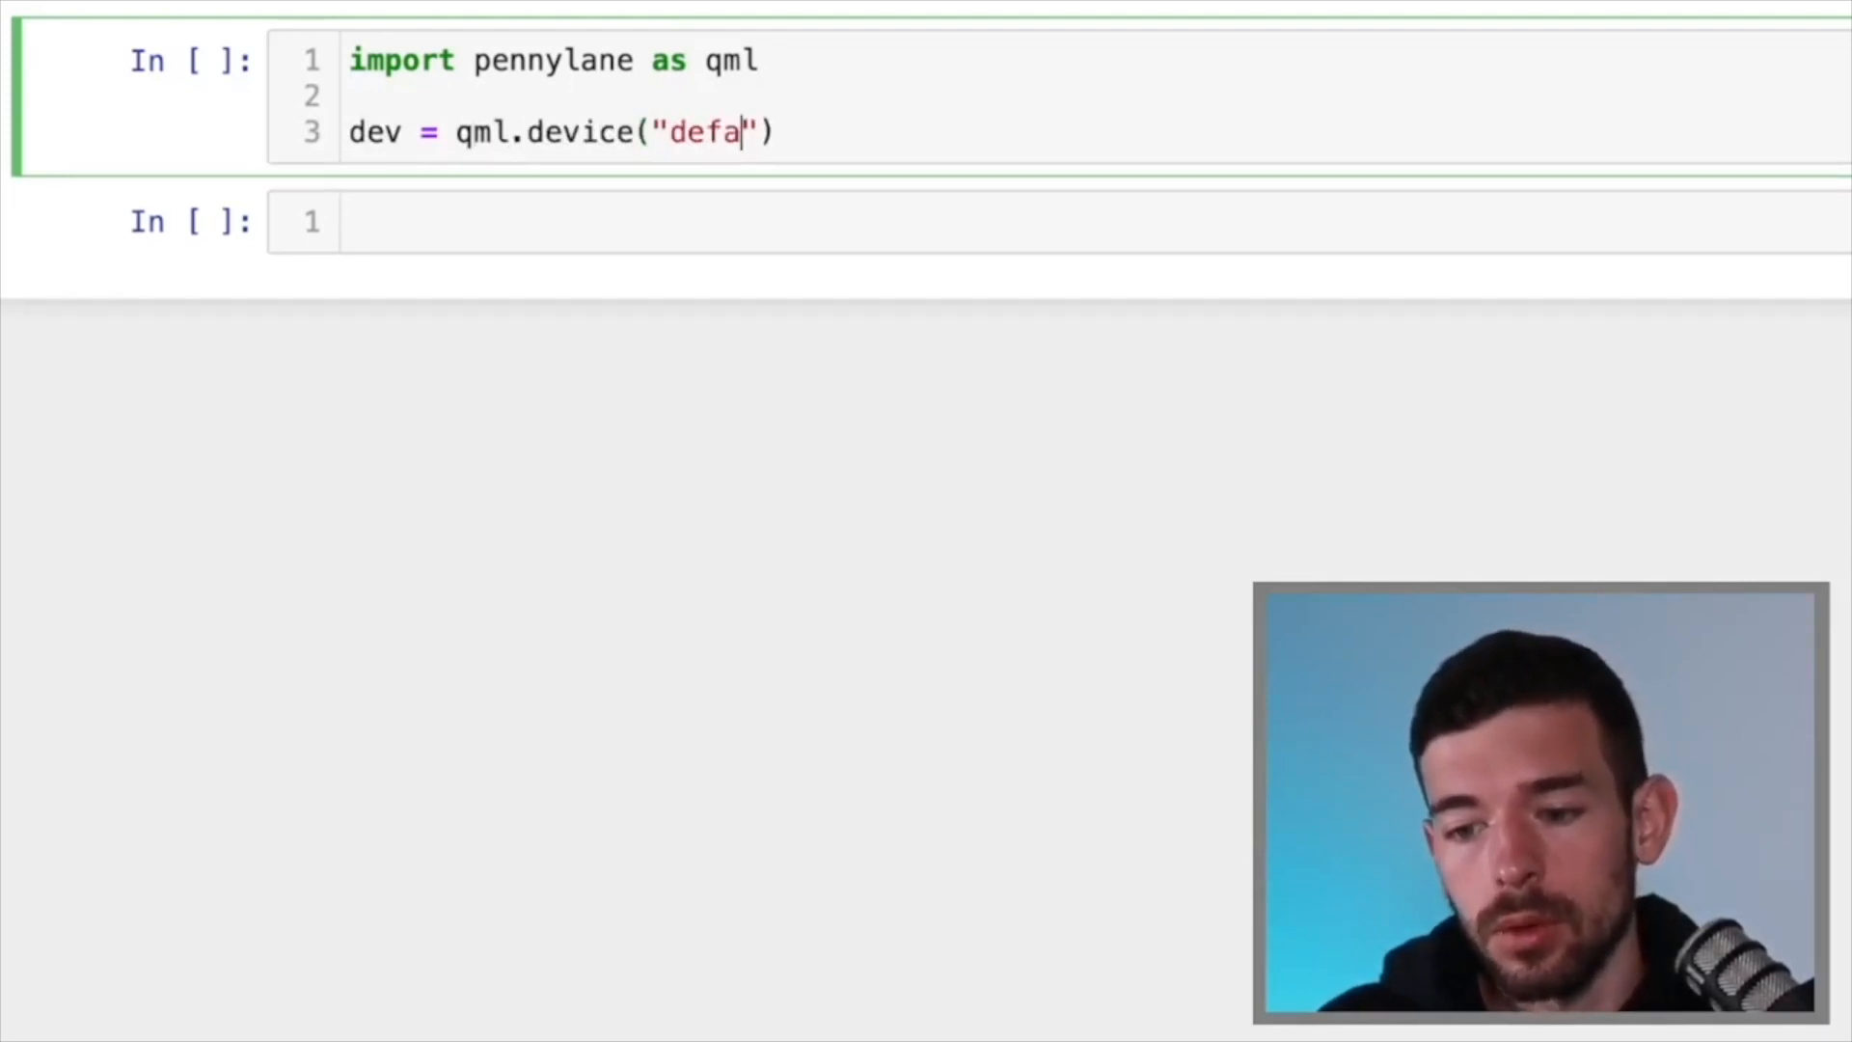
{"action": "type", "text": "ult.qubit"}
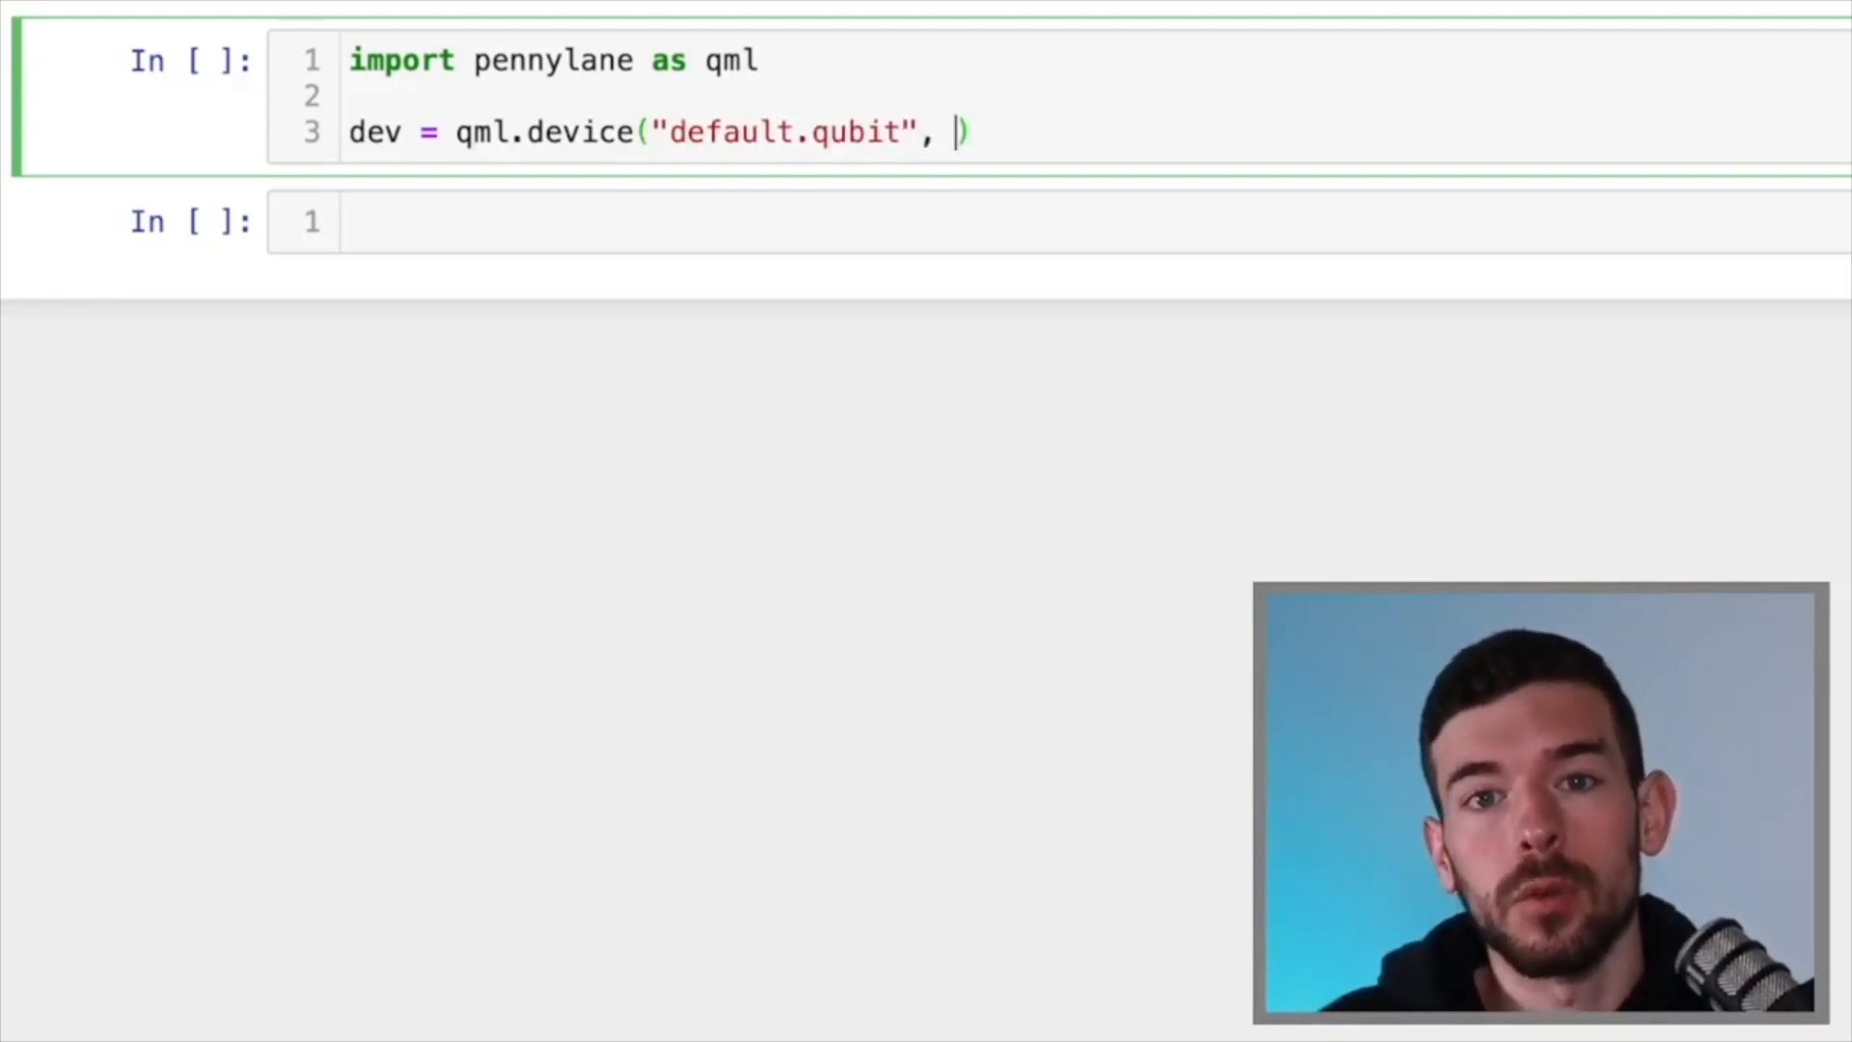
{"action": "type", "text": "wires"}
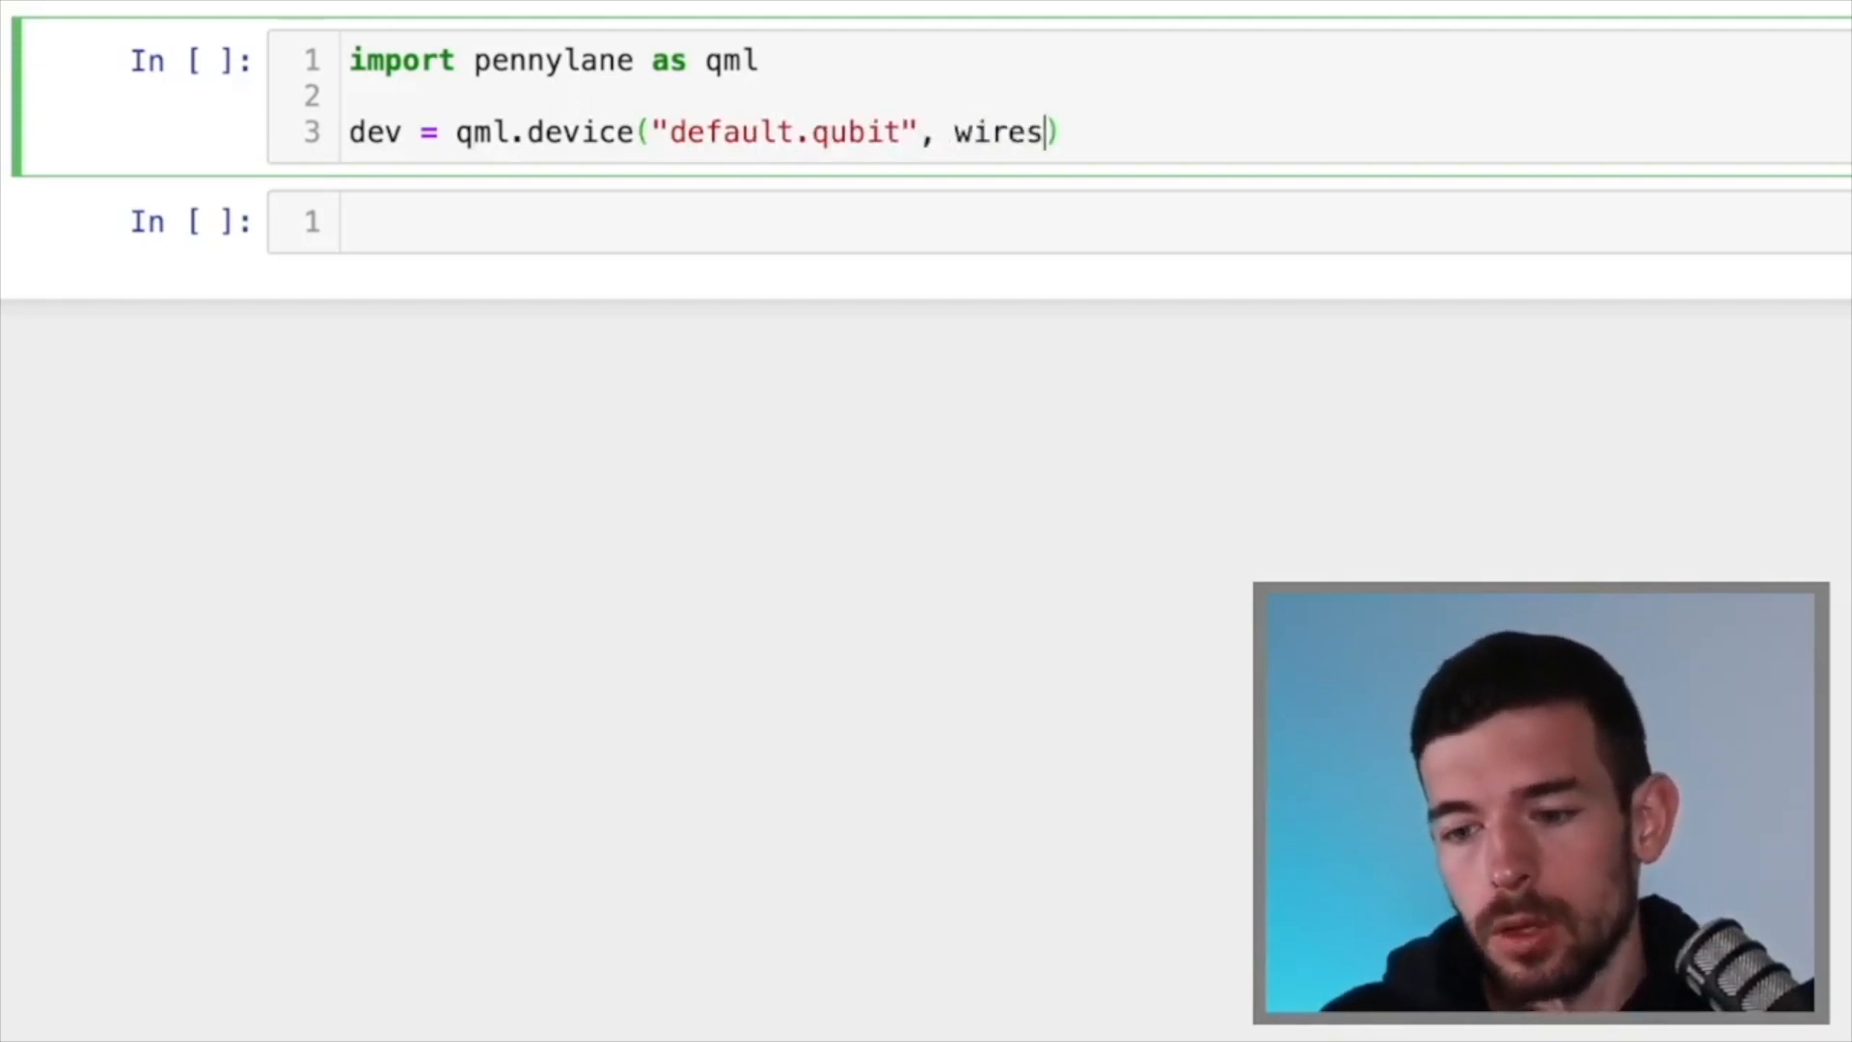
{"action": "type", "text": "= 1"}
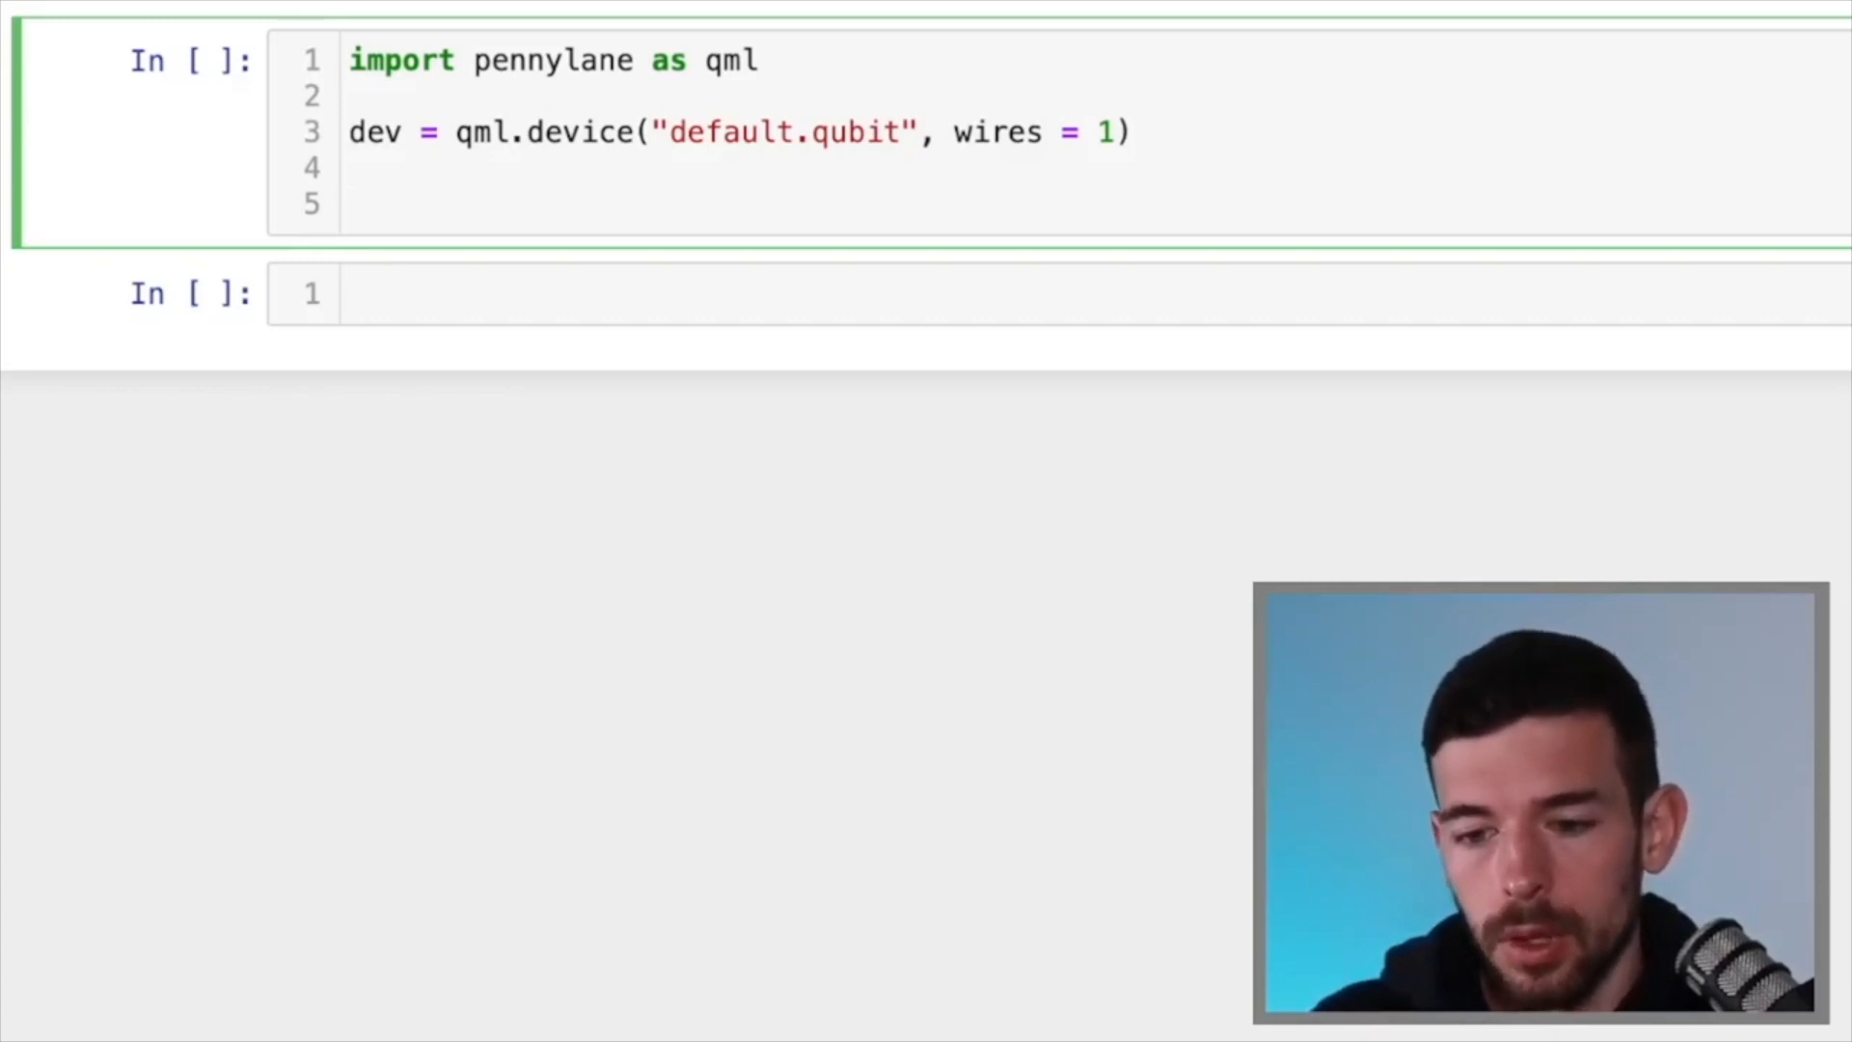
- Define circuit() applying qml.Hadamard on wire 0 and returning qml.probs(wires = 0)
{"action": "type", "text": "def cir"}
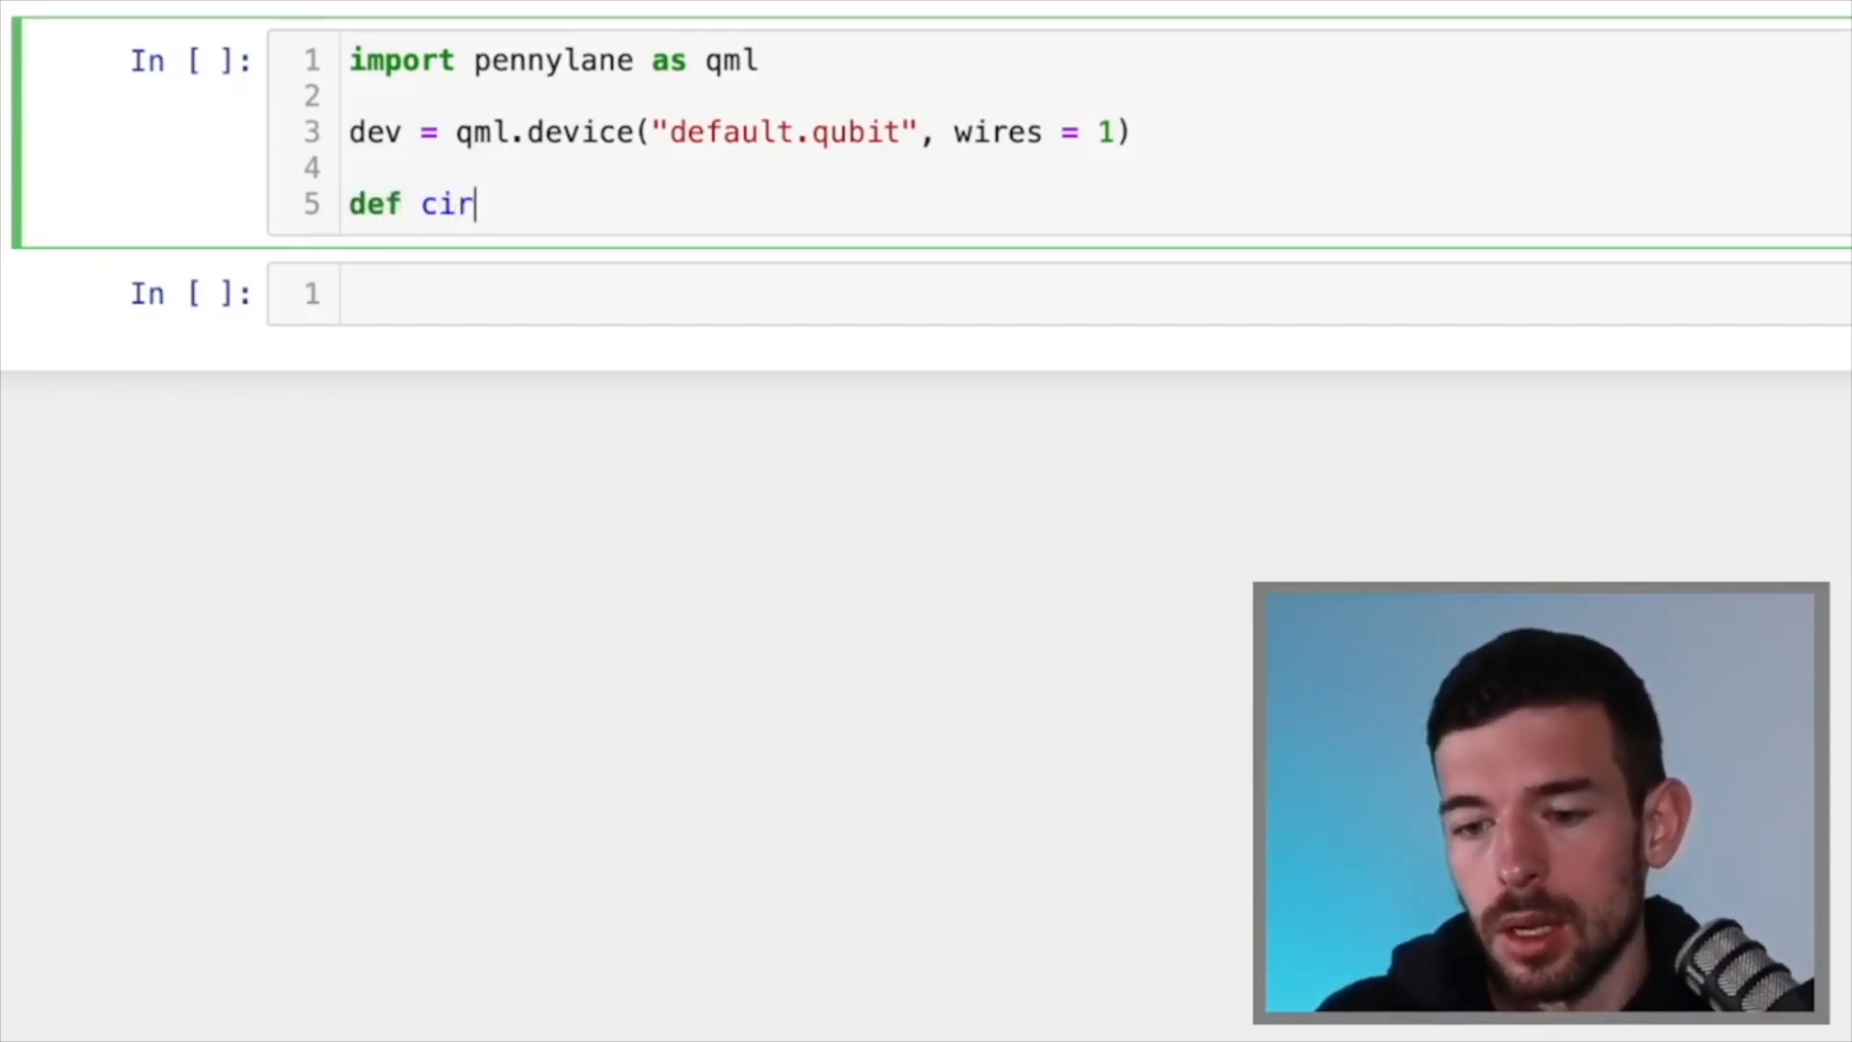
{"action": "type", "text": "cuit():"}
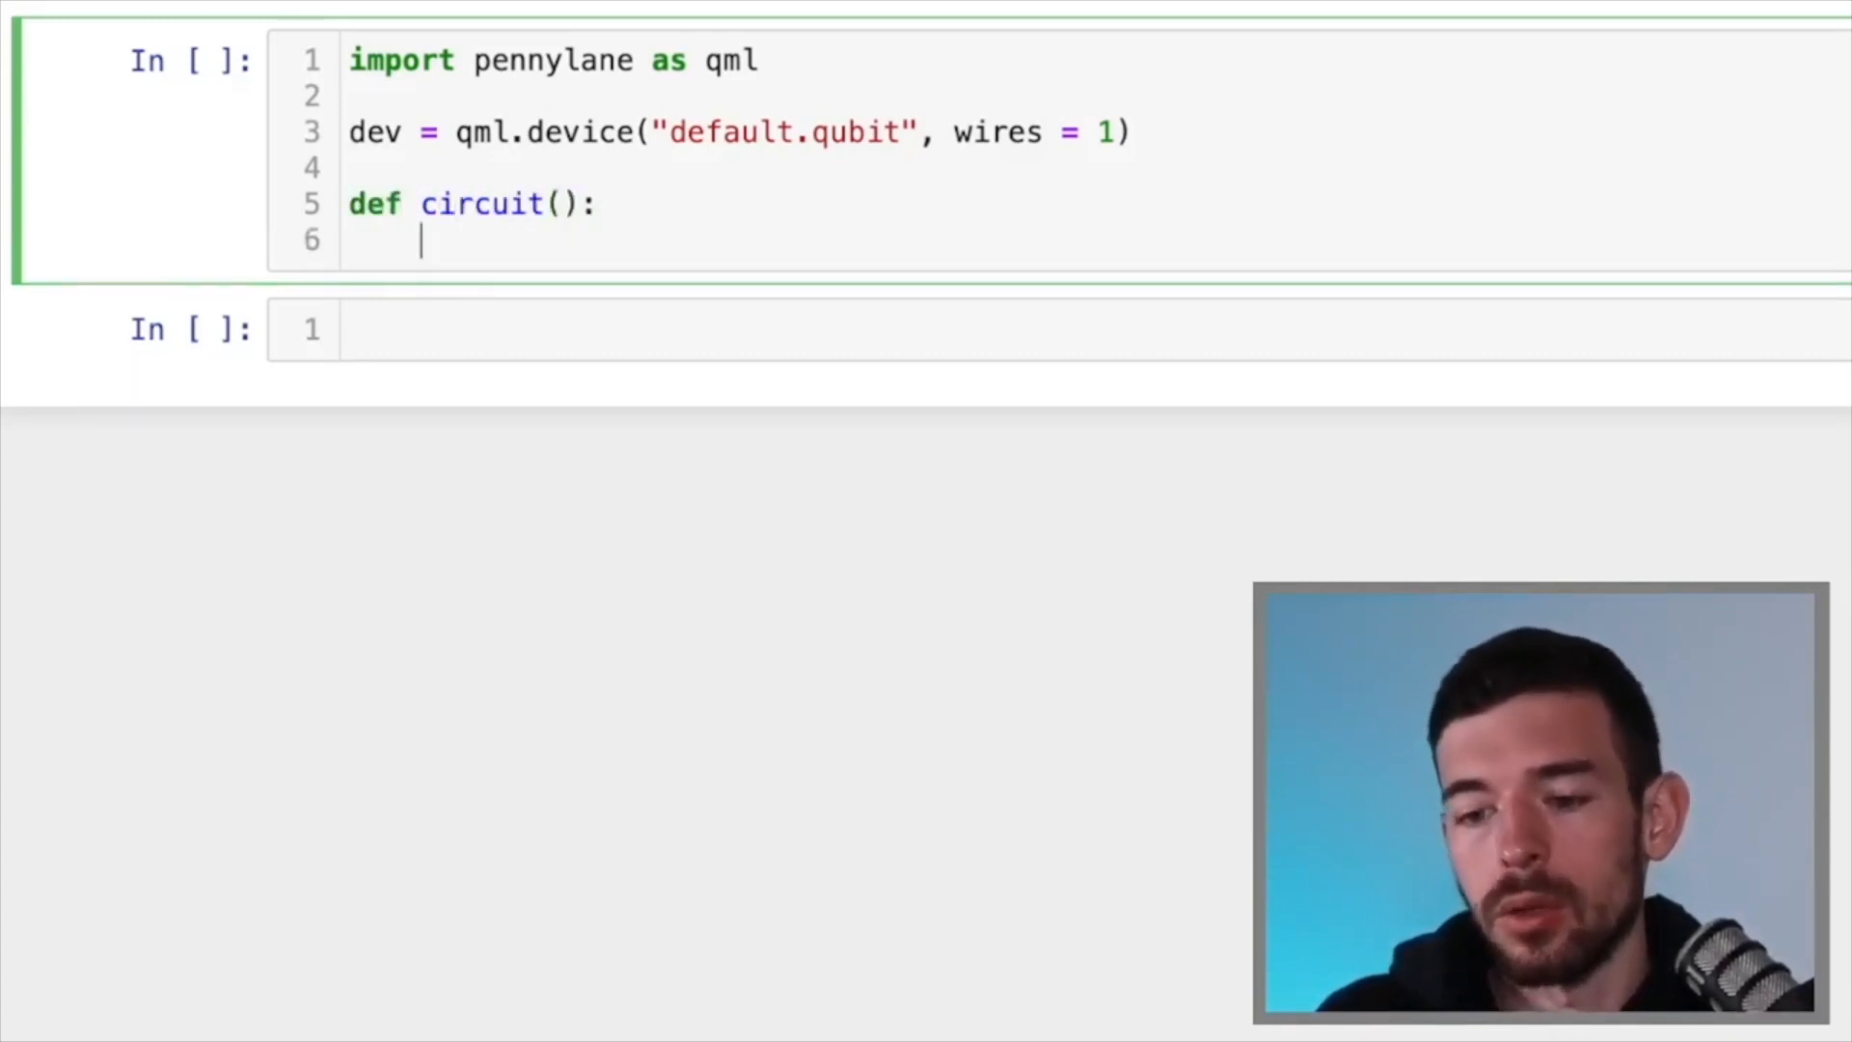
{"action": "type", "text": "qml.Hadamard(wires"}
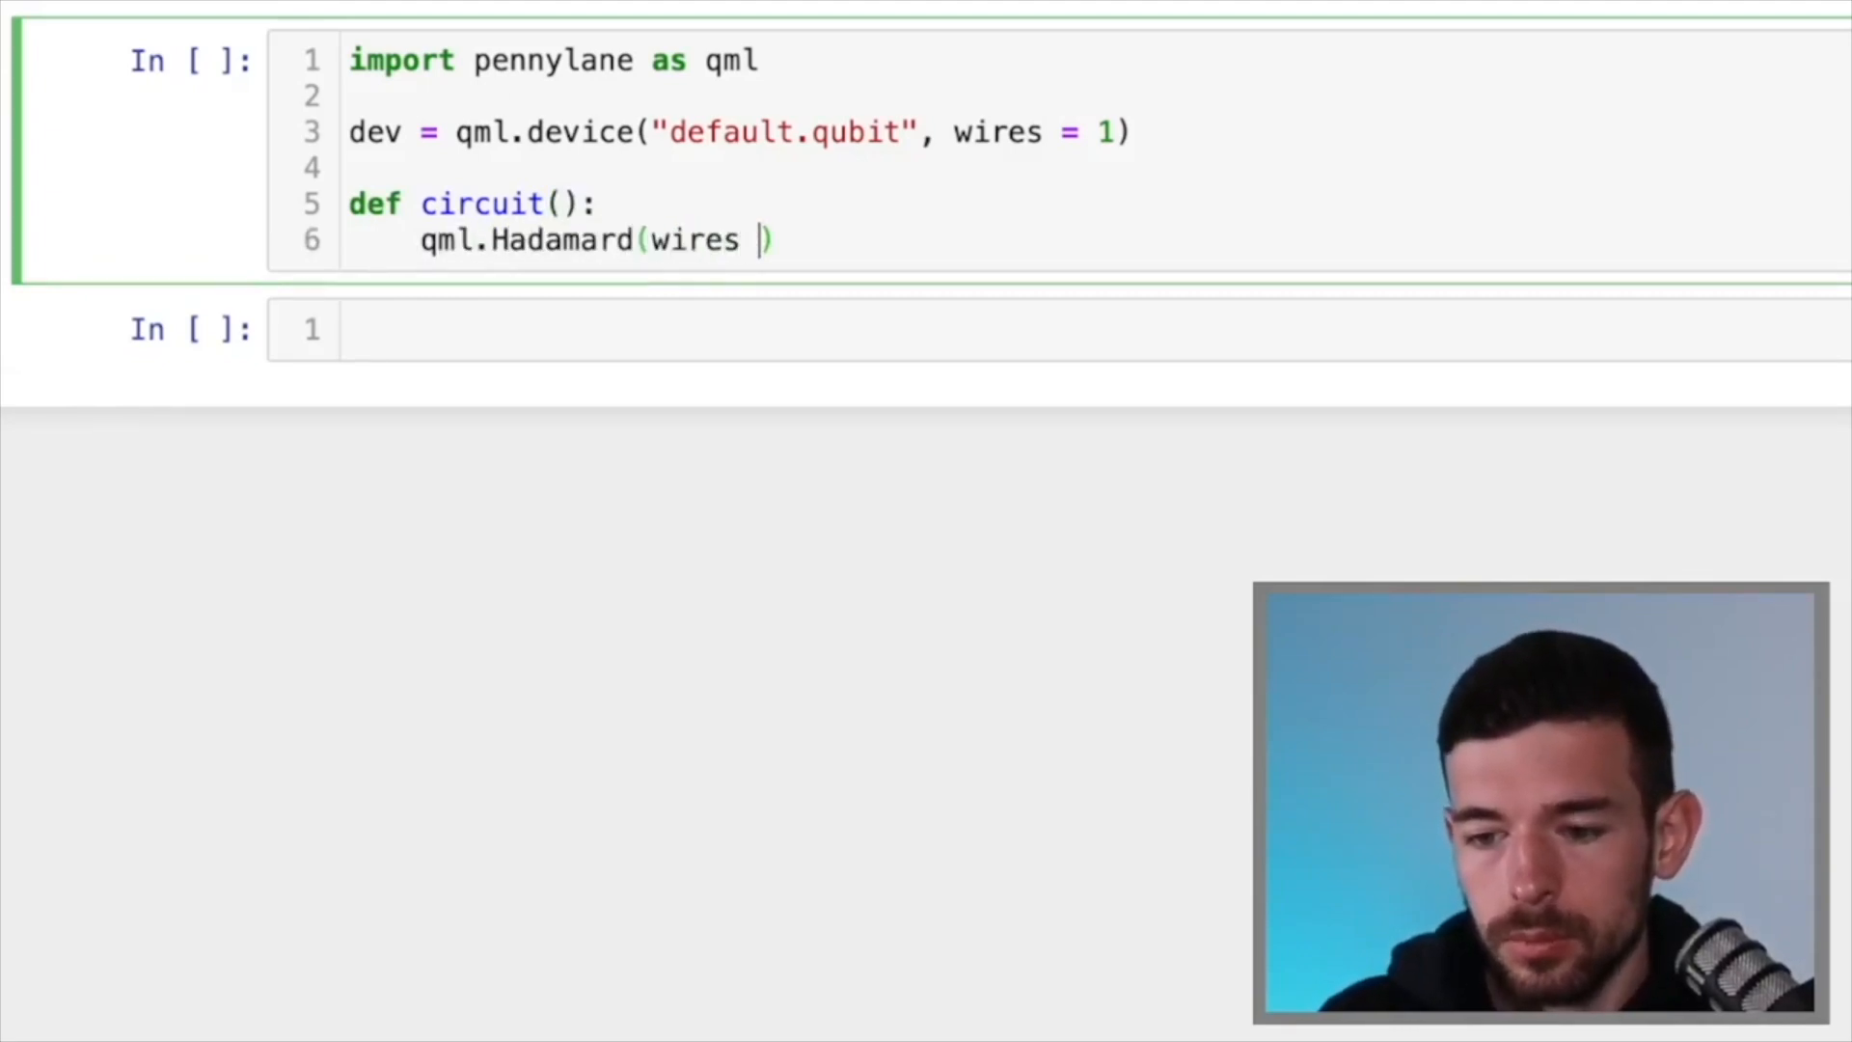
{"action": "type", "text": "= 0)"}
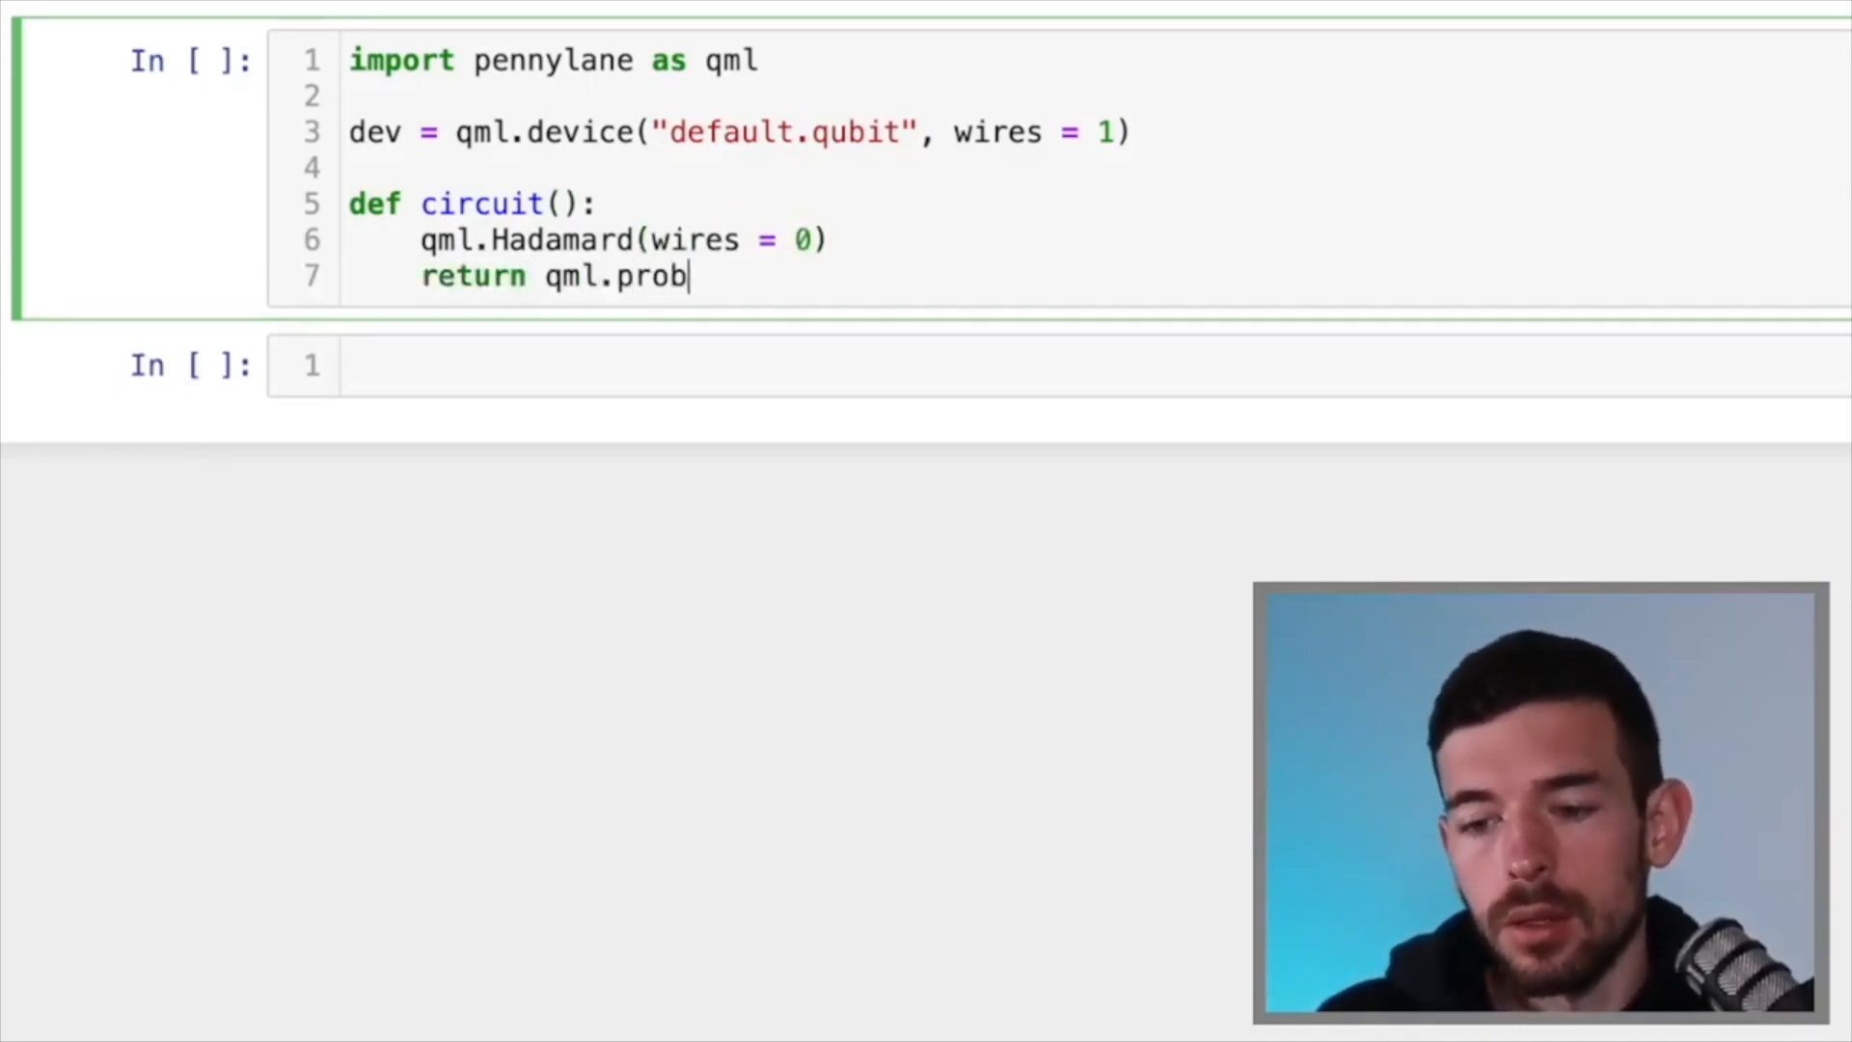
{"action": "type", "text": "s()"}
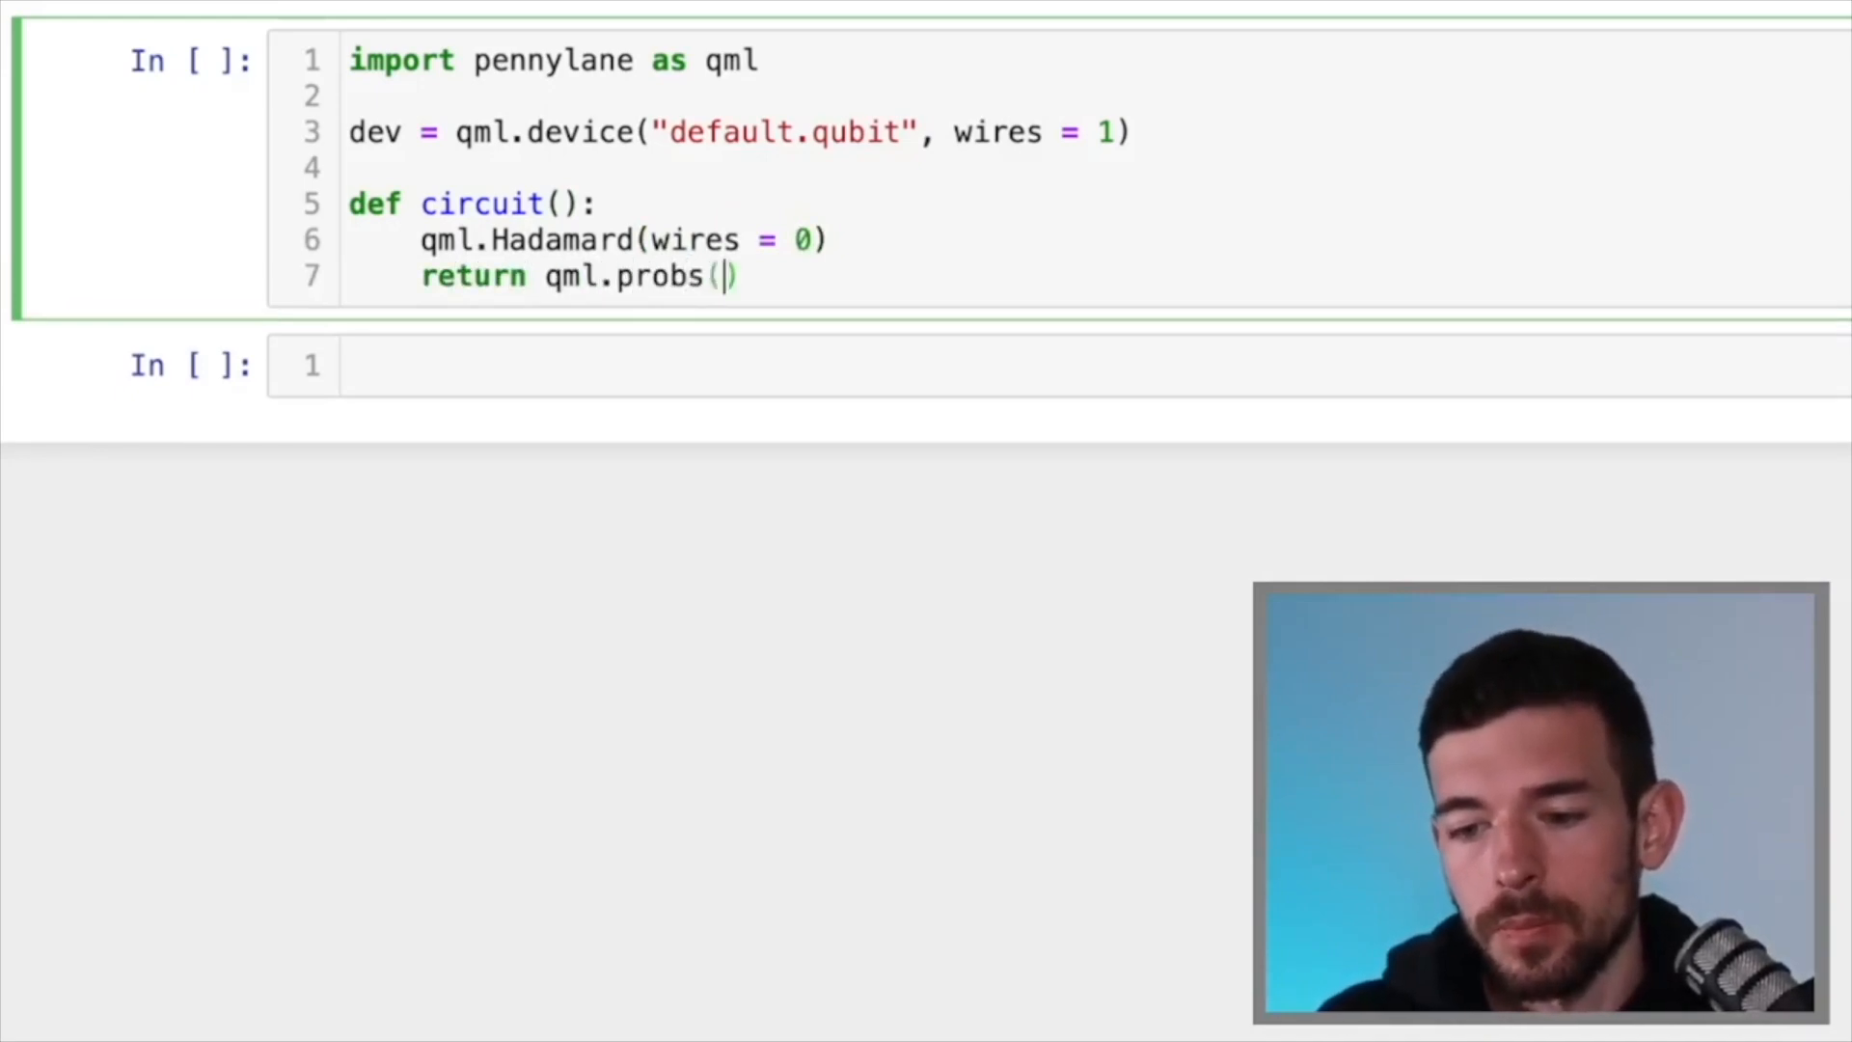
{"action": "type", "text": "wires = 0"}
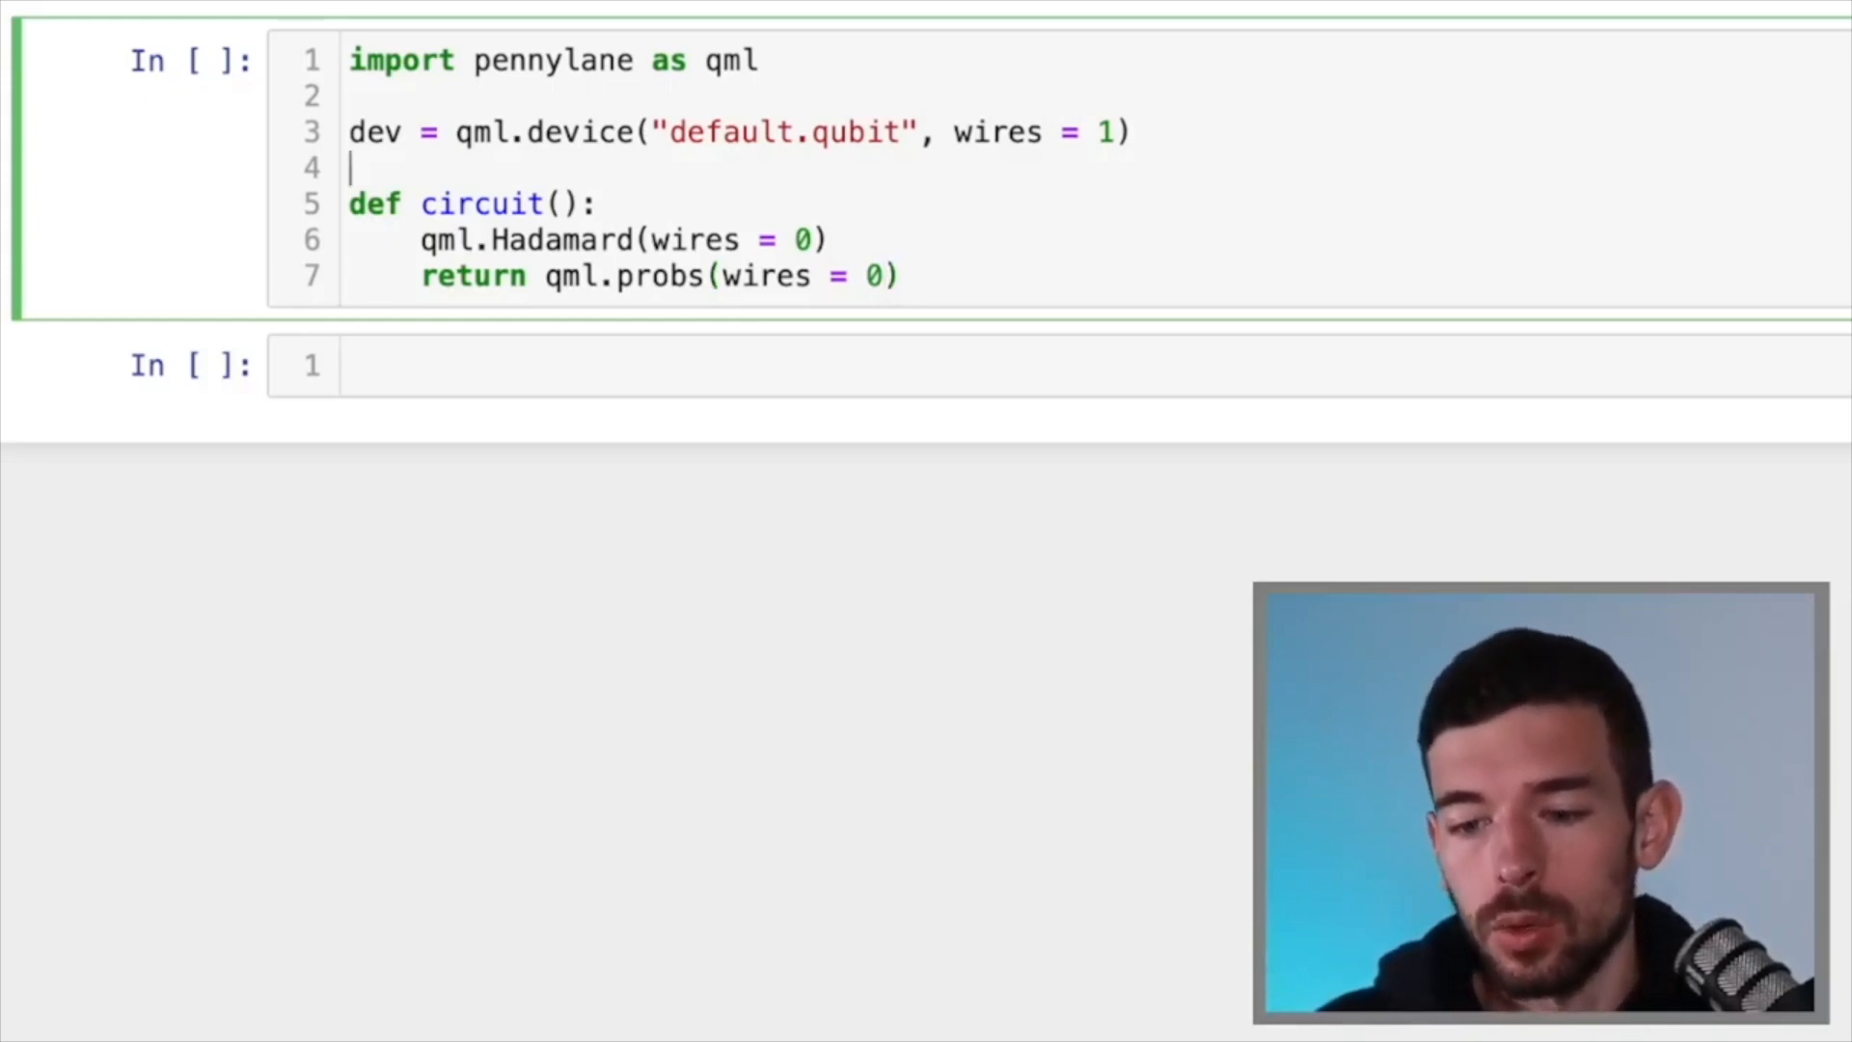
{"action": "type", "text": "@"}
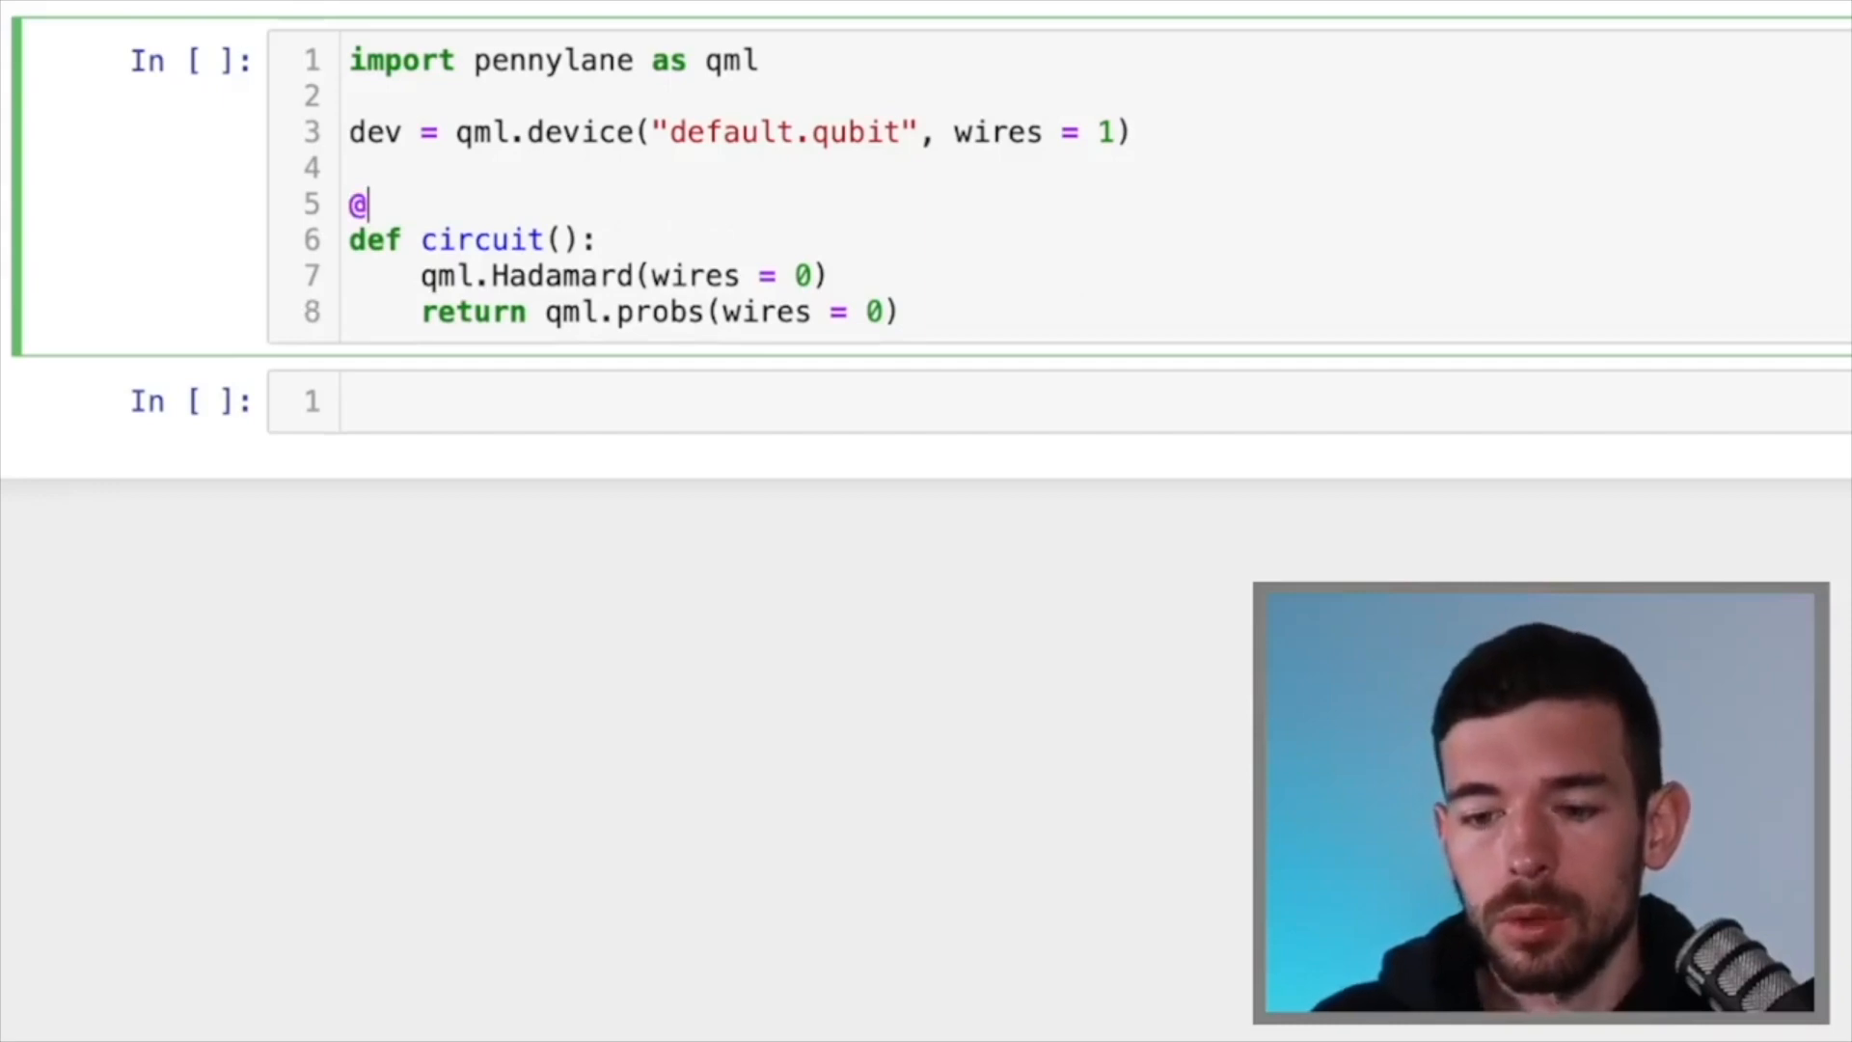
{"action": "type", "text": "qml.qnode()"}
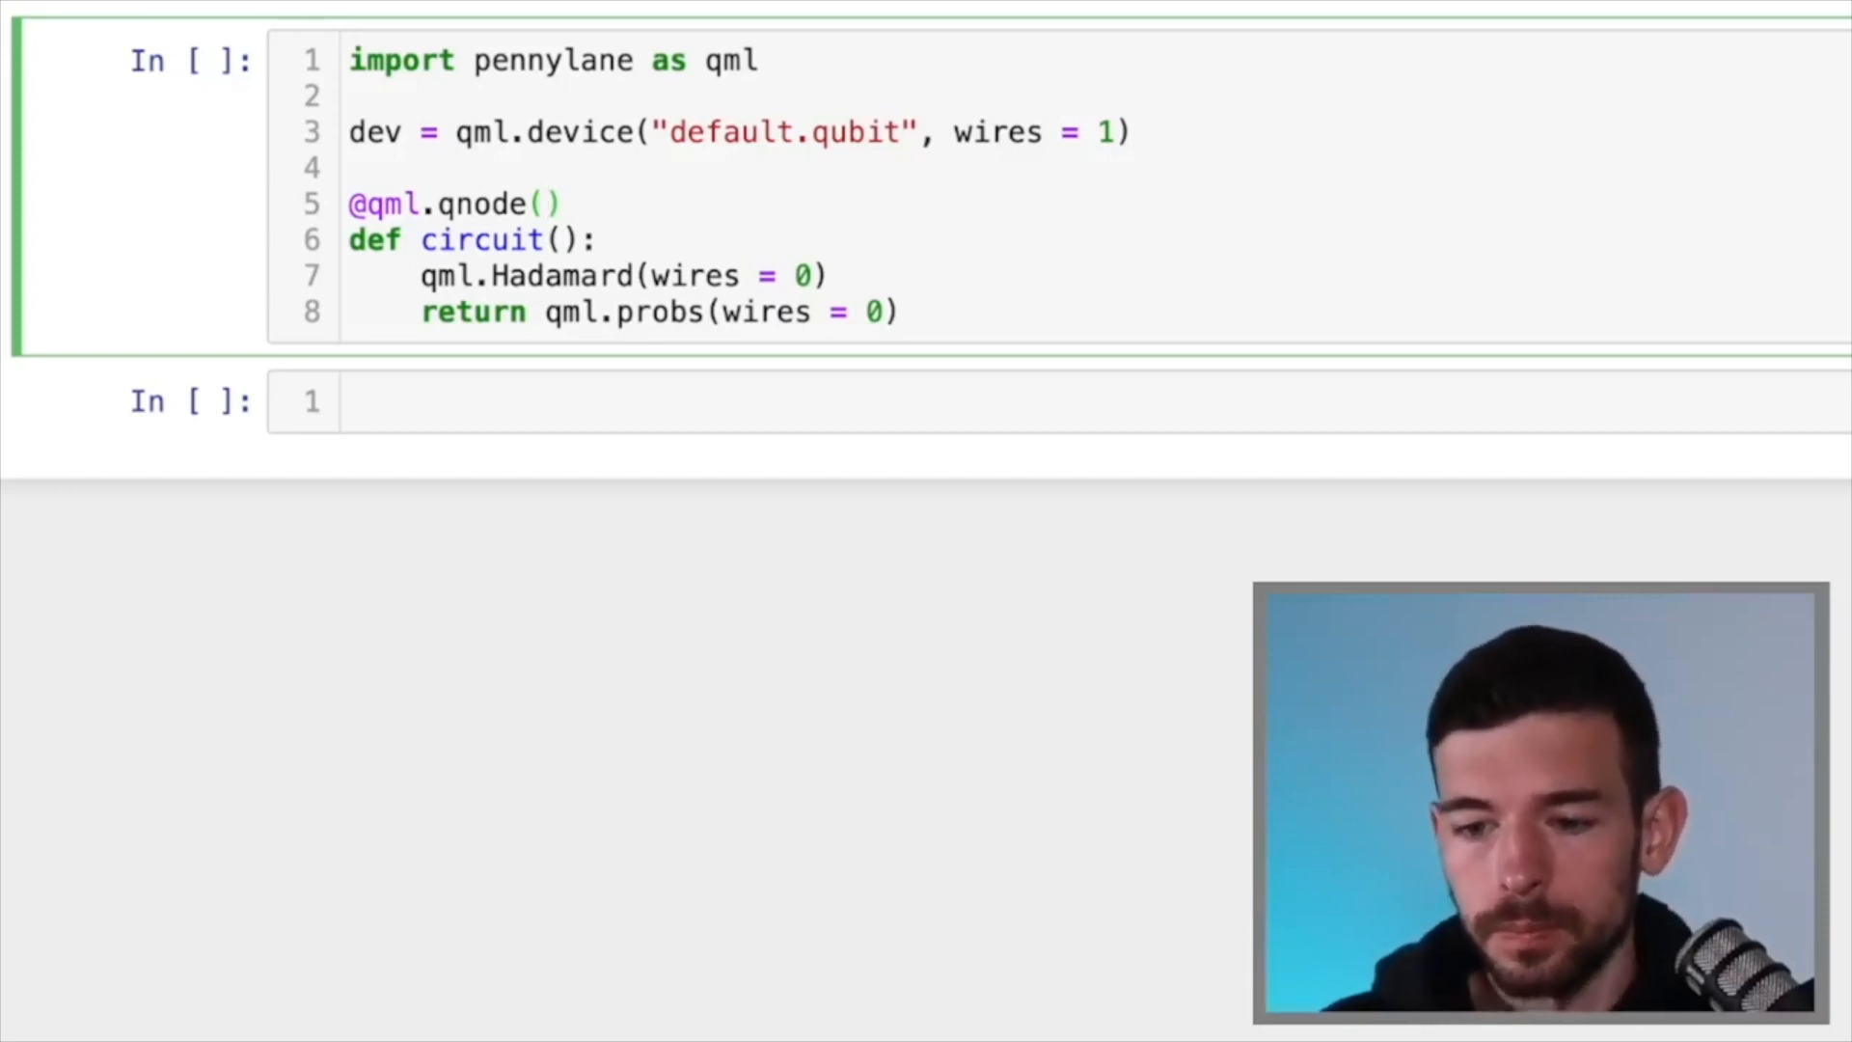
{"action": "type", "text": "dev"}
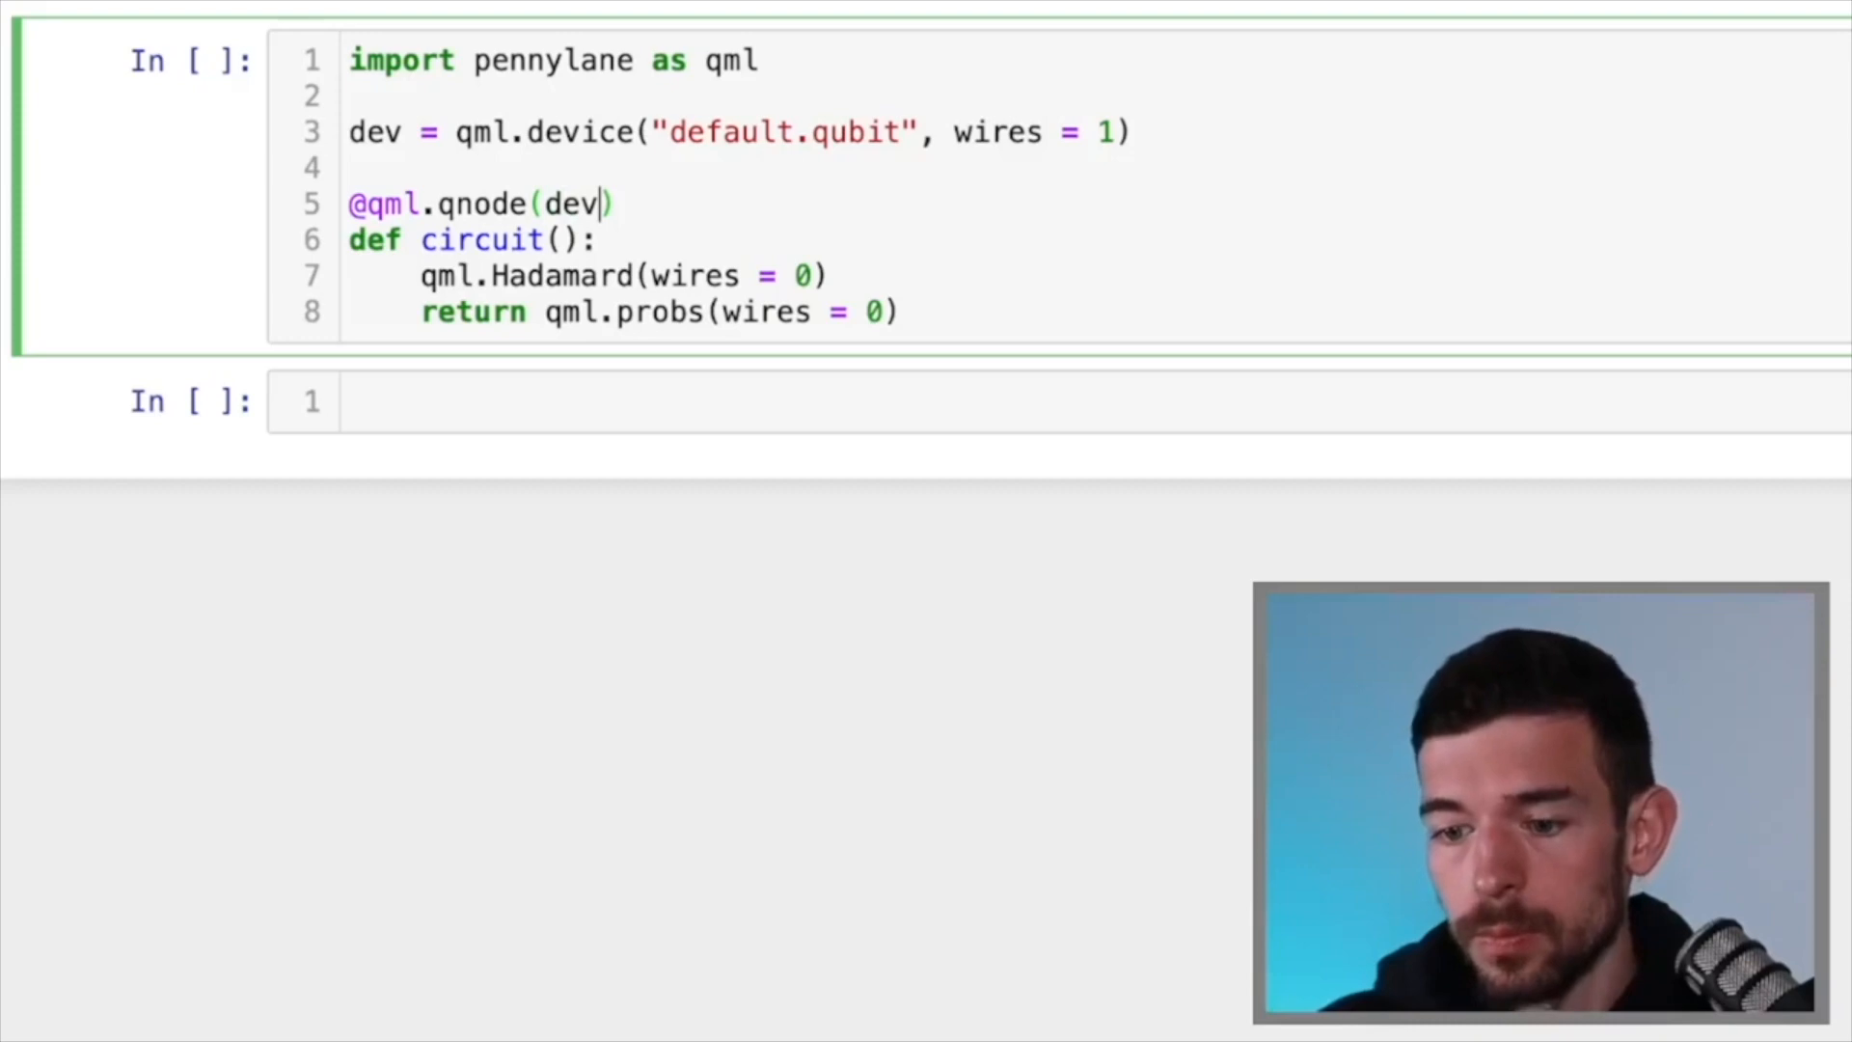
{"action": "type", "text": "ci"}
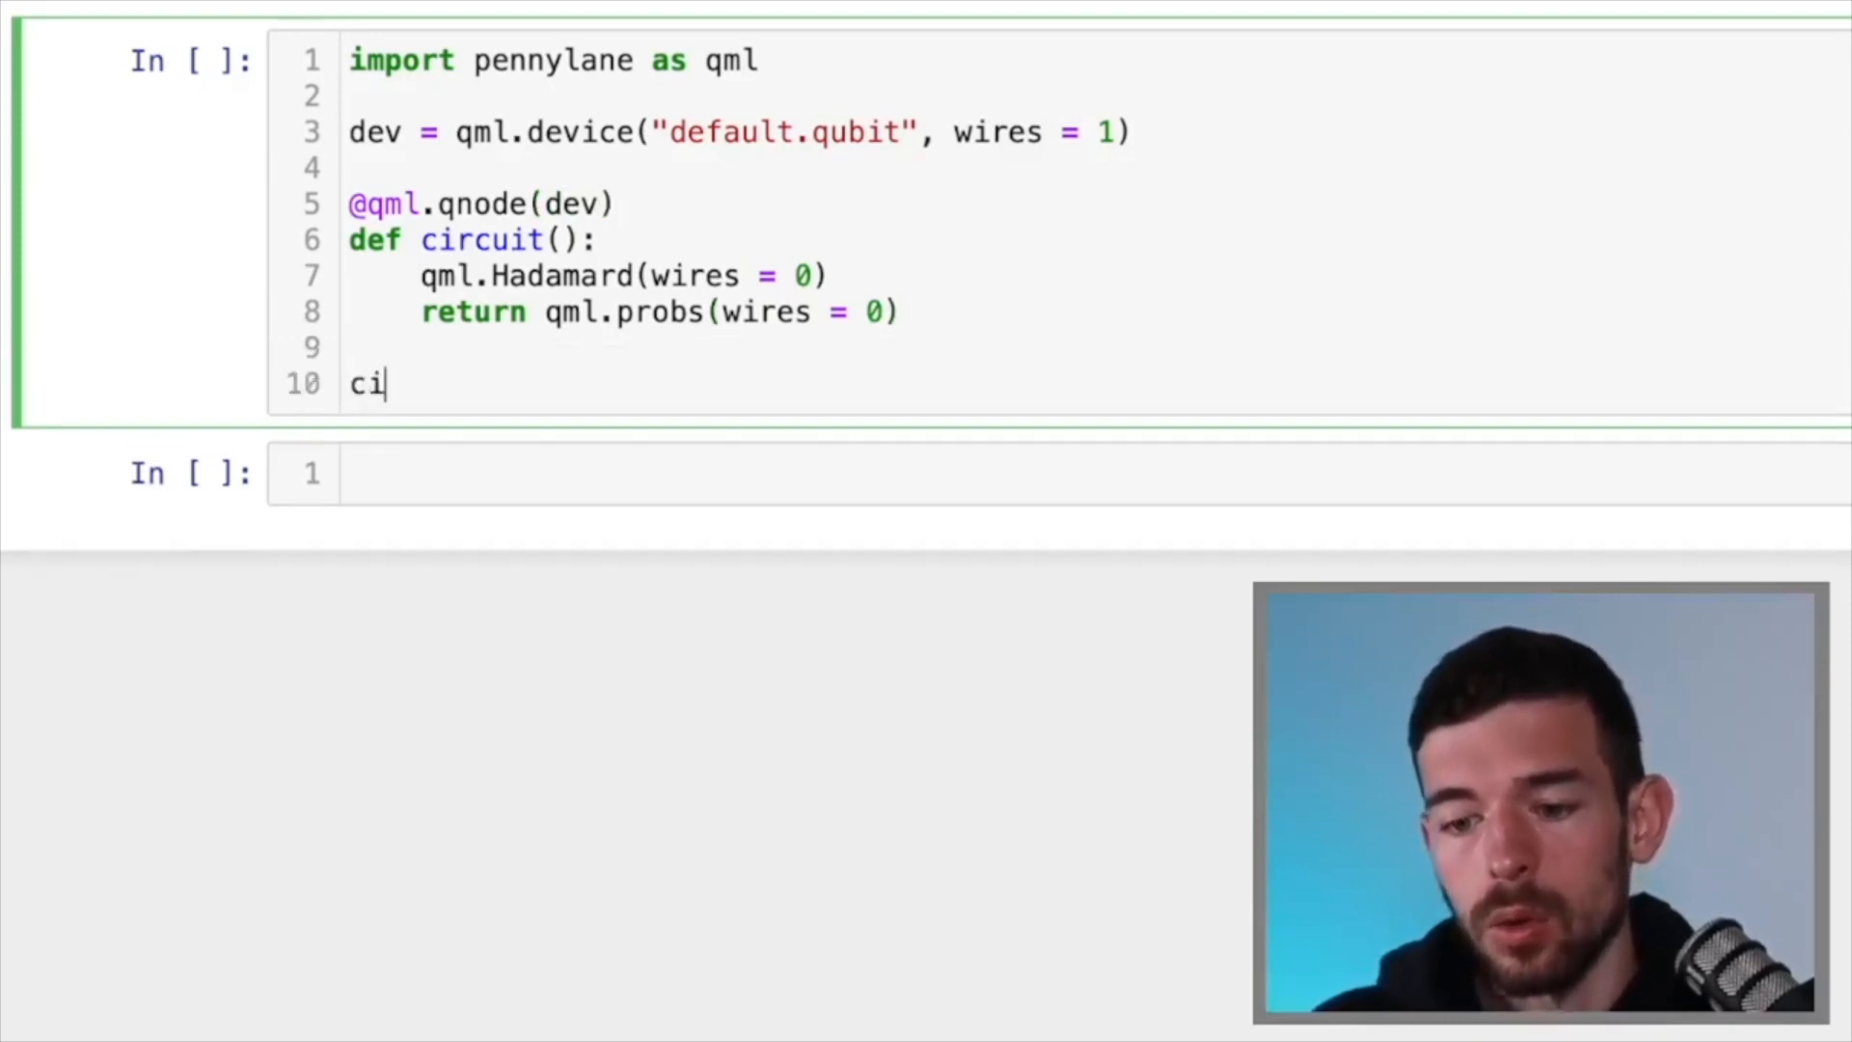
{"action": "type", "text": "rcut"}
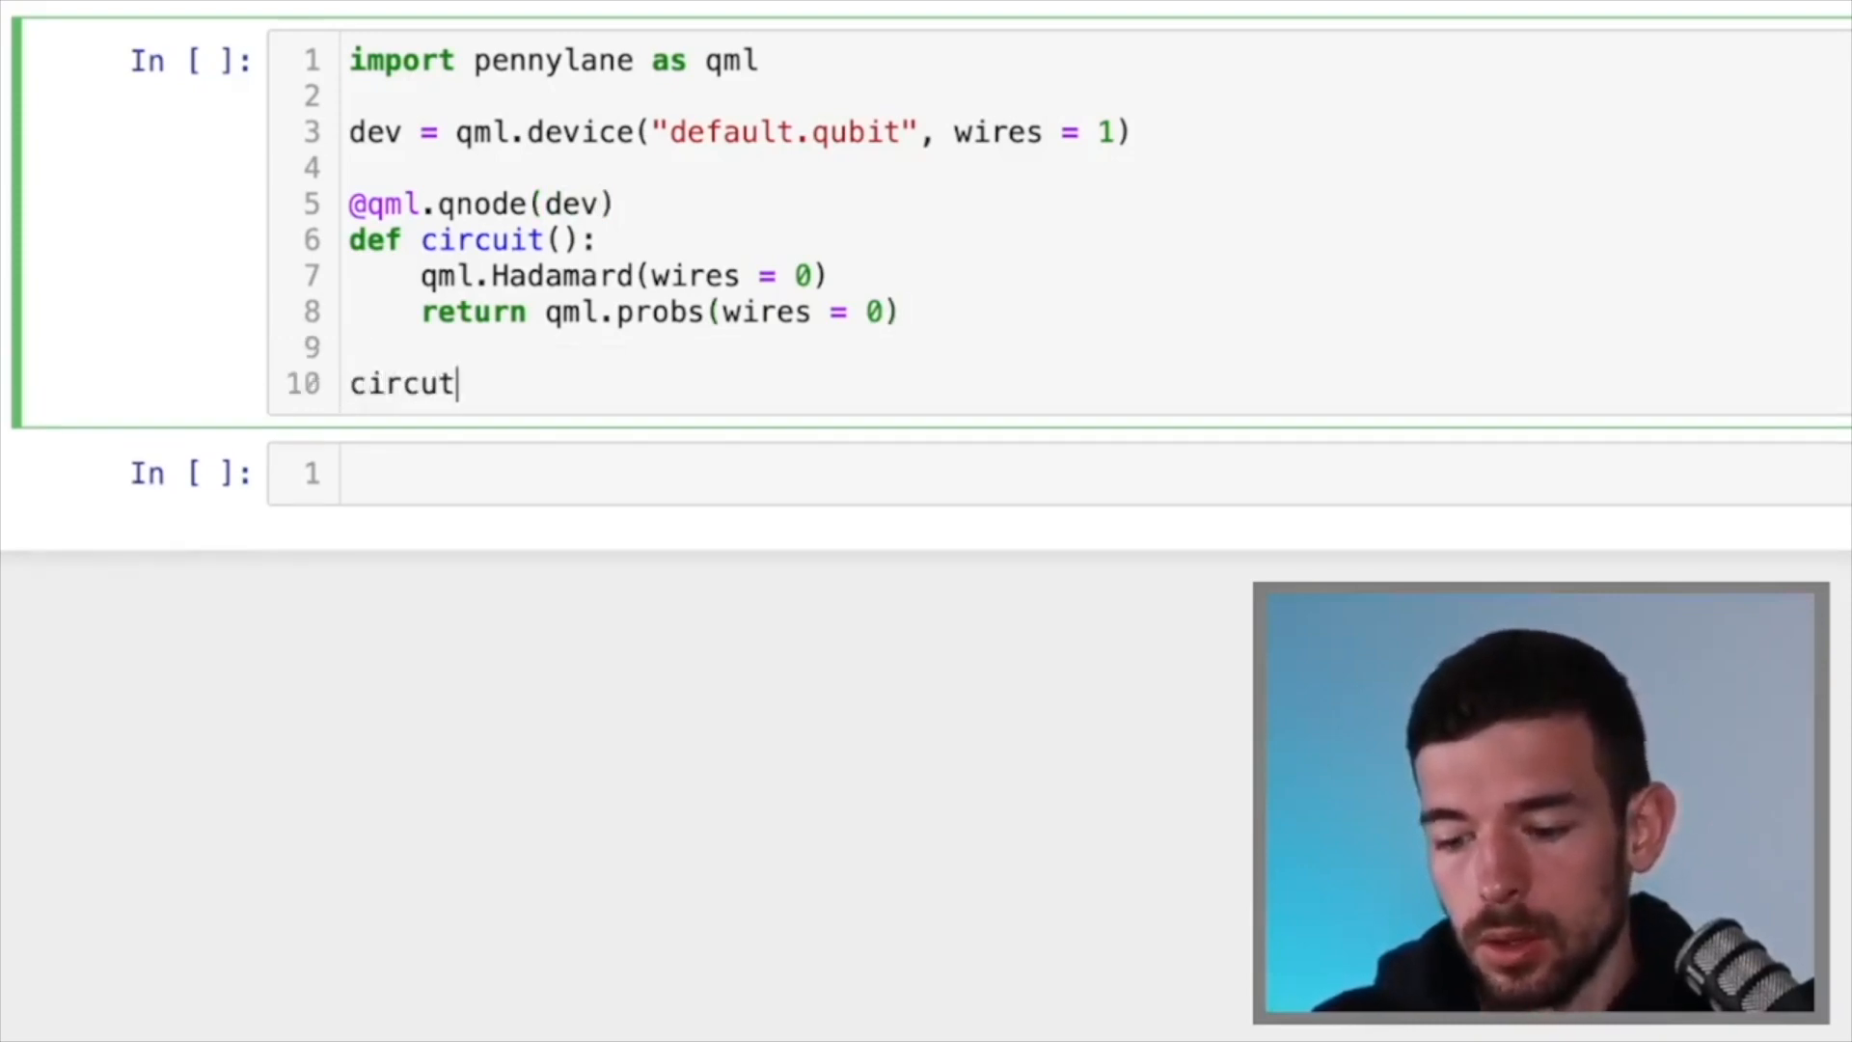
{"action": "type", "text": "i()"}
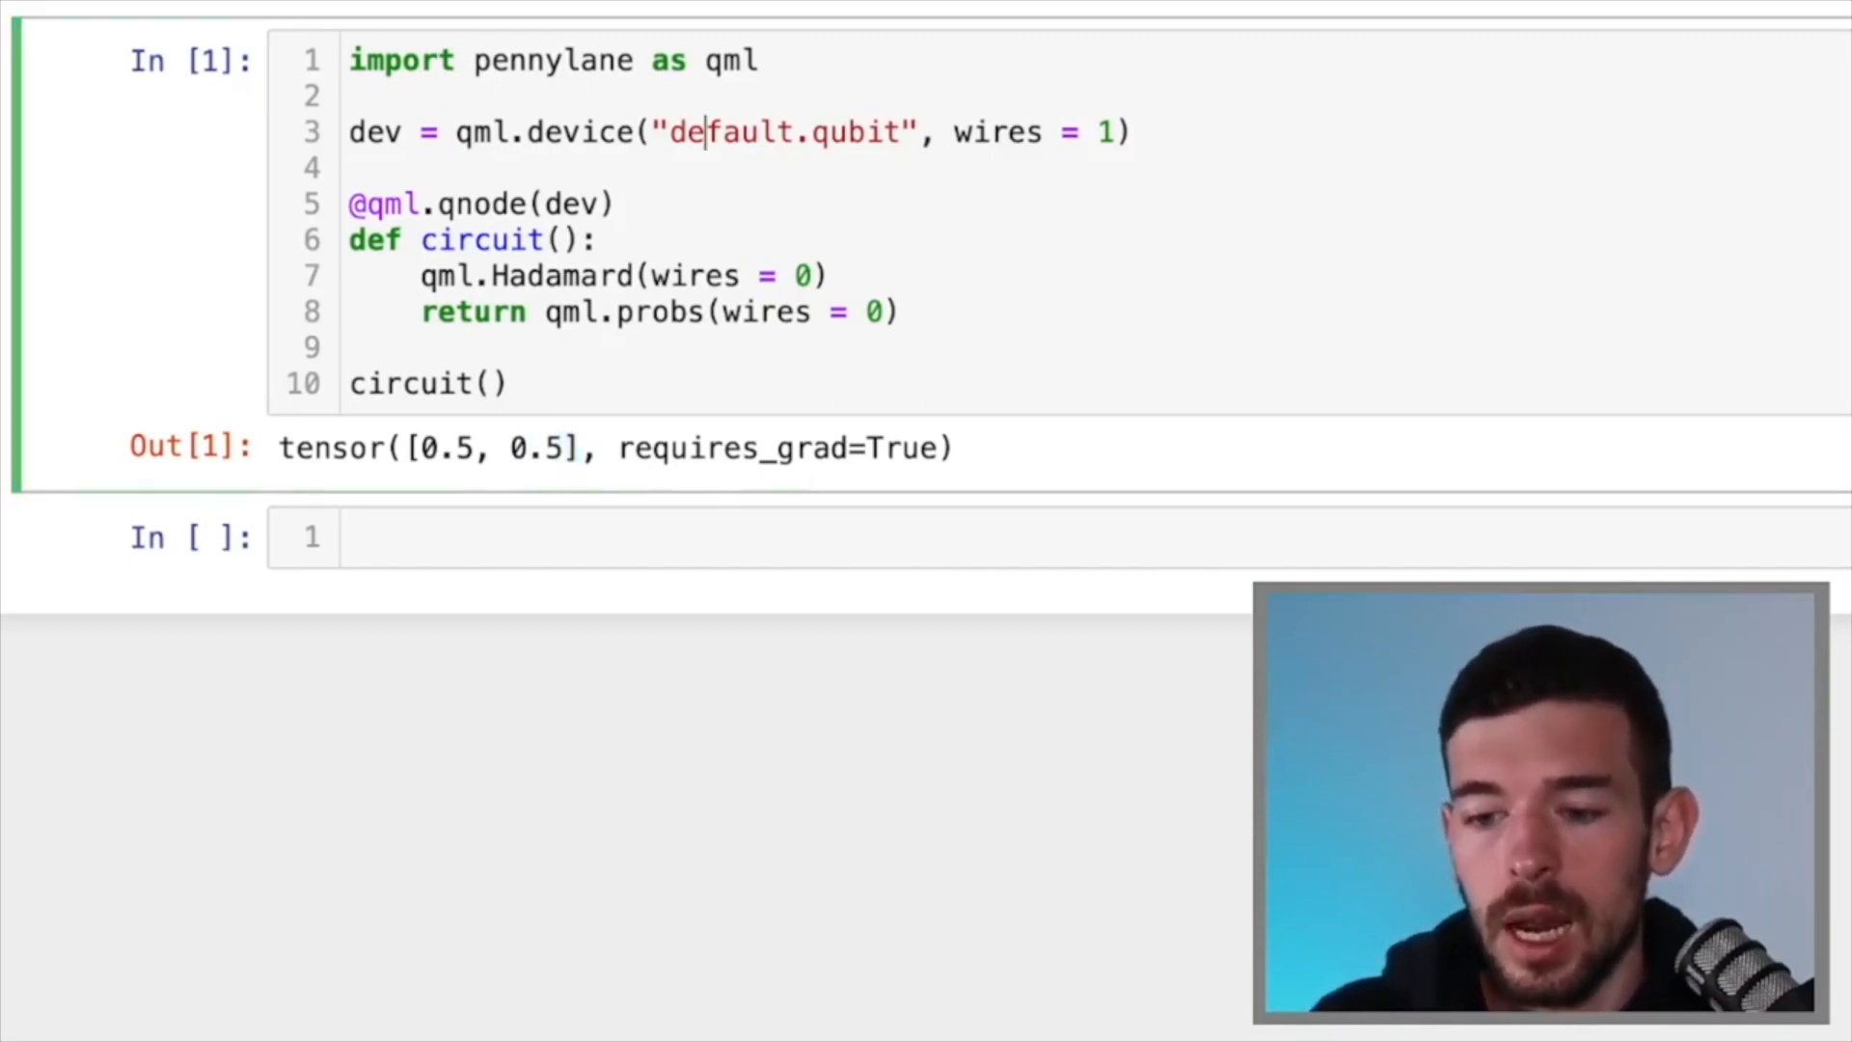
- Change the device name to lightning.qubit and rerun the cell
{"action": "type", "text": "lightnin"}
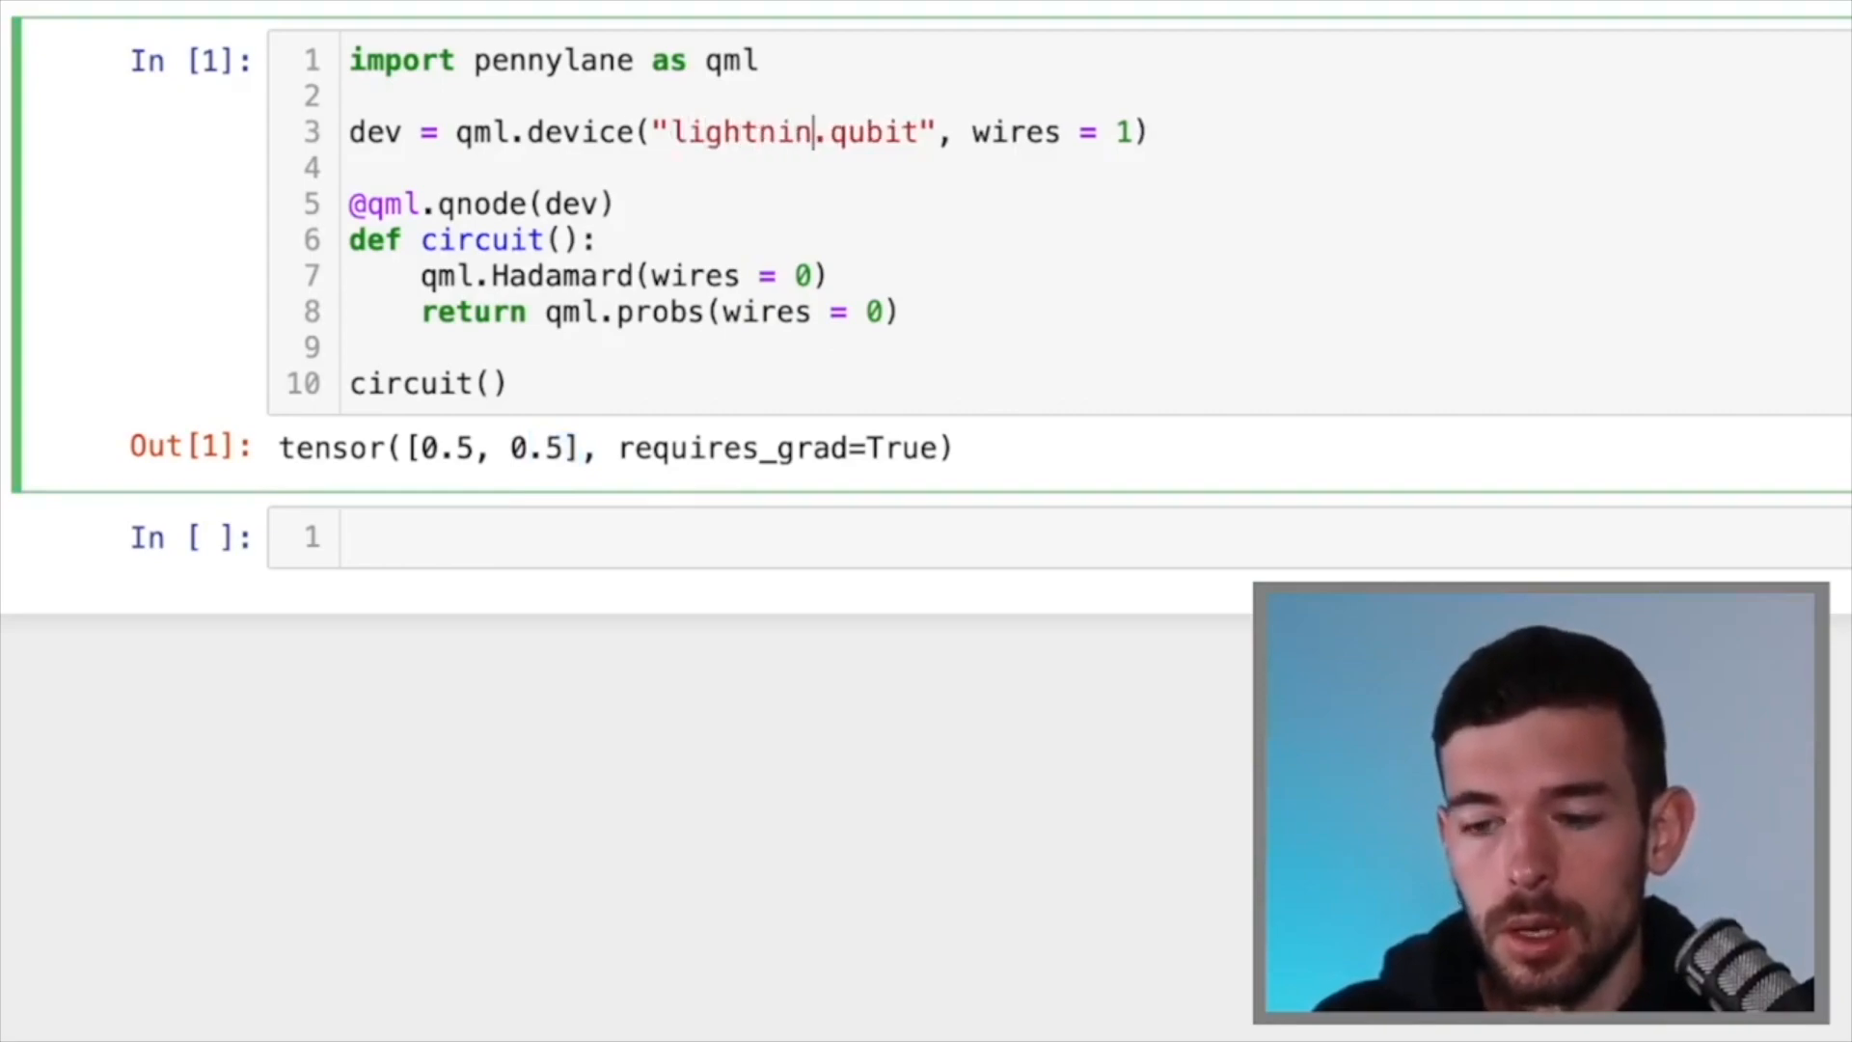
{"action": "key", "text": "shift+enter"}
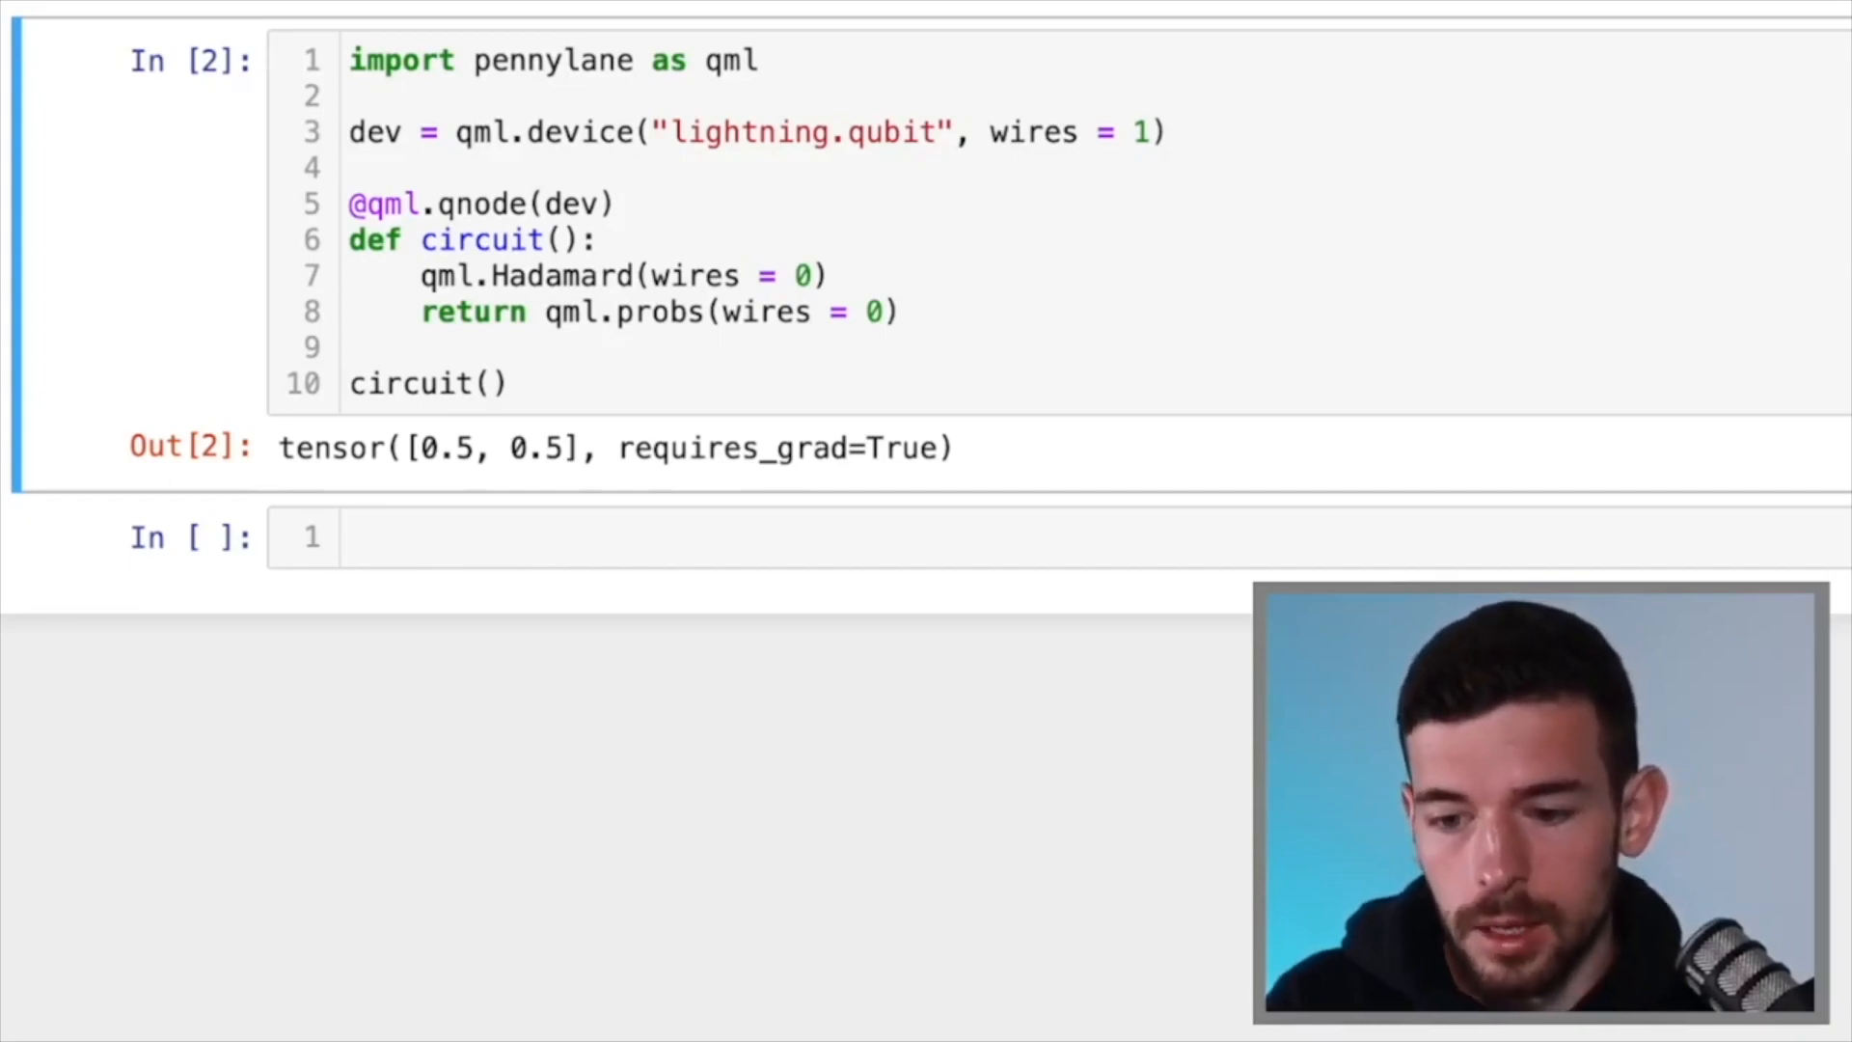
- Rename the device to default.mixed, edit the gate line to BitFlip(0.5), and rerun
{"action": "double_click", "coordinate": [746, 132]}
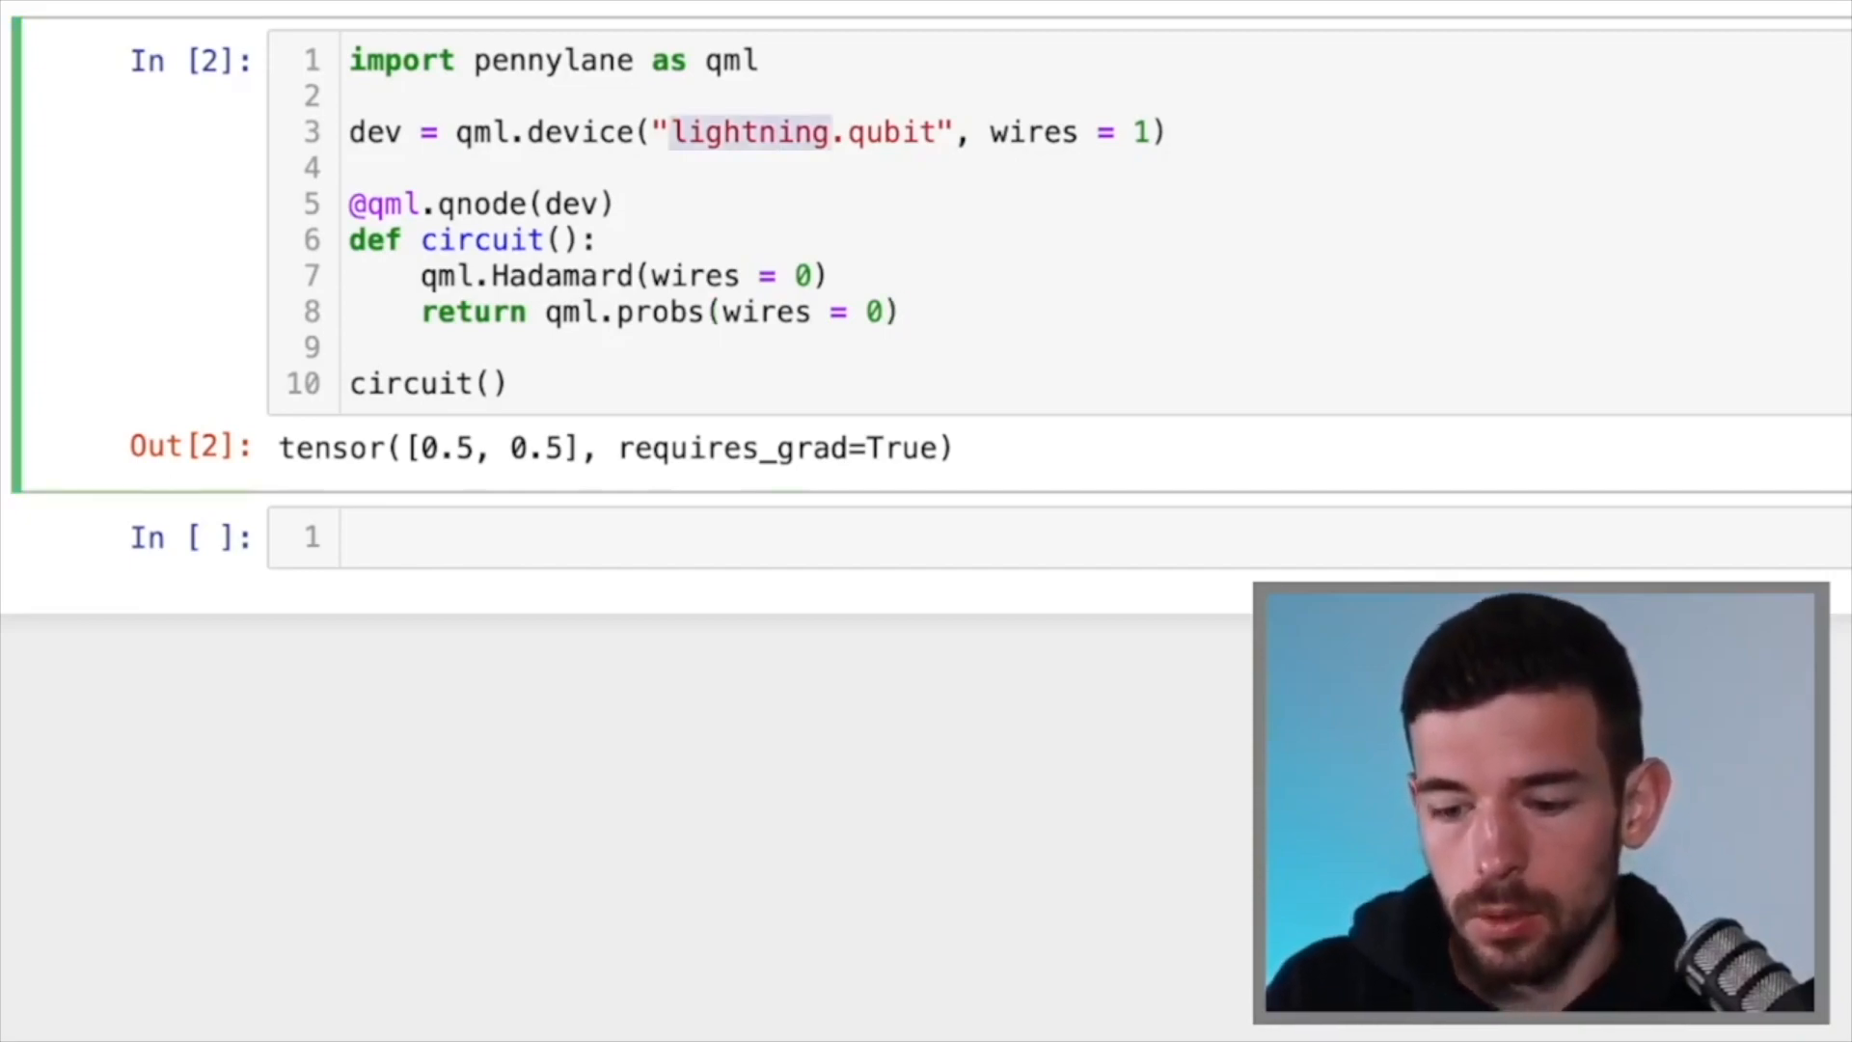
{"action": "type", "text": "default.mix"}
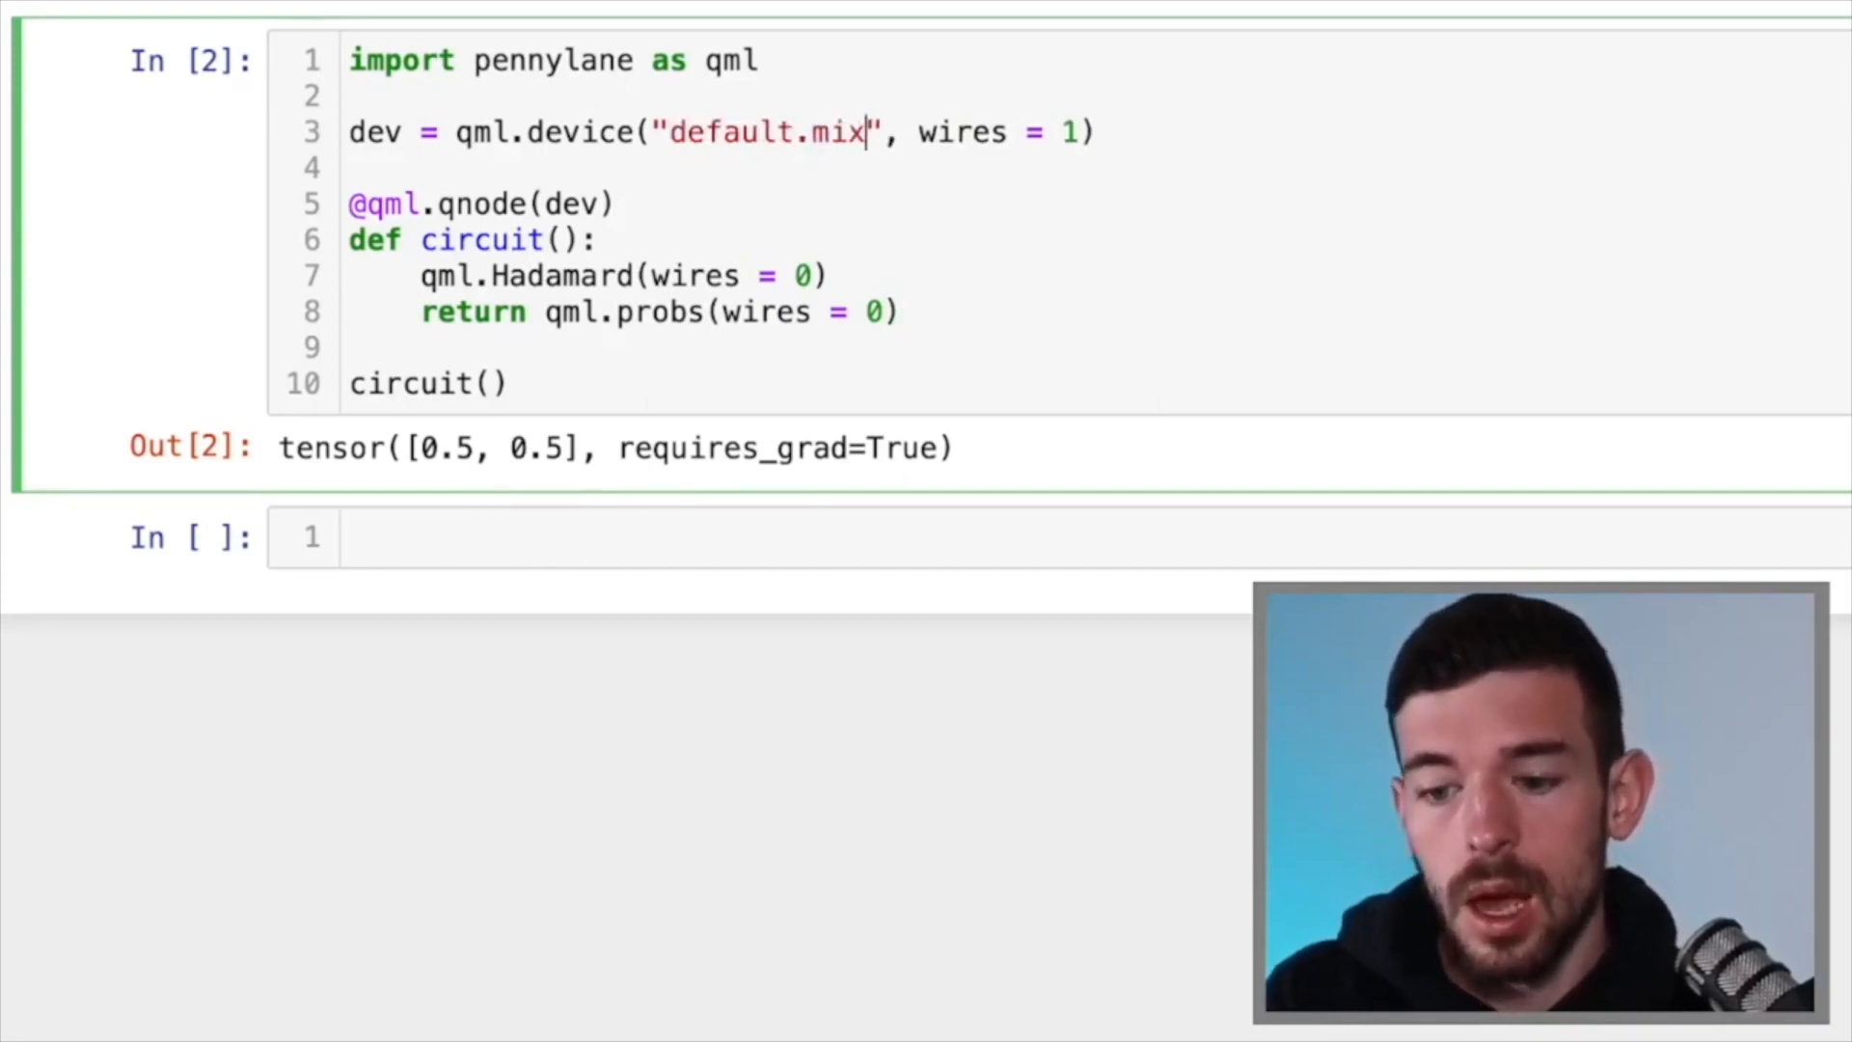
{"action": "type", "text": "ed"}
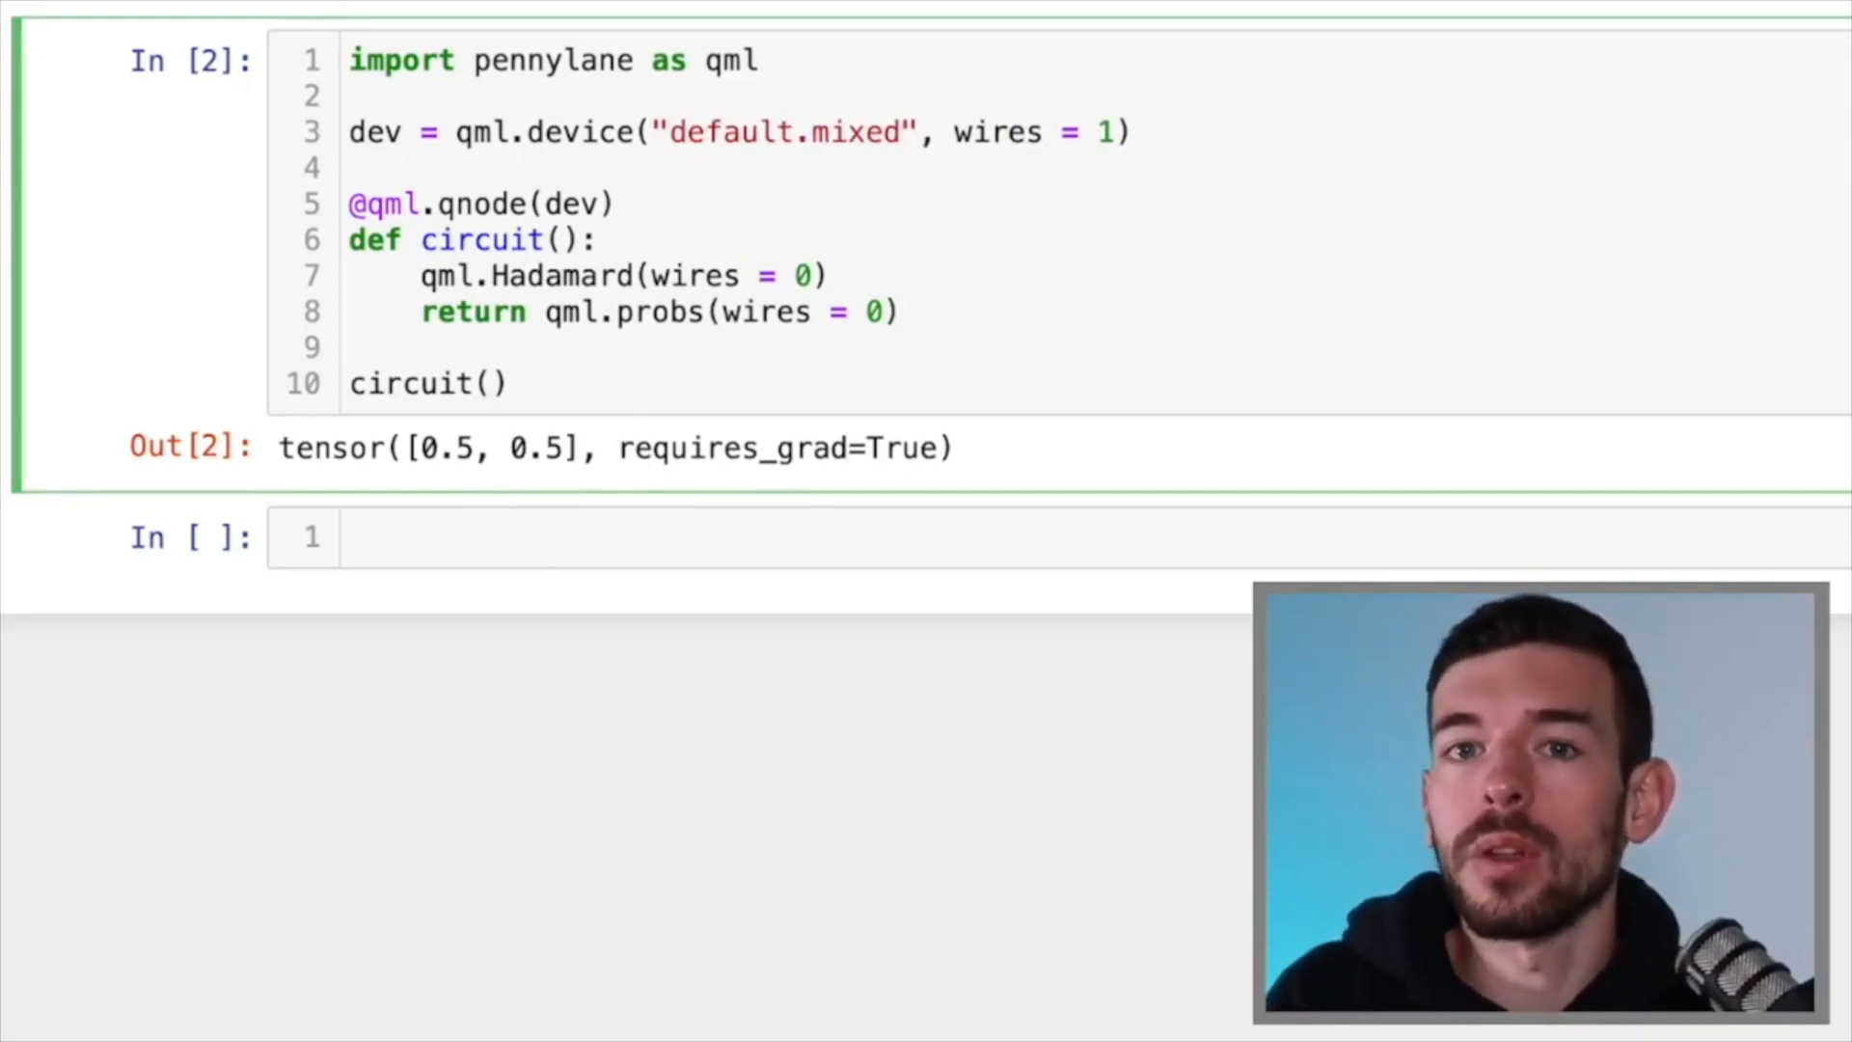
{"action": "left_click", "coordinate": [907, 132]}
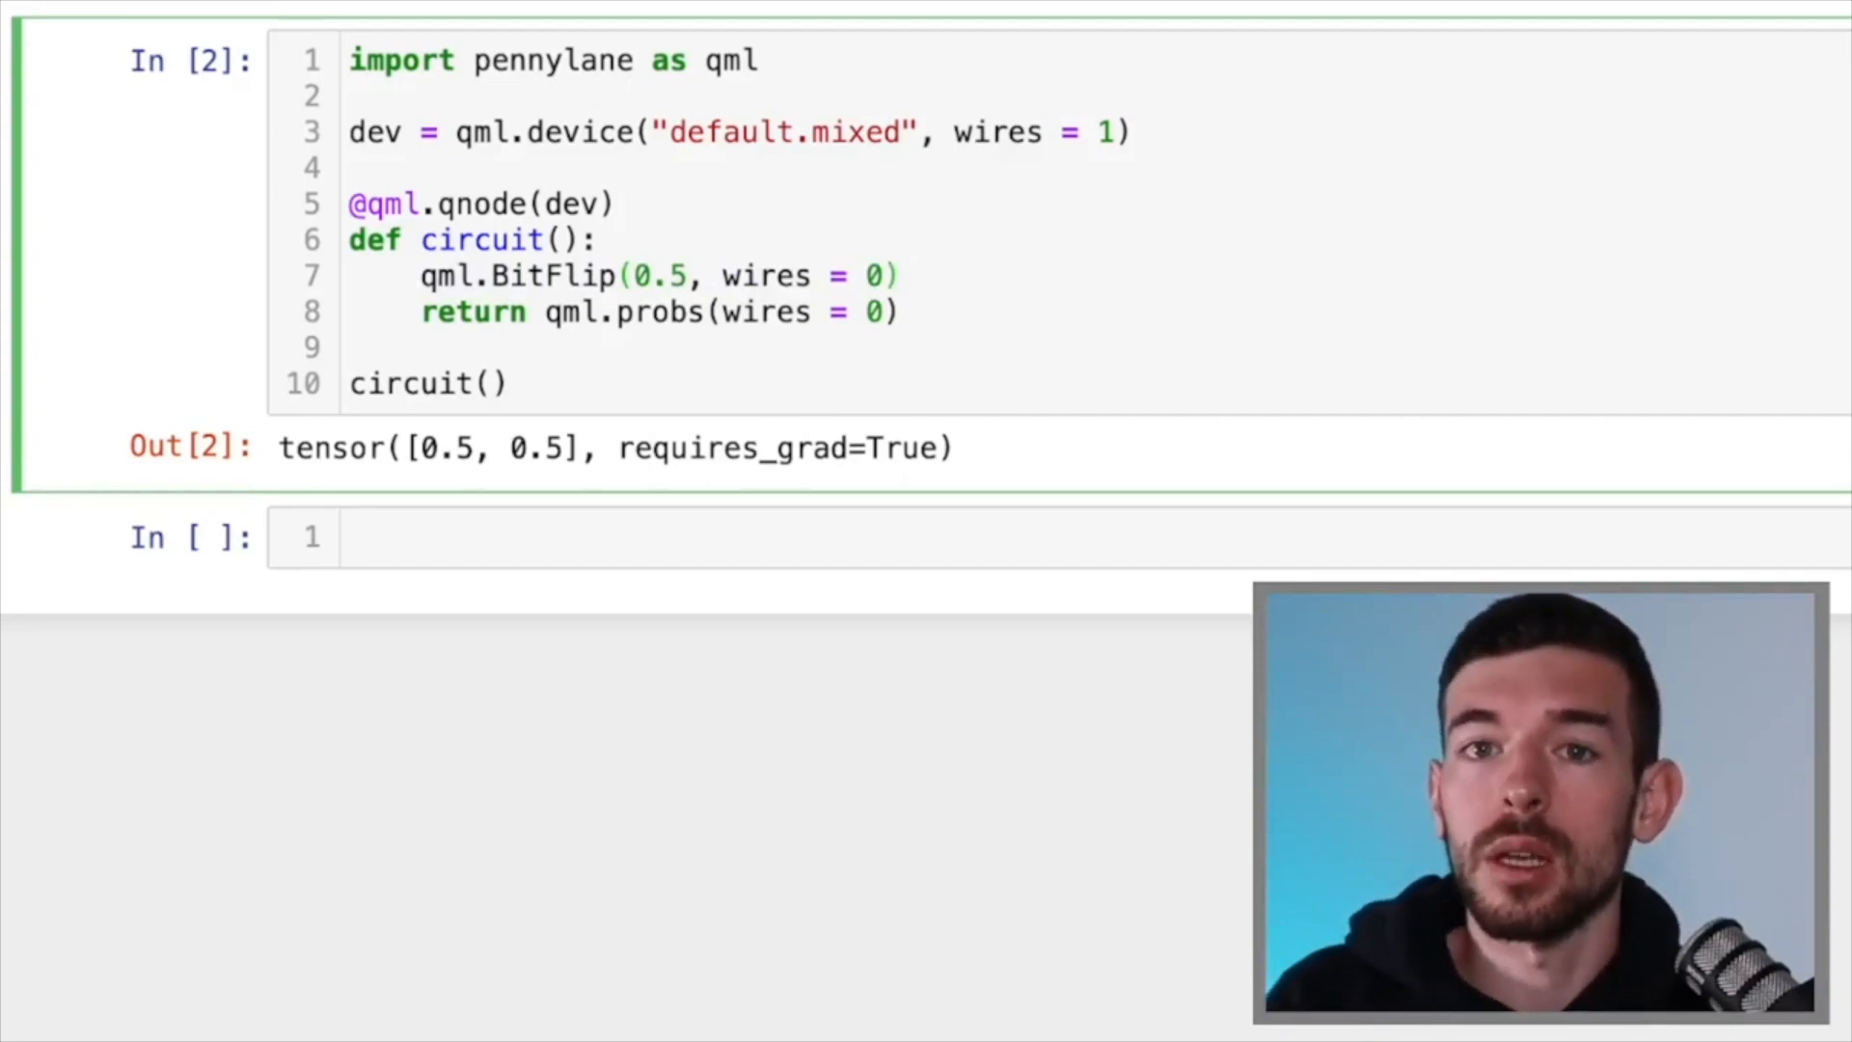
{"action": "left_click", "coordinate": [904, 275]}
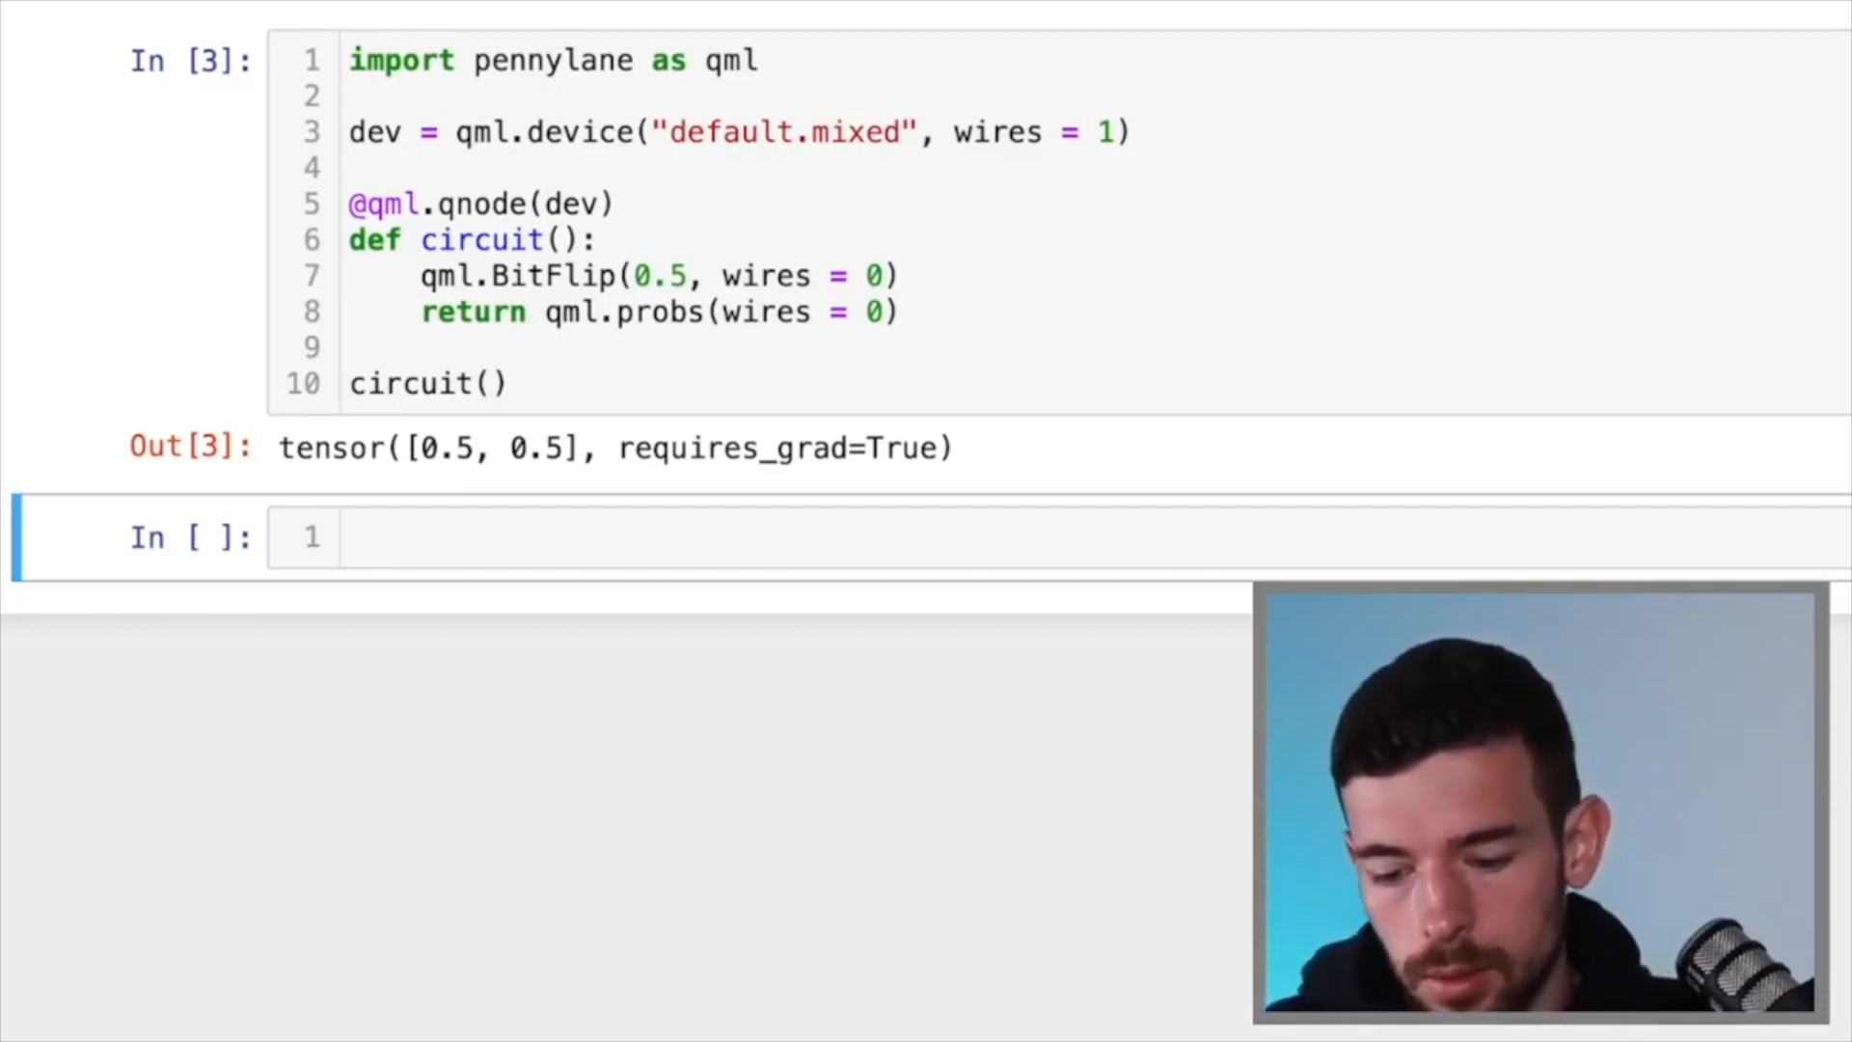
- Type the device line dev = qml.device("default.gaussian", wires = 1)
{"action": "type", "text": "dev = qml.device(\"default.gaussian\", wires = 1)"}
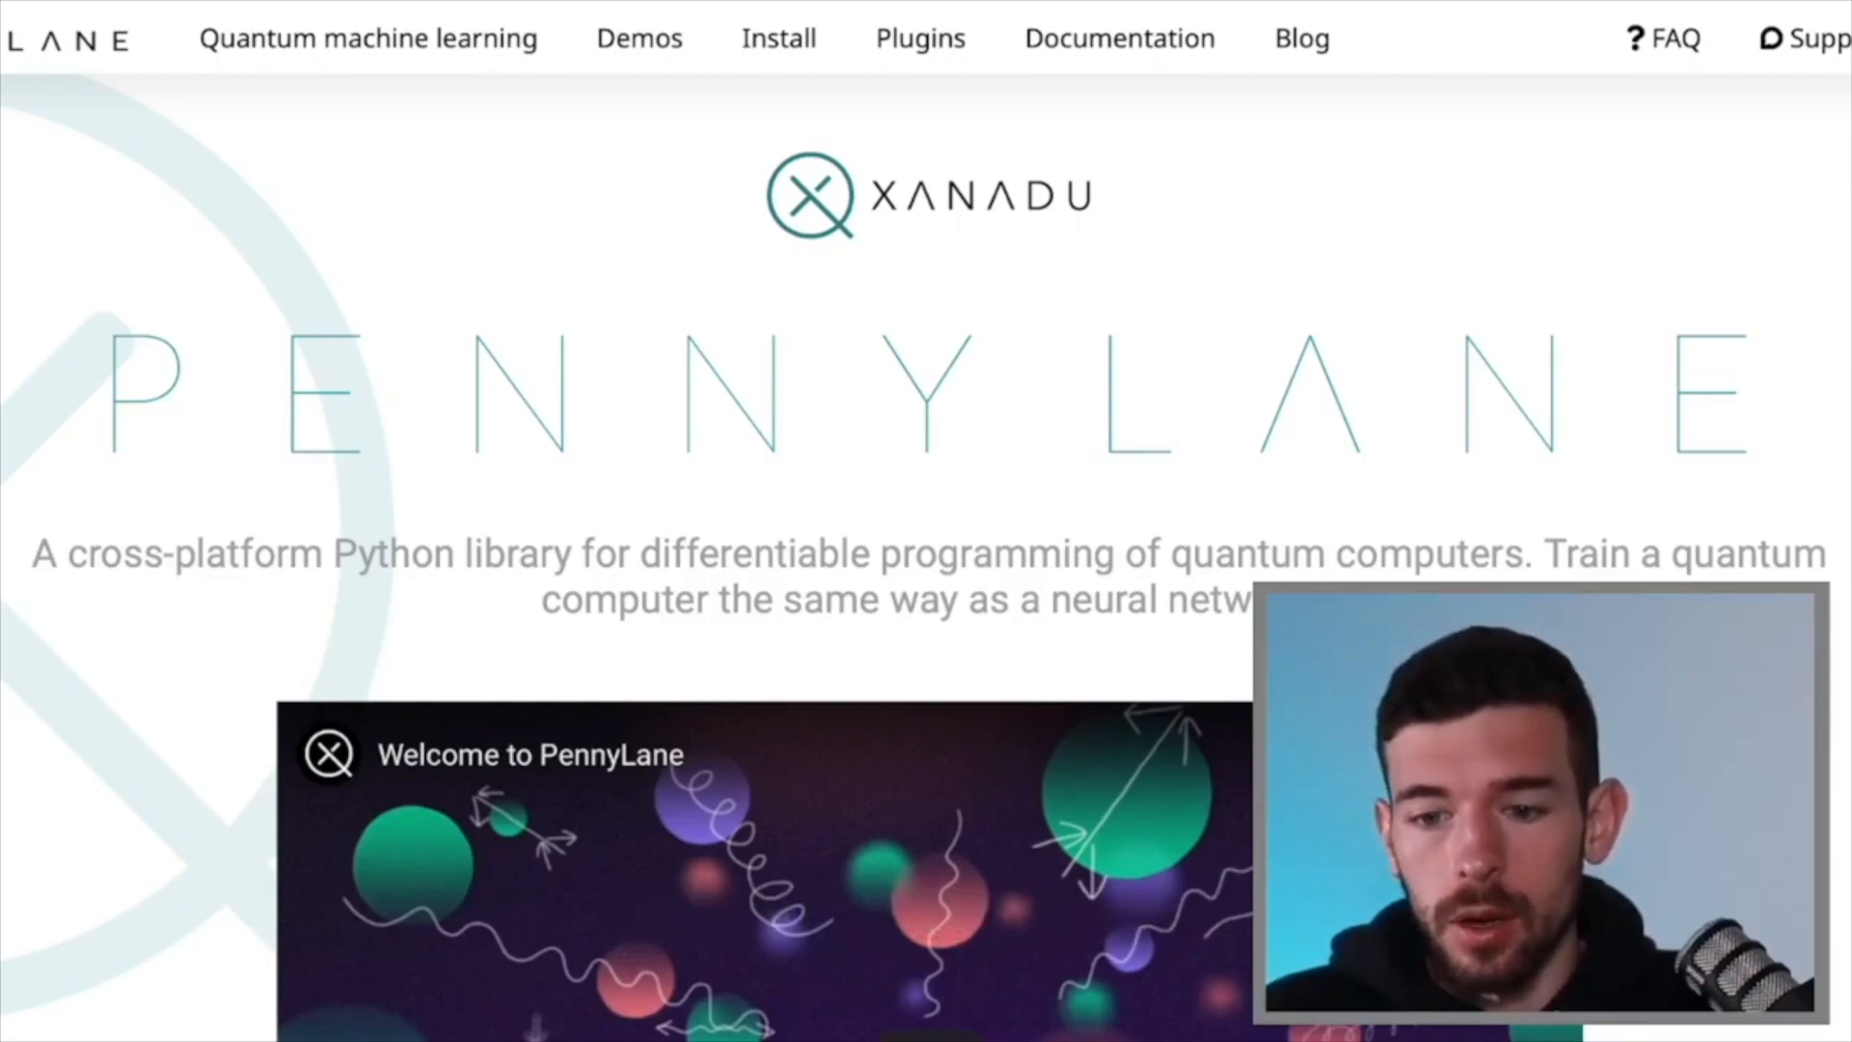
{"action": "mouse_move", "coordinate": [778, 37]}
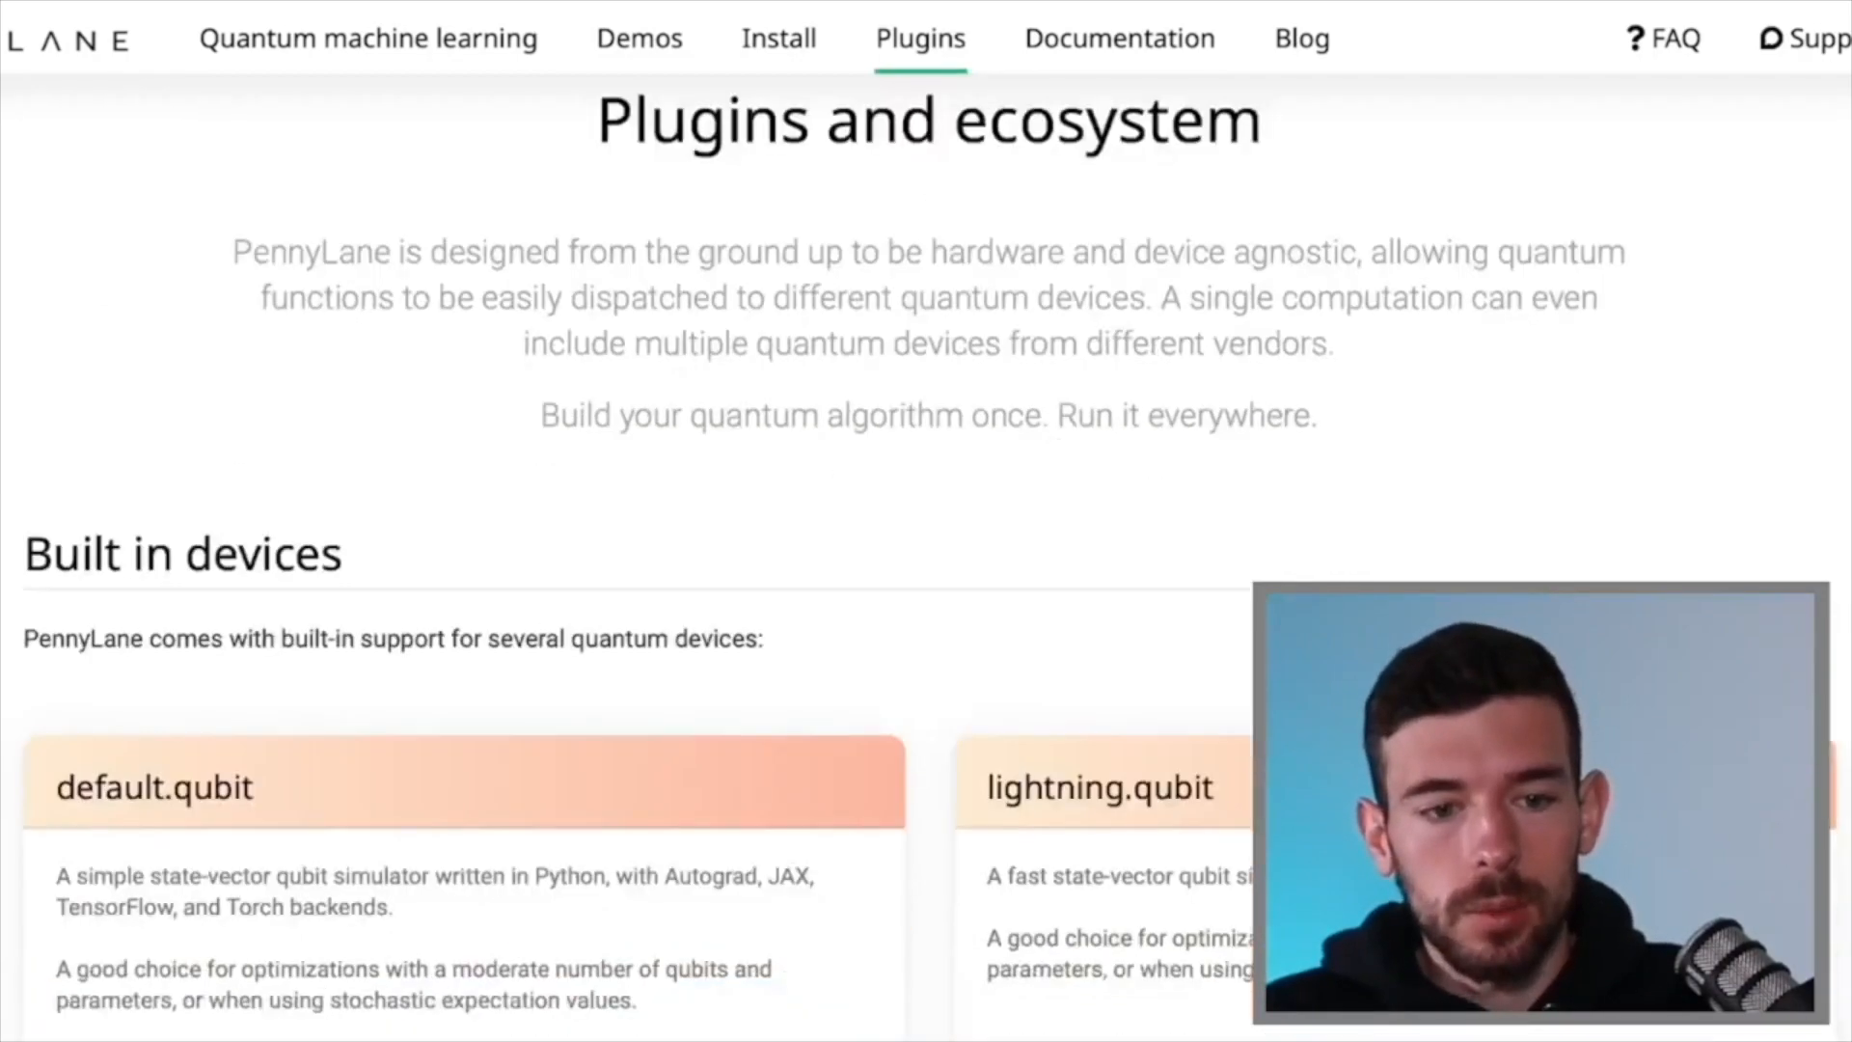
- Scroll through the built-in devices and official plugins list on the Plugins page
{"action": "scroll", "scroll_direction": "down", "scroll_amount": 3}
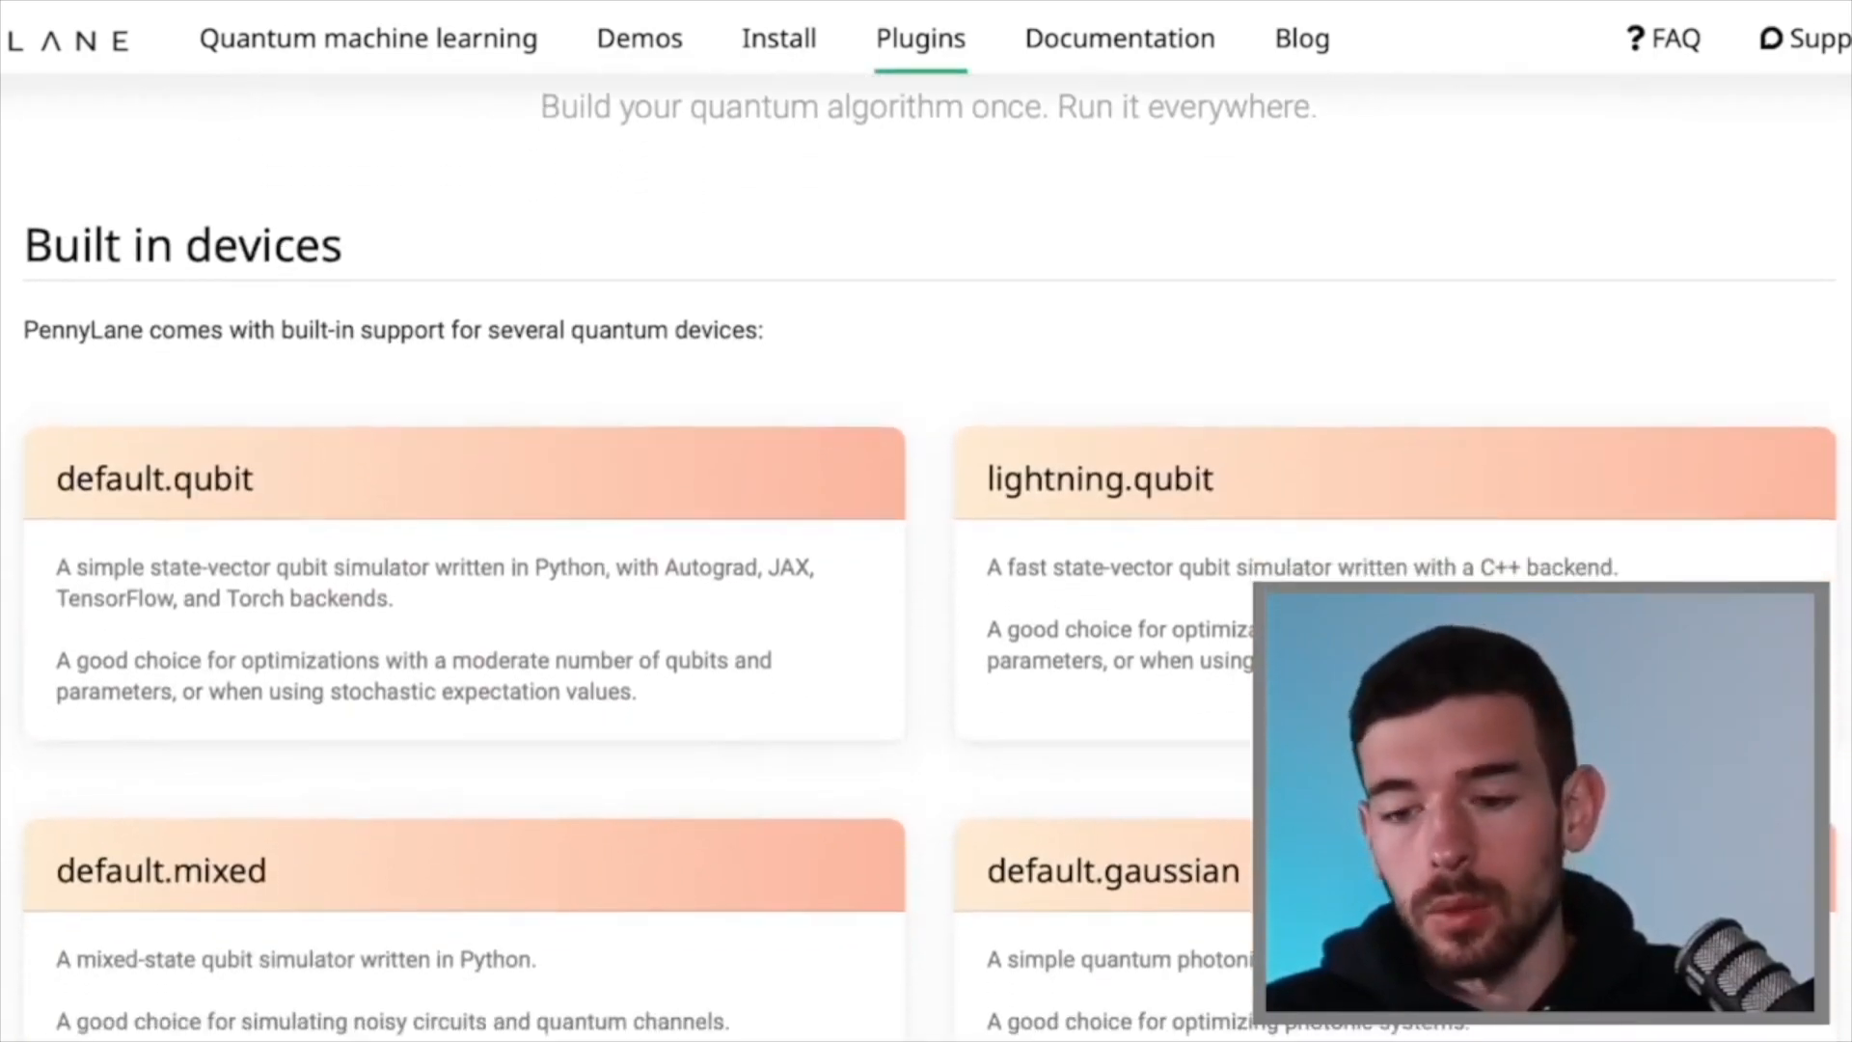
{"action": "scroll", "scroll_direction": "down", "scroll_amount": 3}
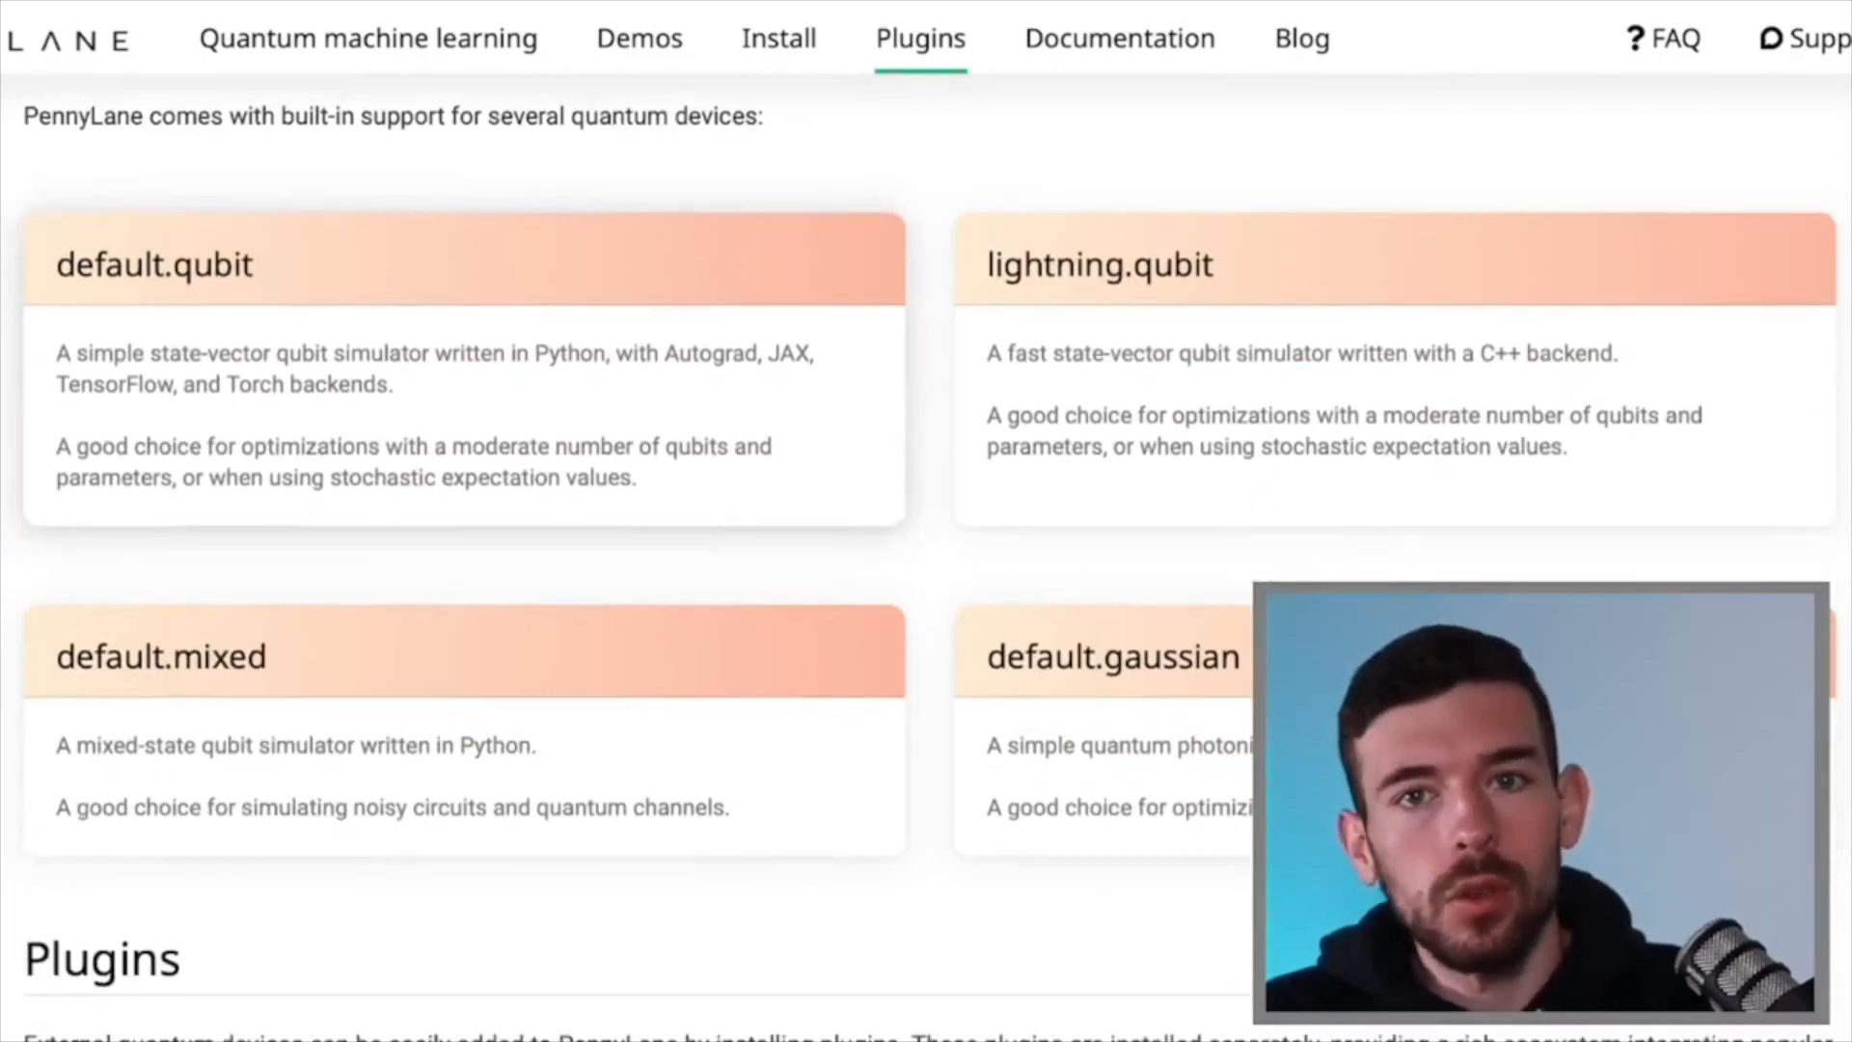
{"action": "scroll", "scroll_direction": "down", "scroll_amount": 3}
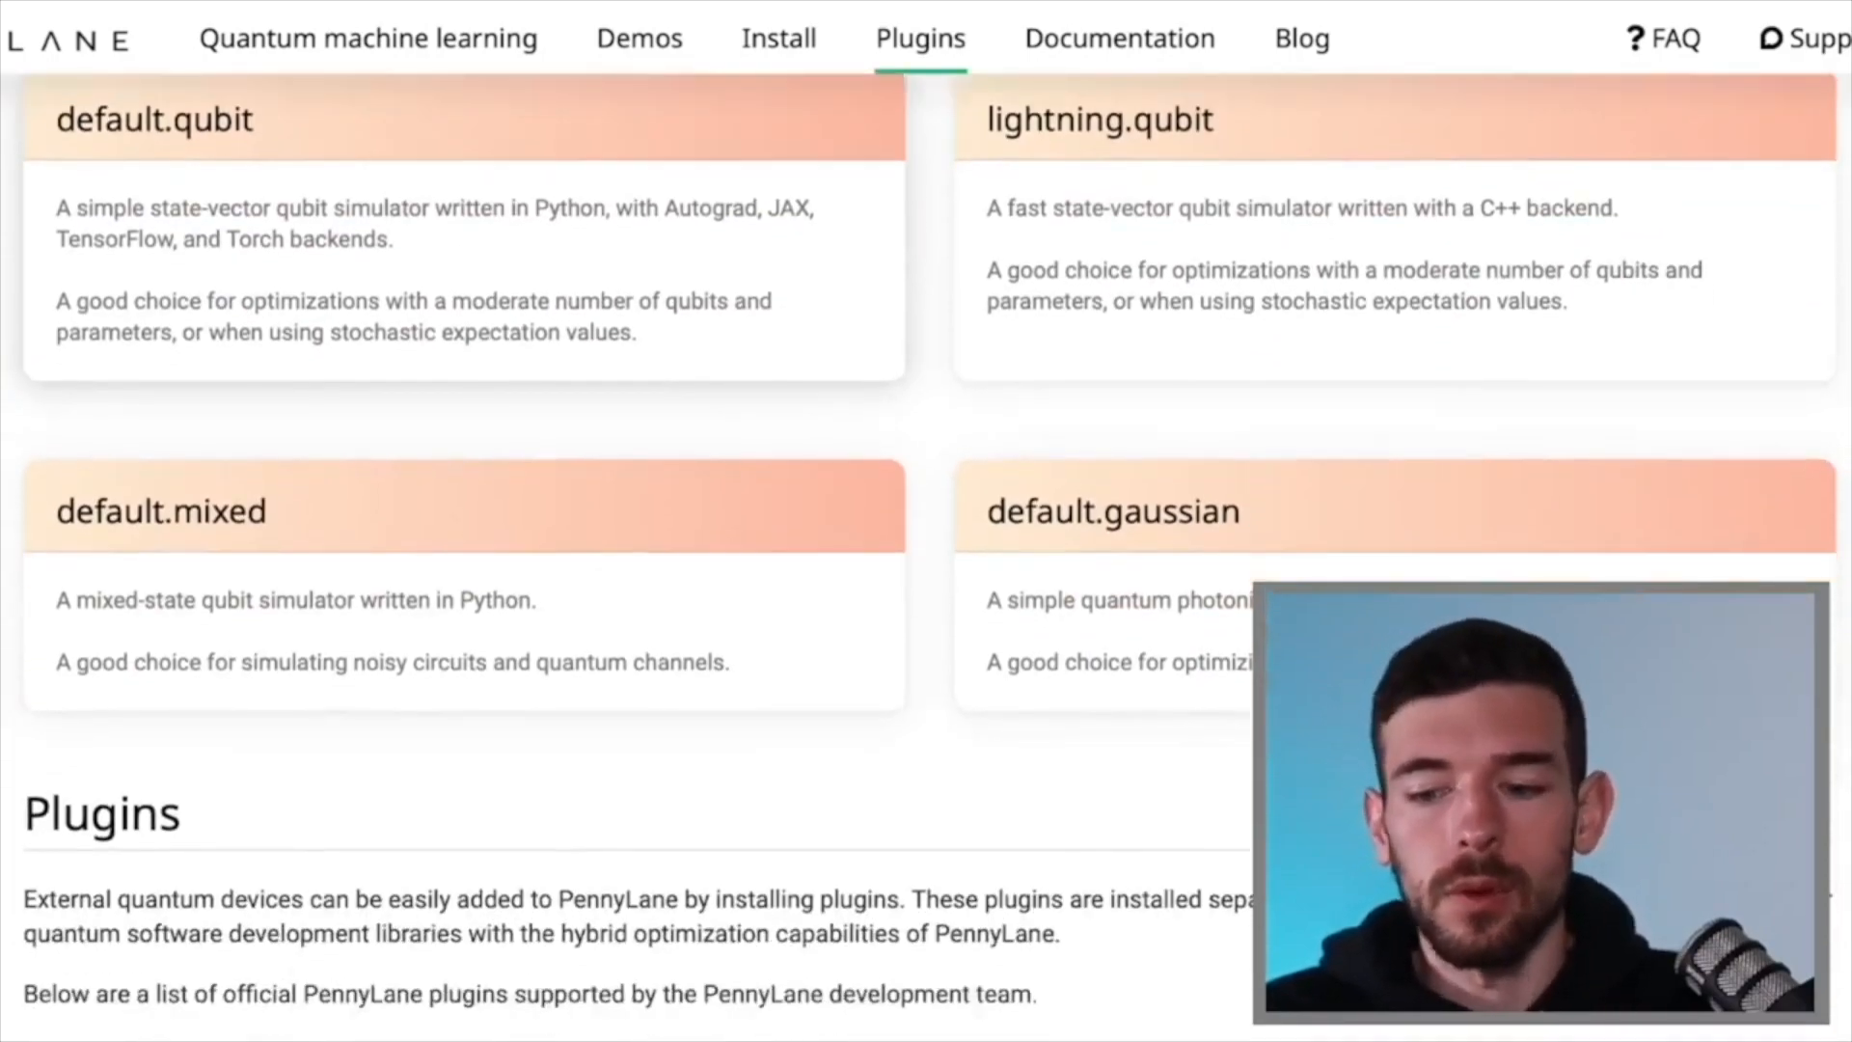
{"action": "scroll", "scroll_direction": "down", "scroll_amount": 3}
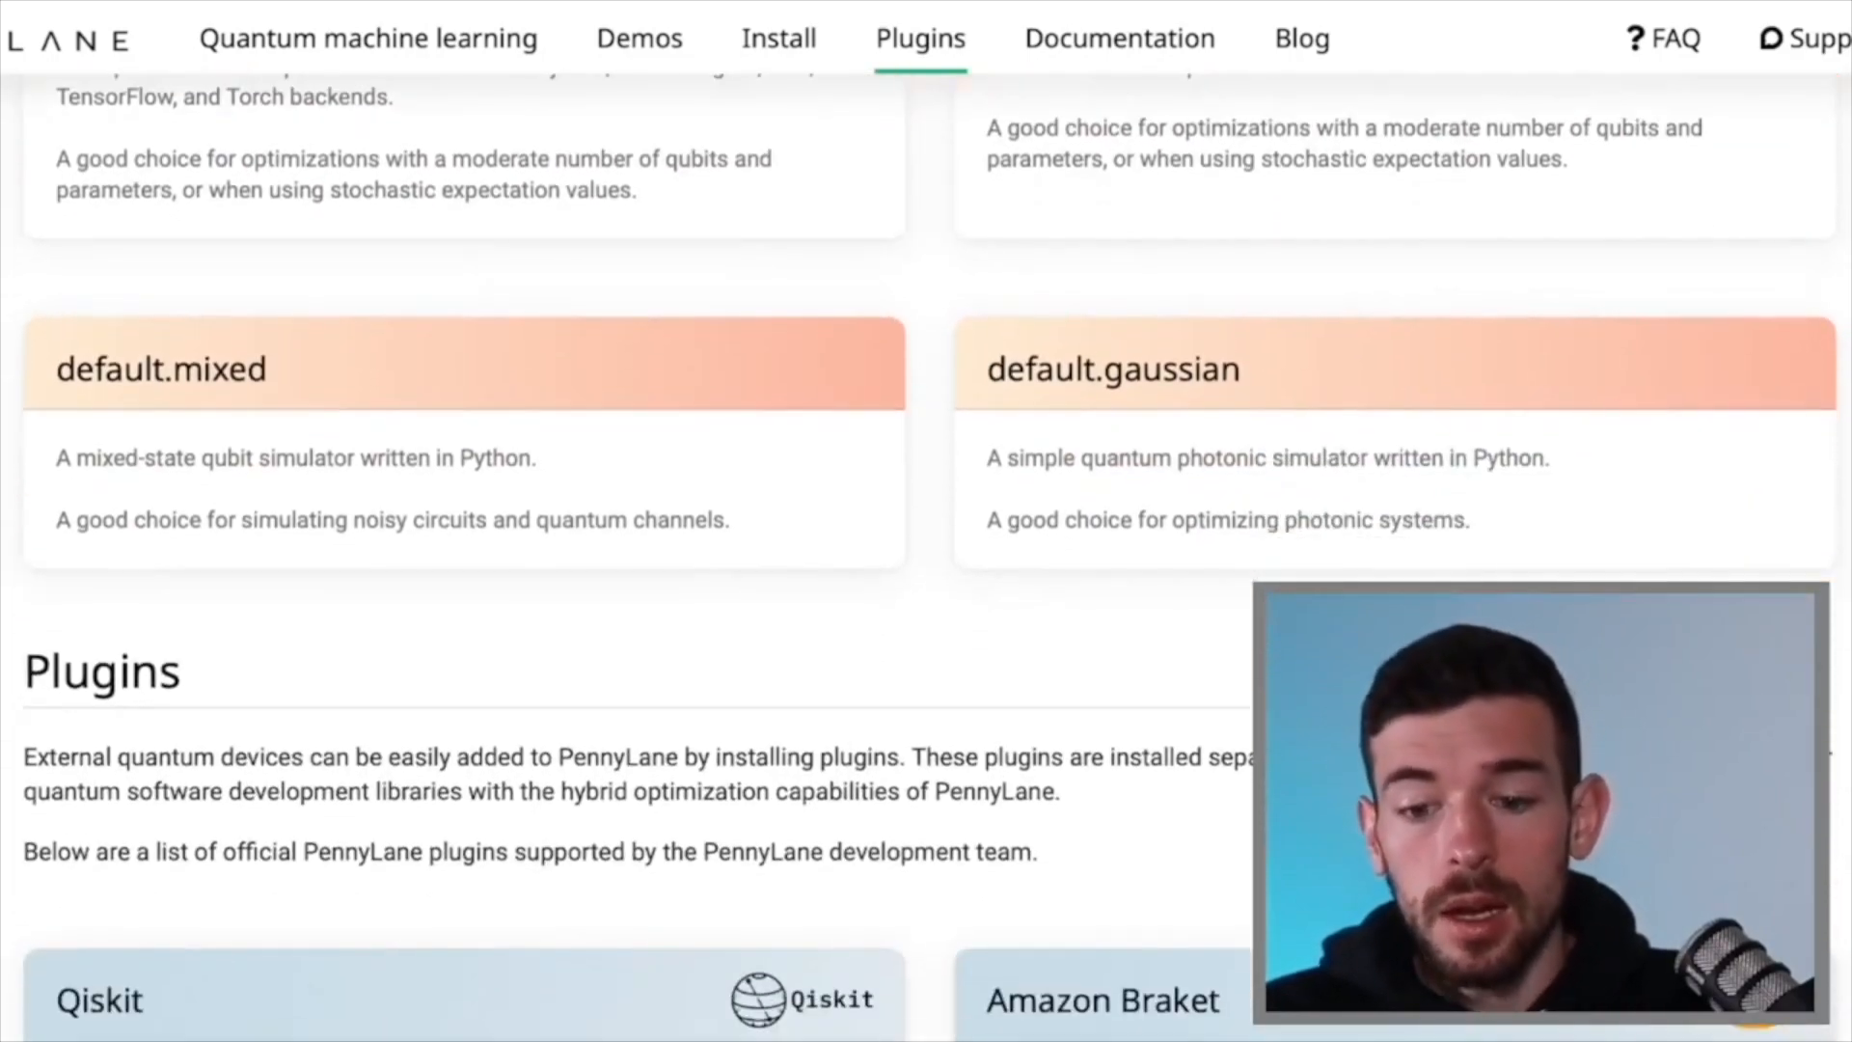
{"action": "scroll", "scroll_direction": "down", "scroll_amount": 3}
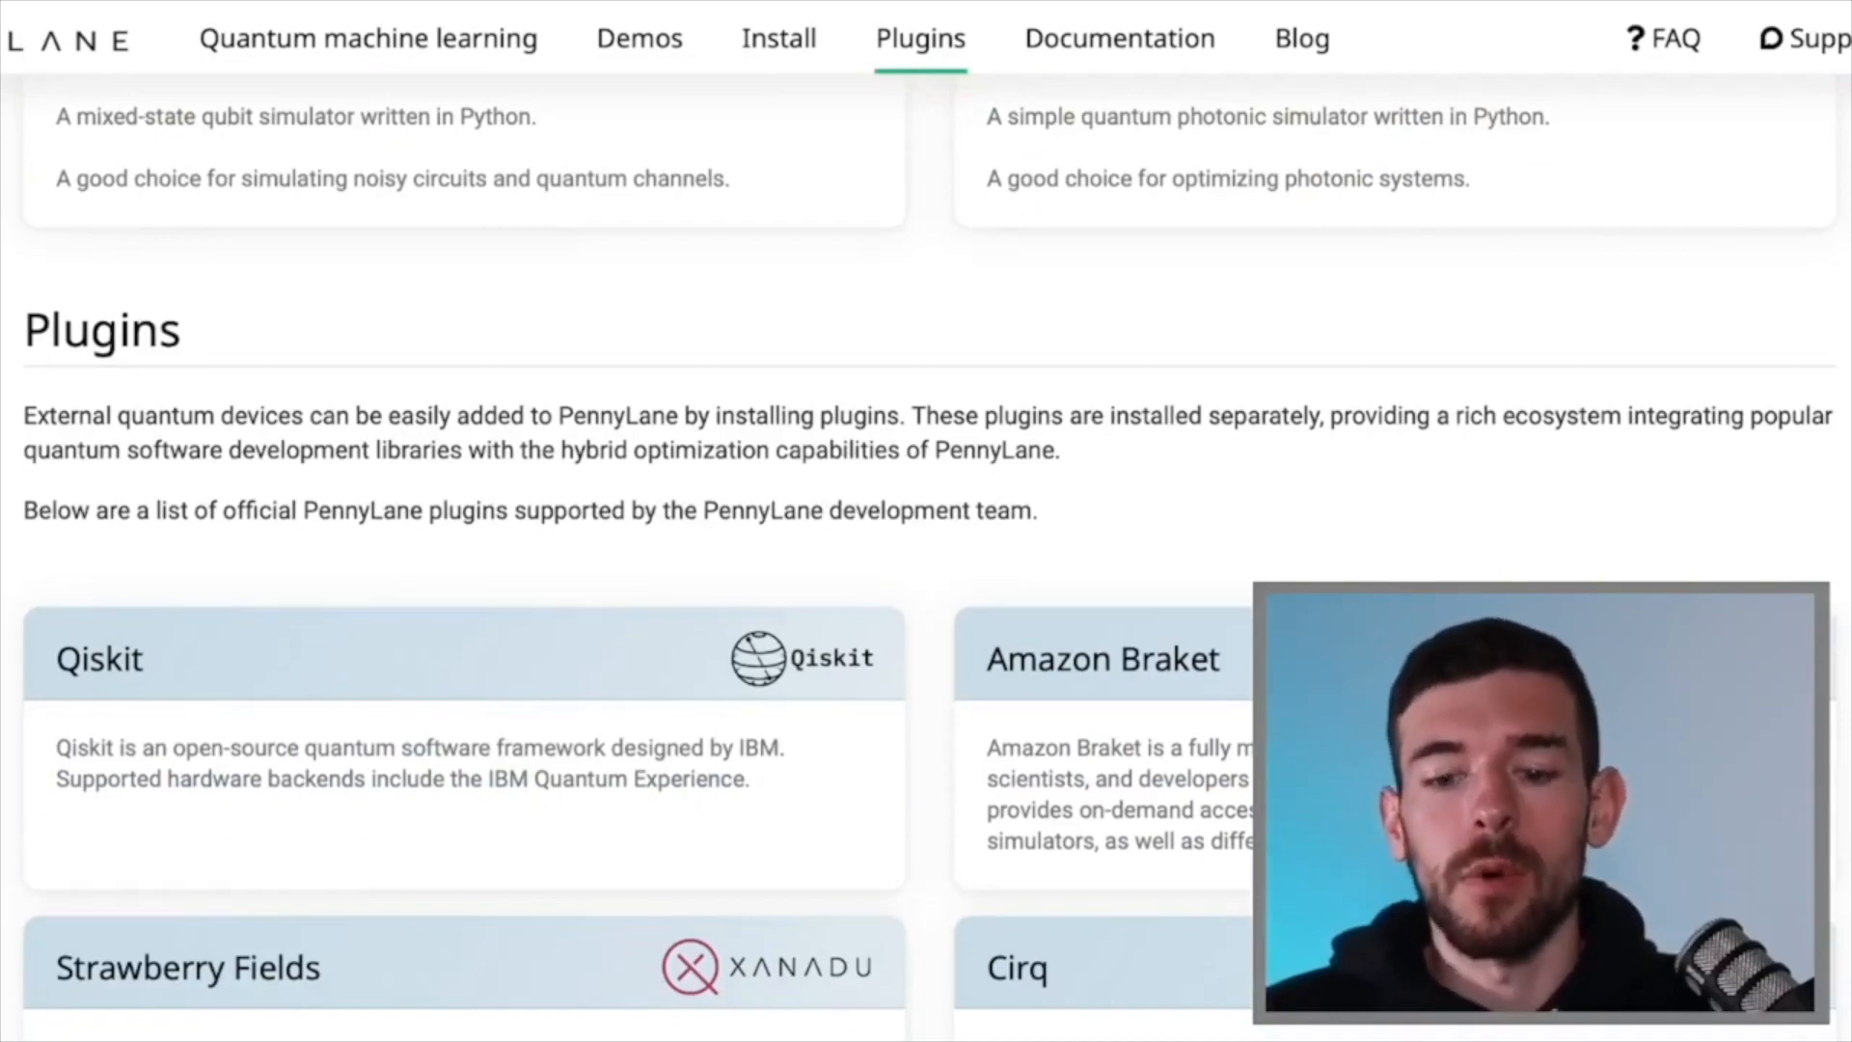
{"action": "scroll", "scroll_direction": "down", "scroll_amount": 3}
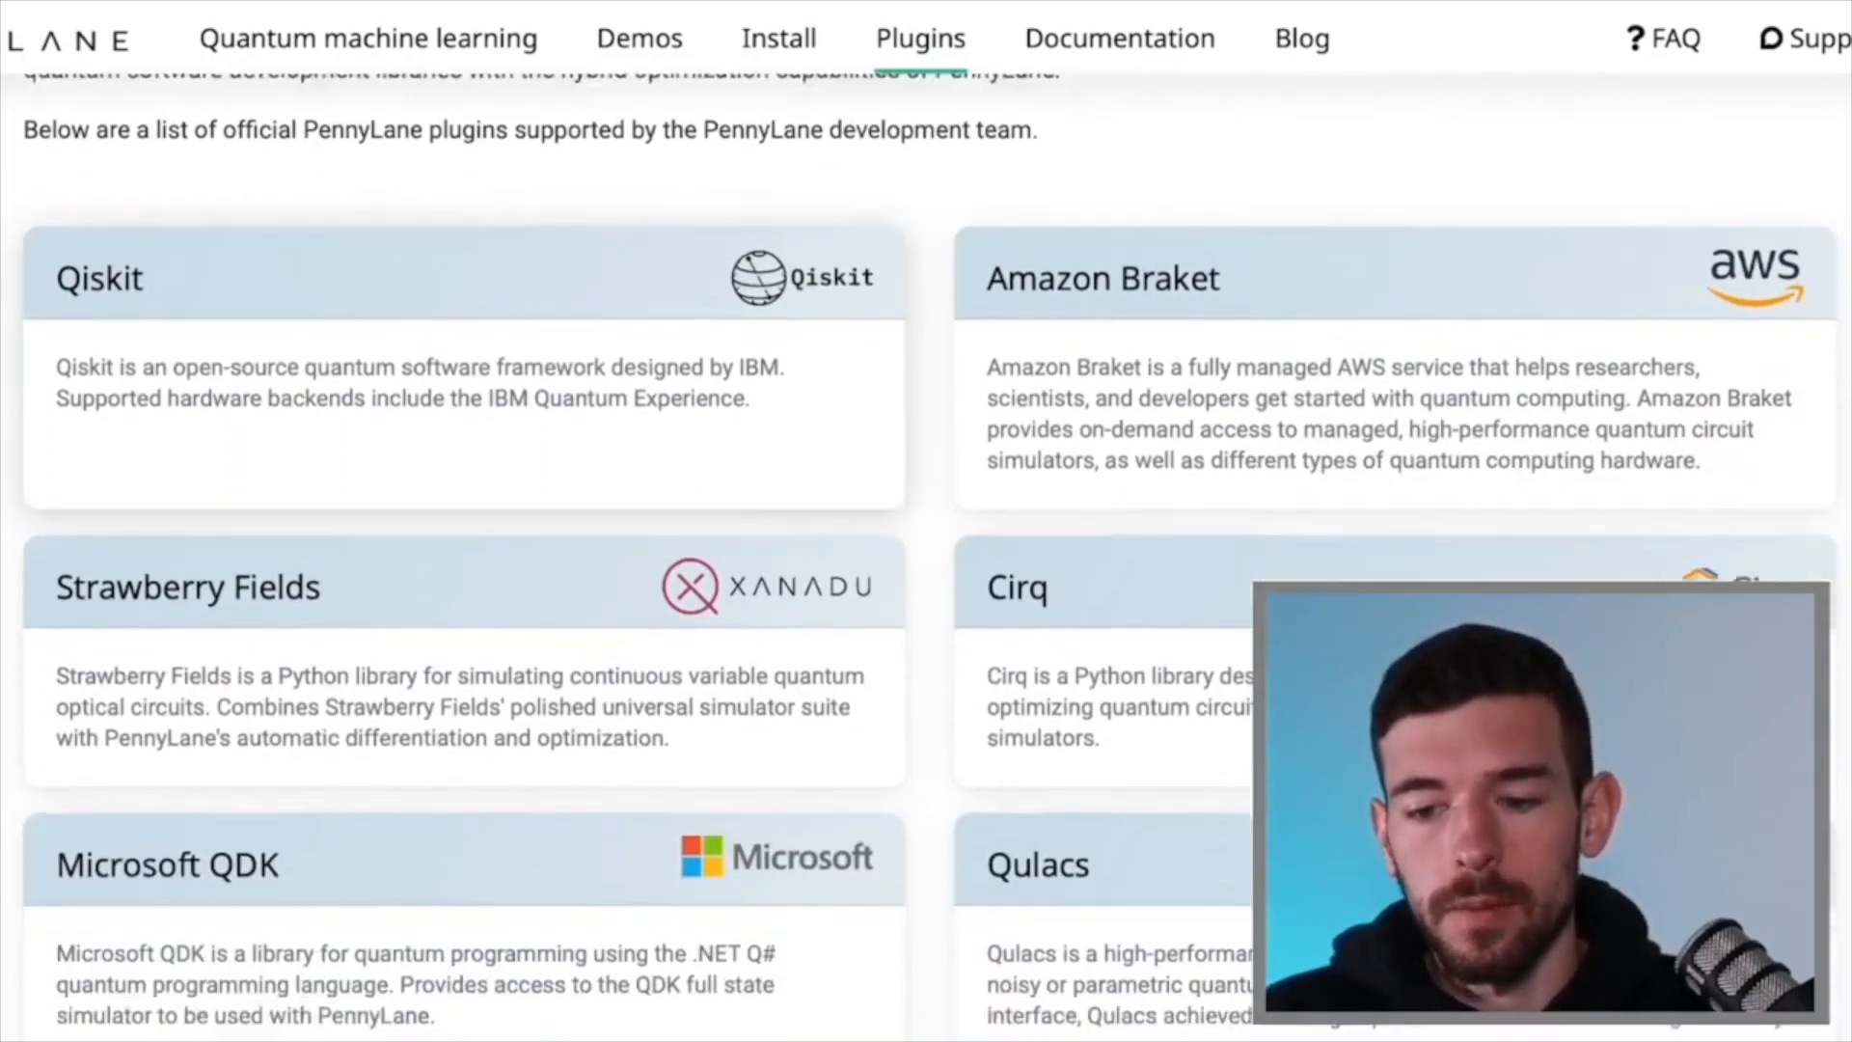
{"action": "scroll", "scroll_direction": "up", "scroll_amount": 3}
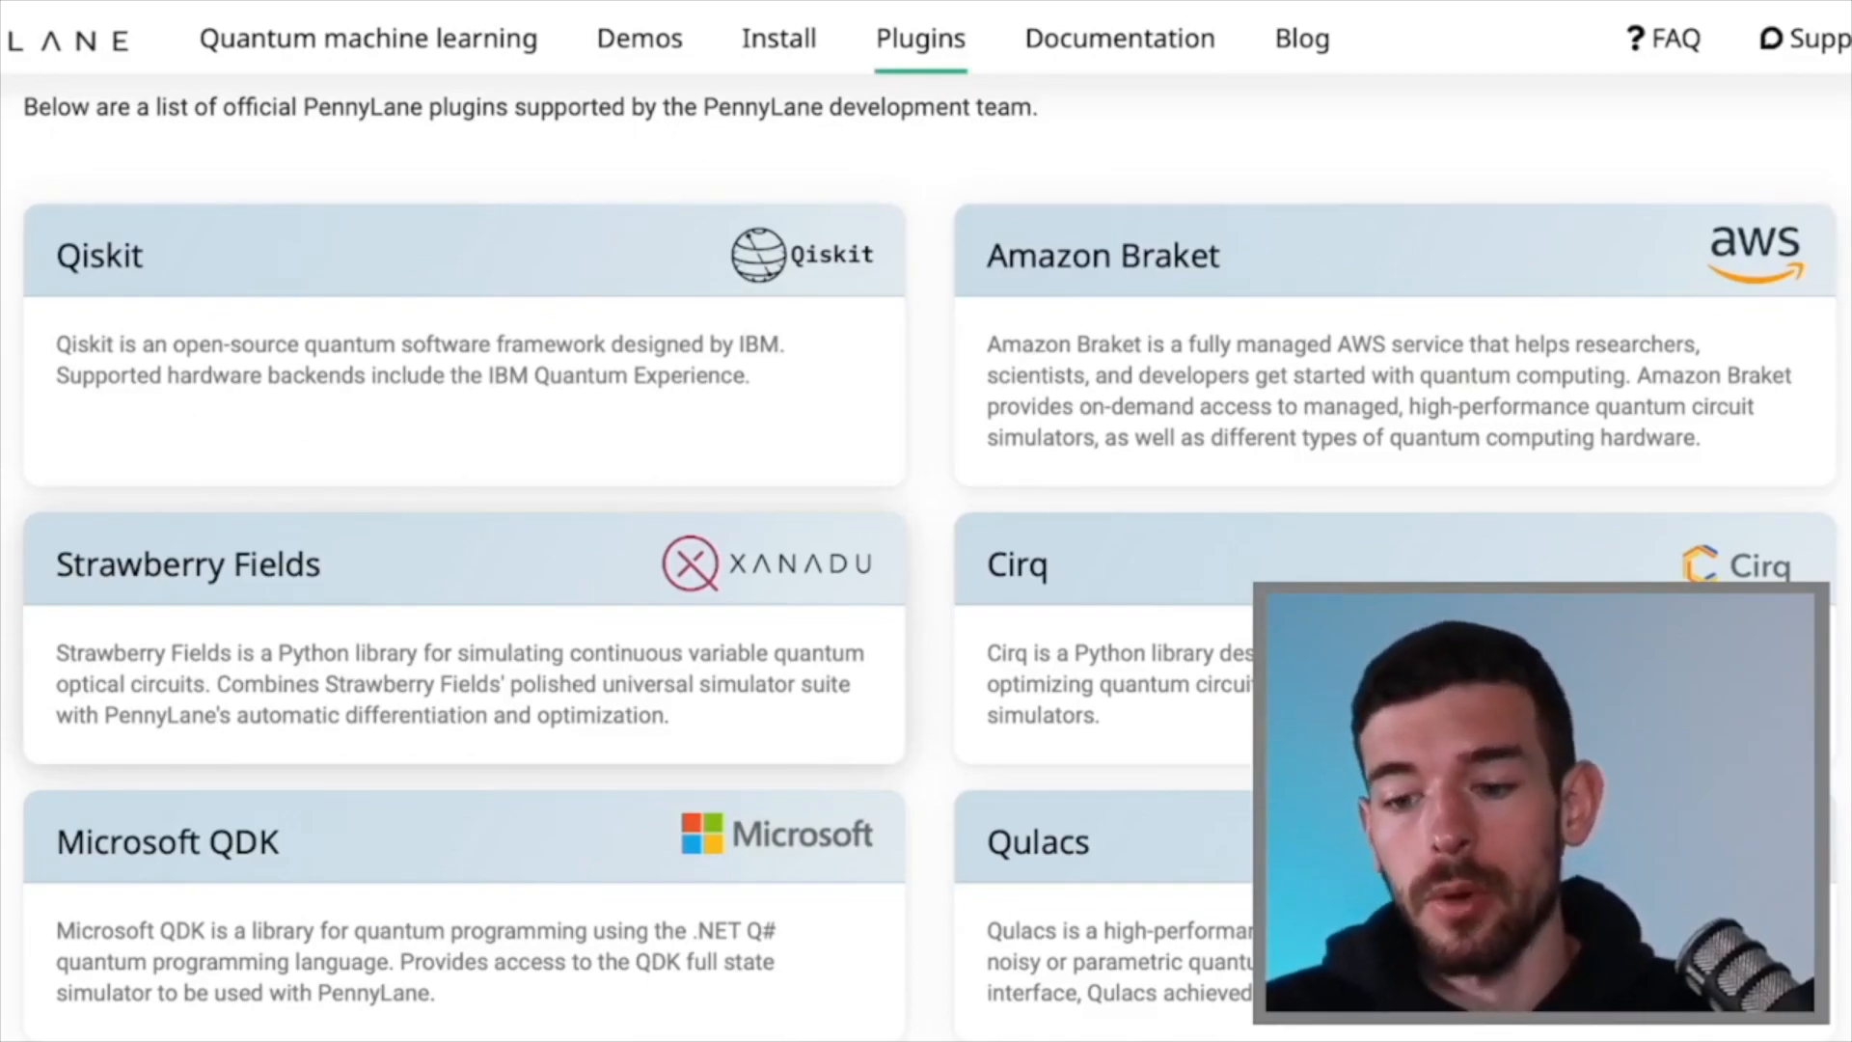
{"action": "scroll", "scroll_direction": "down", "scroll_amount": 3}
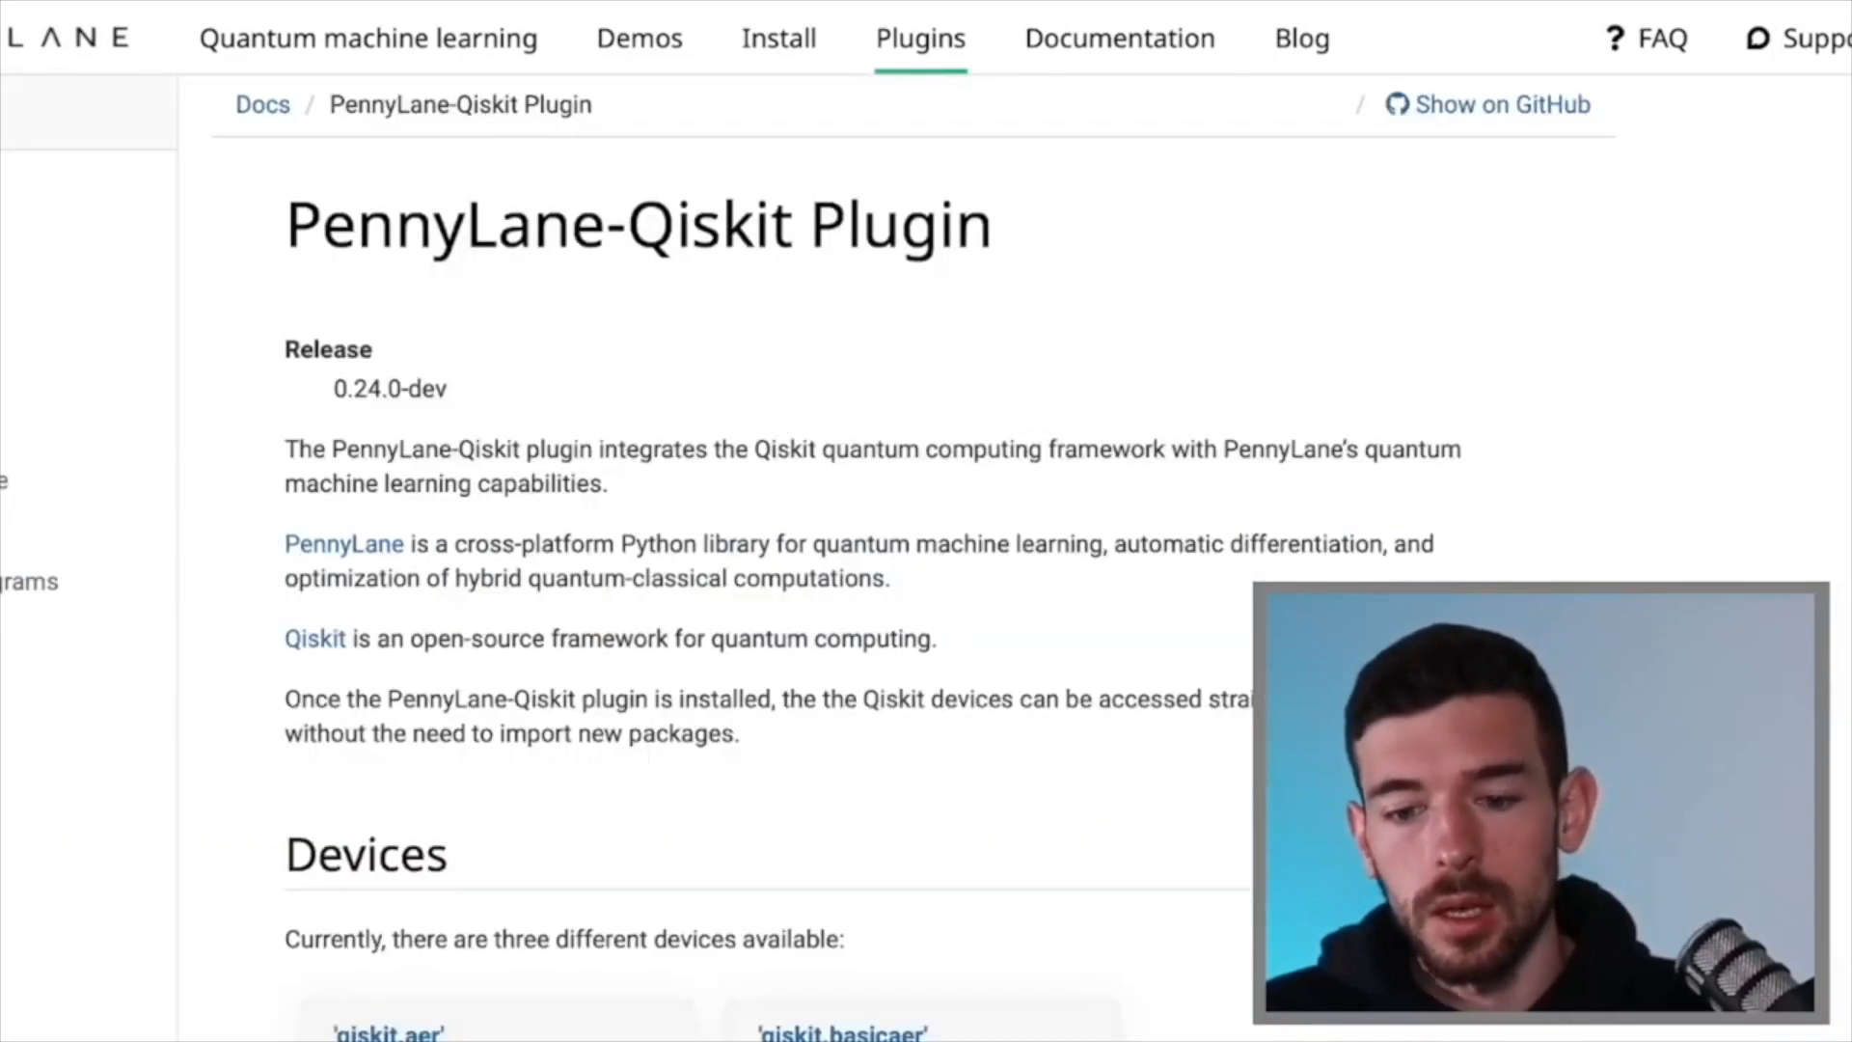
- Open the qiskit.aer device documentation from the Qiskit plugin's Devices section
{"action": "scroll", "scroll_direction": "down", "scroll_amount": 3}
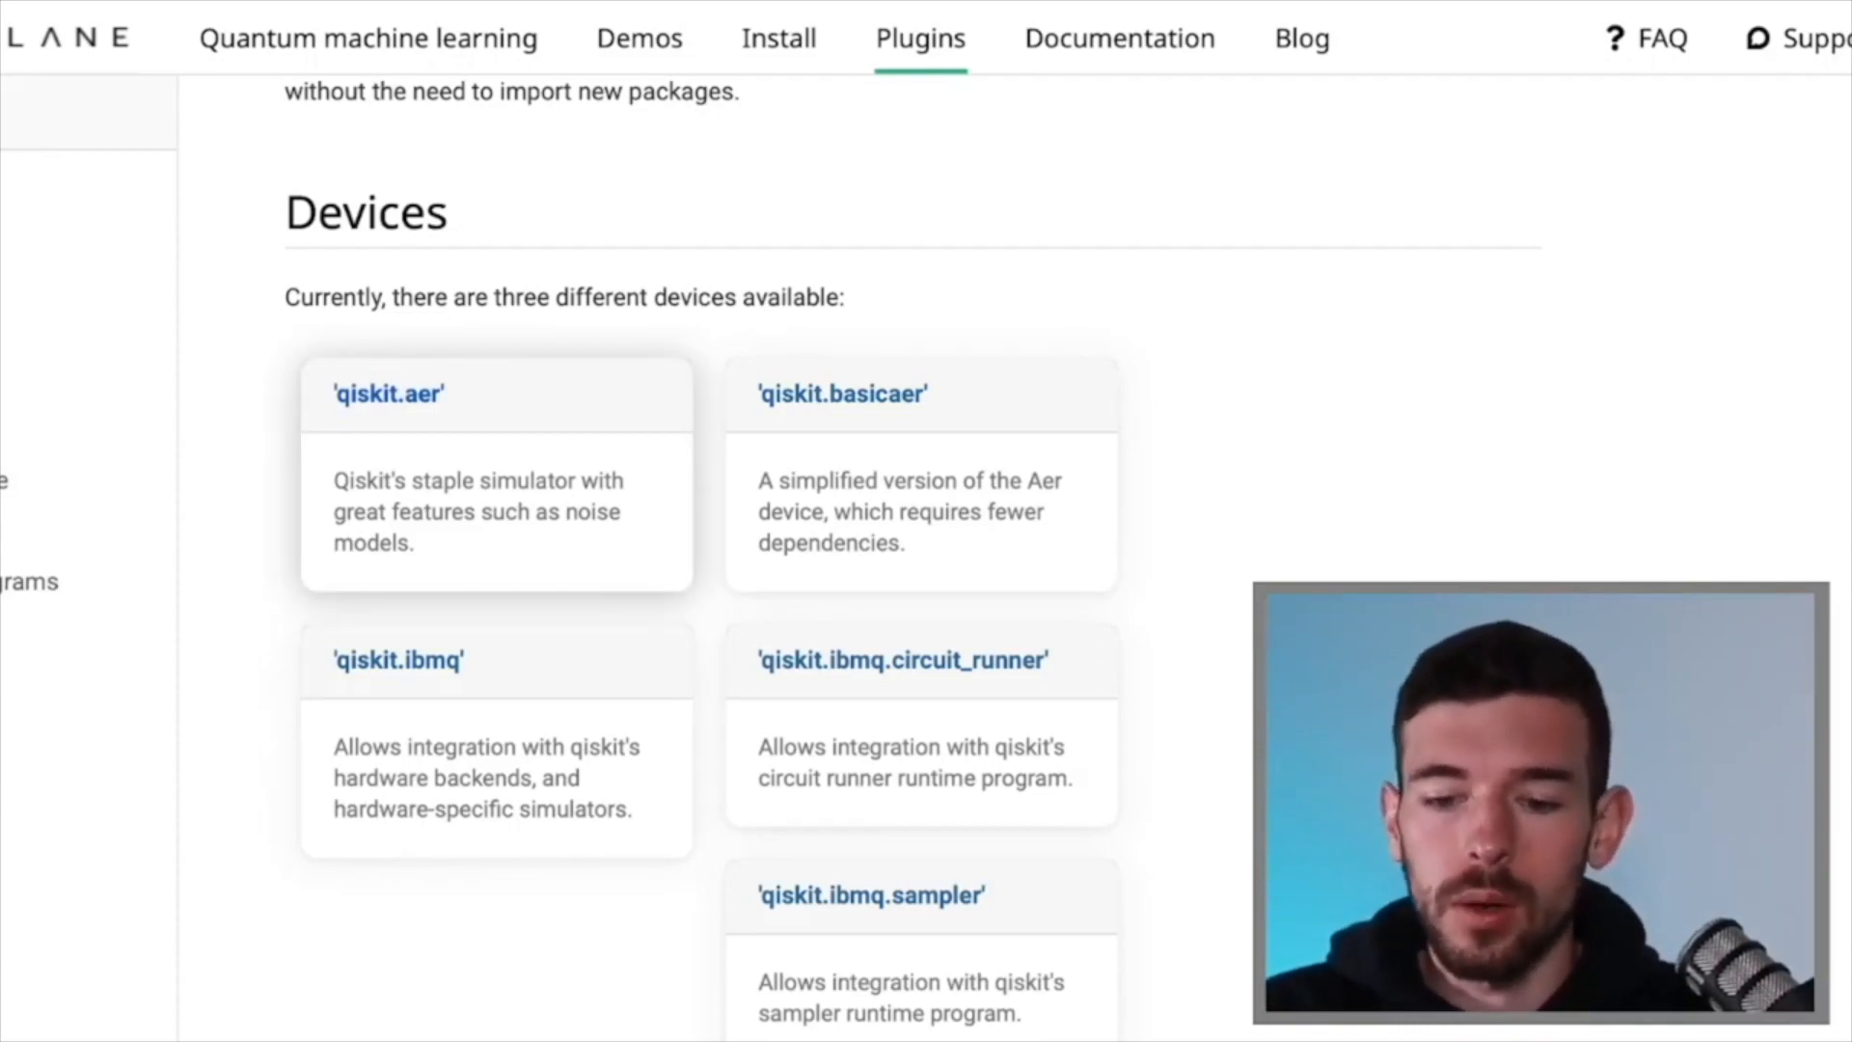
{"action": "left_click", "coordinate": [389, 394]}
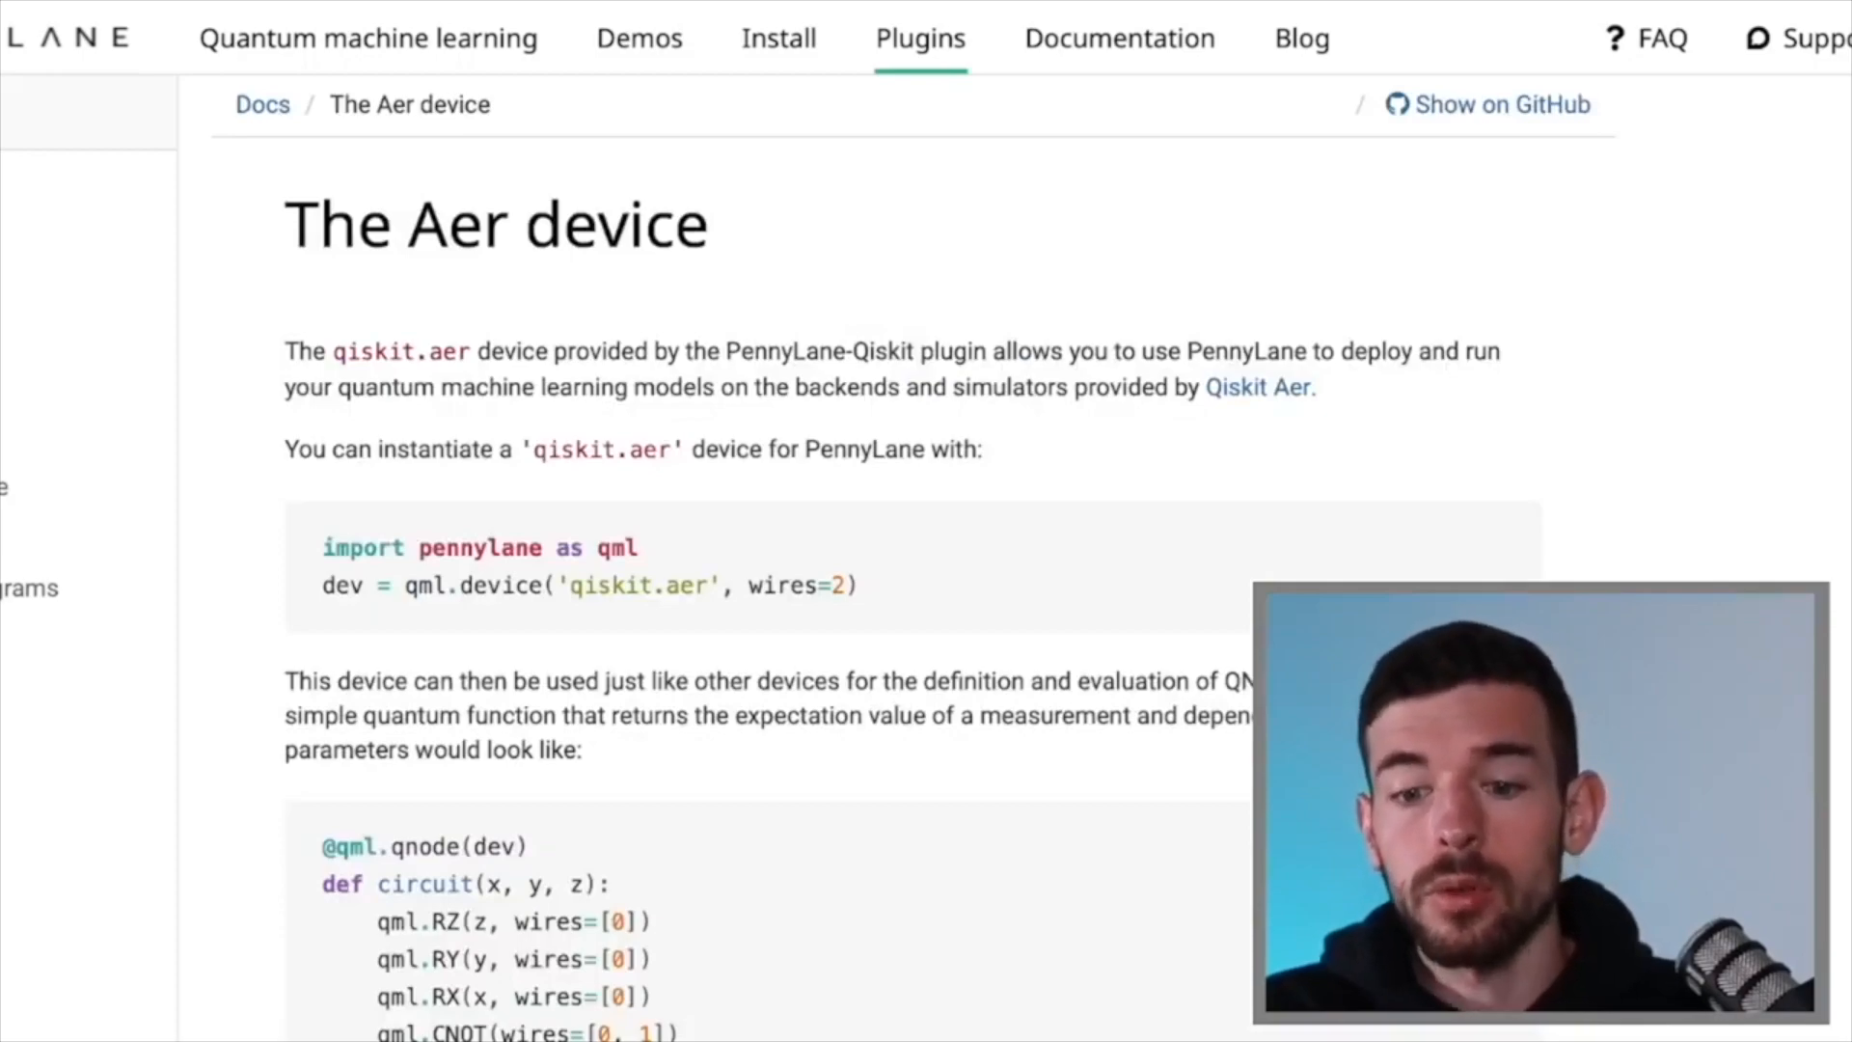
{"action": "scroll", "scroll_direction": "down", "scroll_amount": 3}
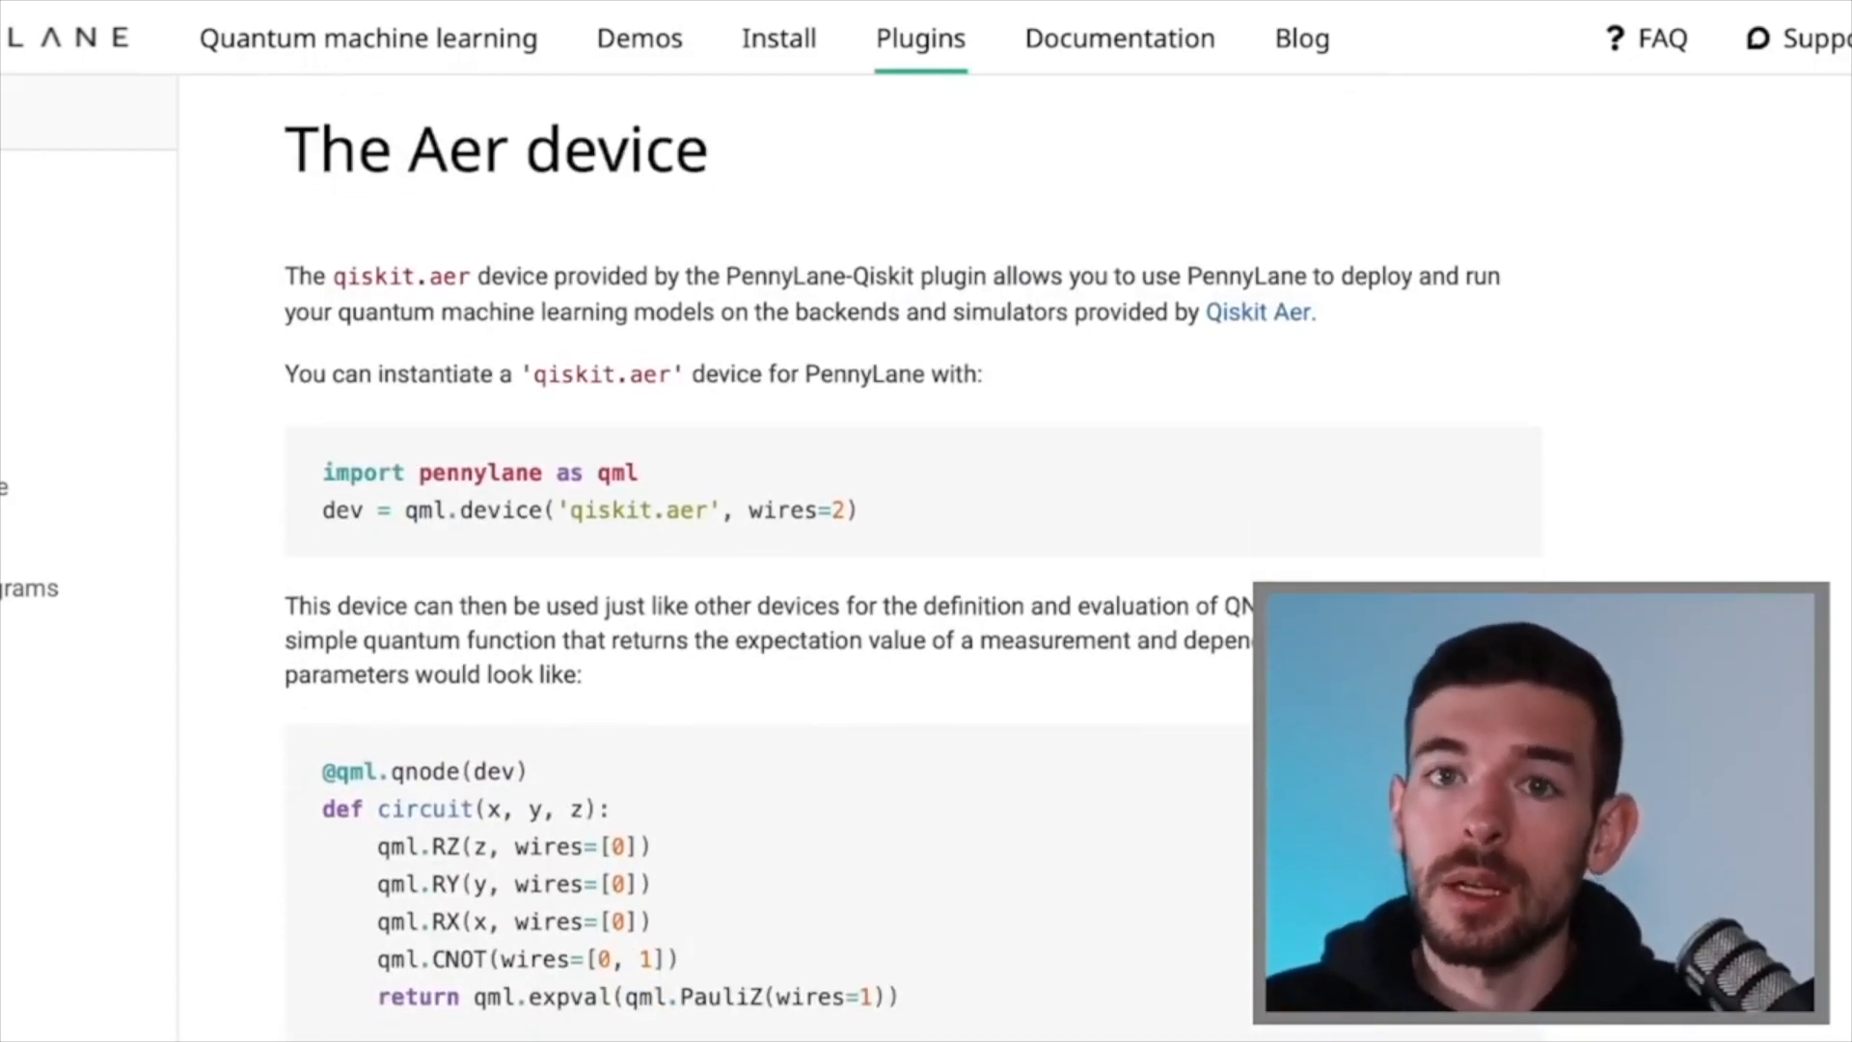